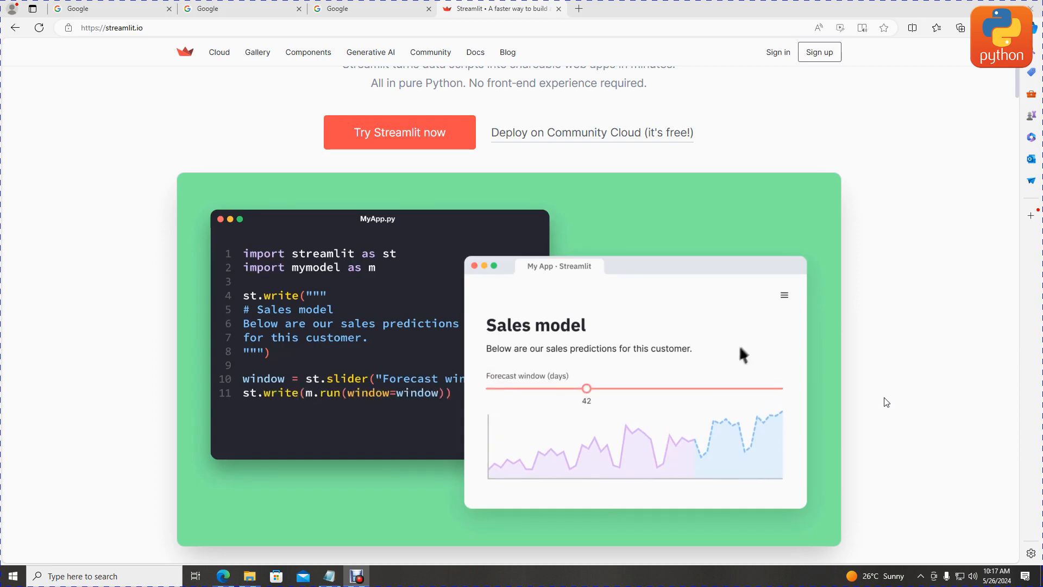
Search Google for 'python download' from the Google tab
click(783, 294)
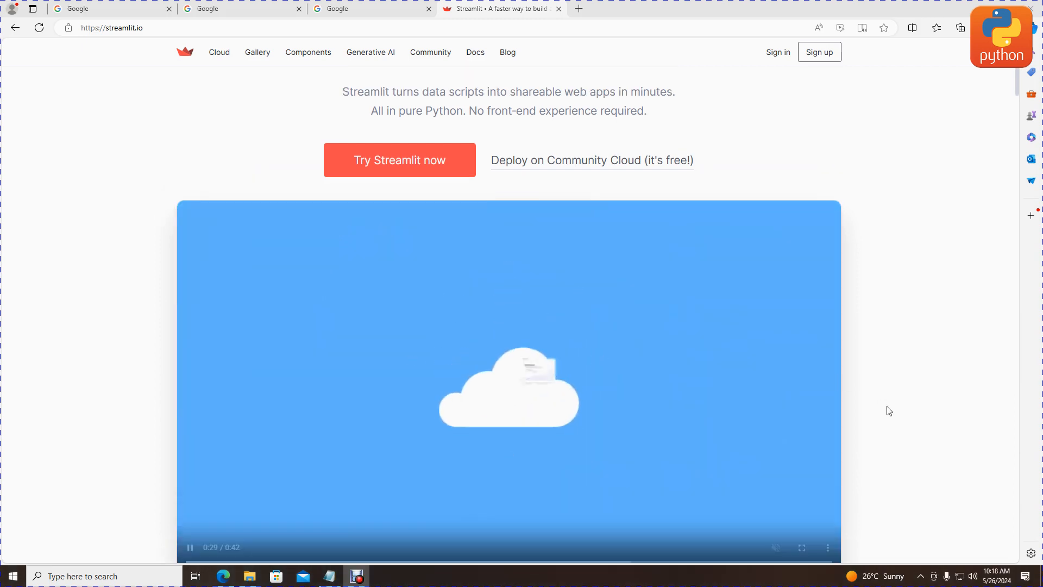
scroll(up, 3)
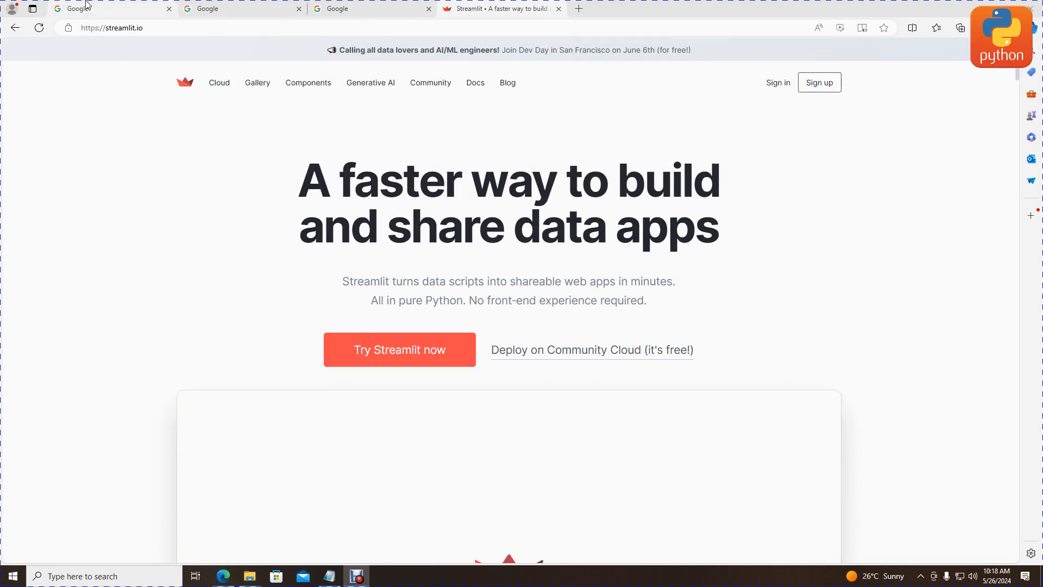
click(78, 9)
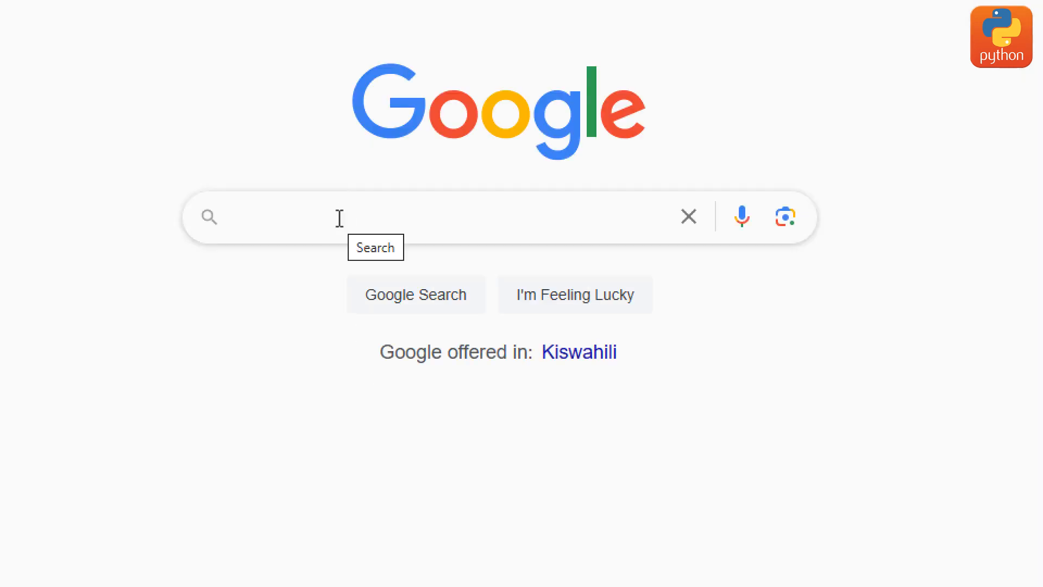
text(p)
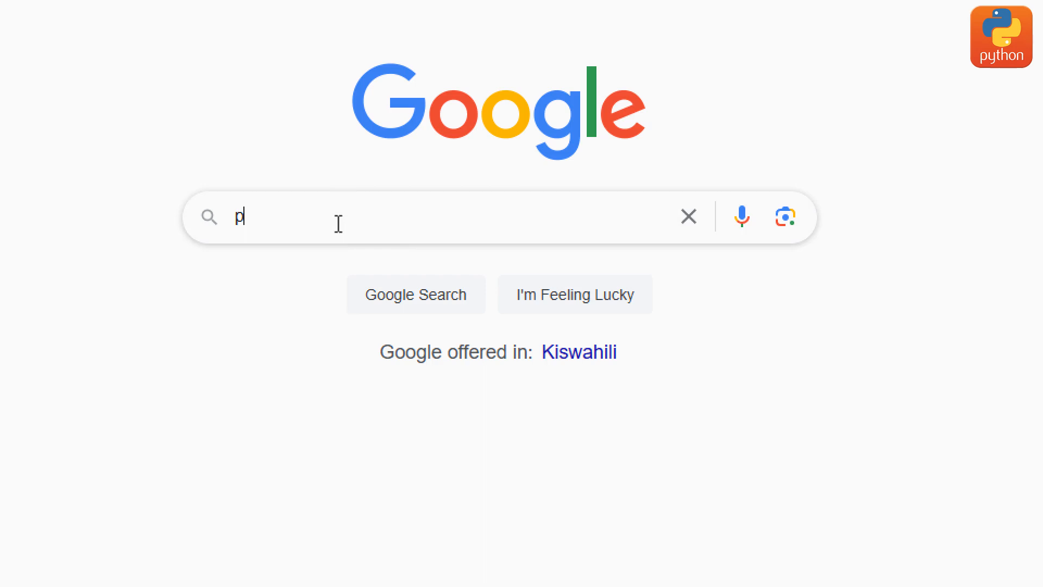
text(ython d)
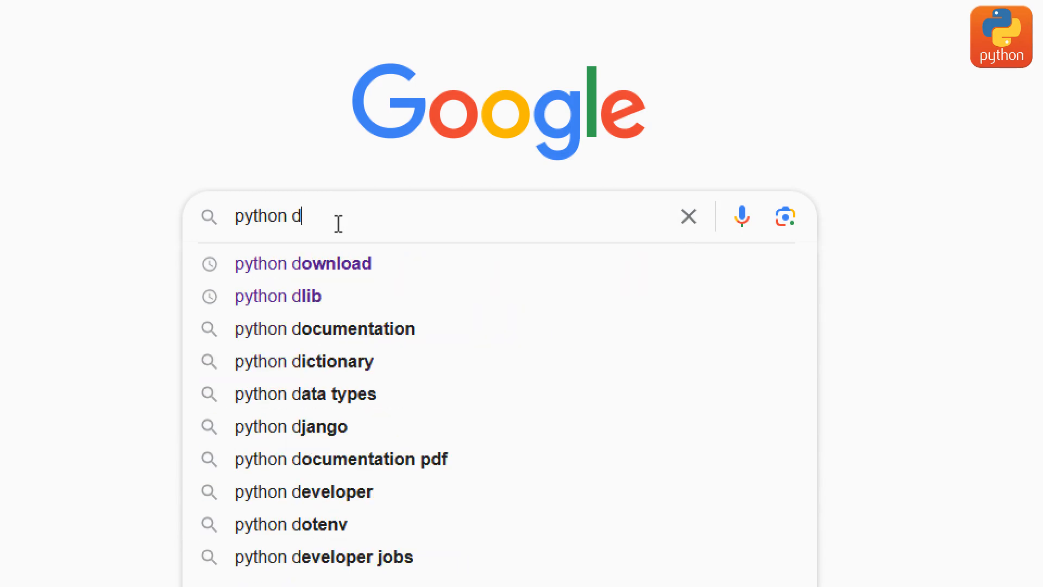
text(ownload)
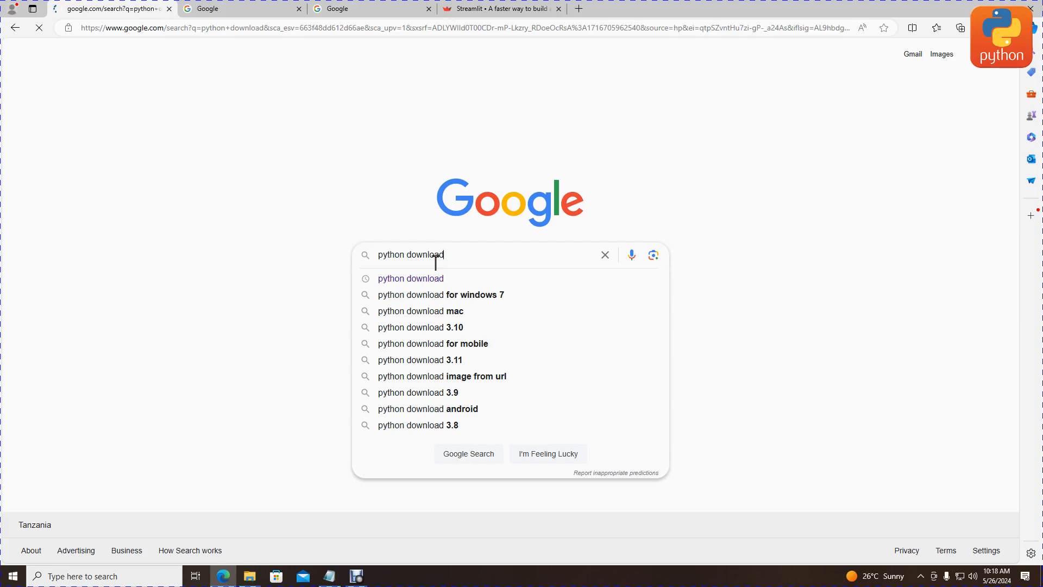
Start the Python 3.12.3 installer download from python.org, then cancel it in Edge
click(468, 453)
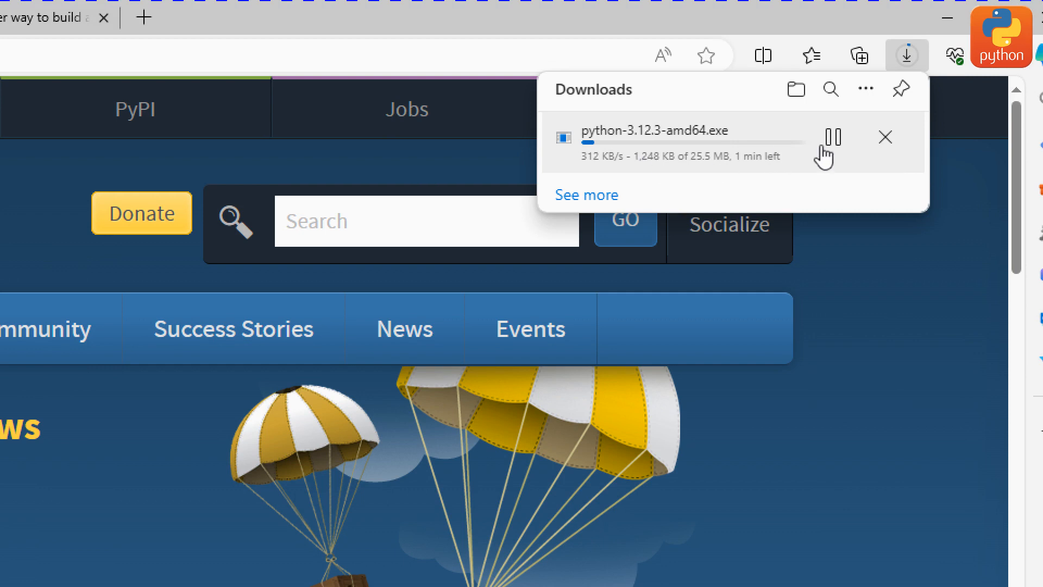
click(884, 137)
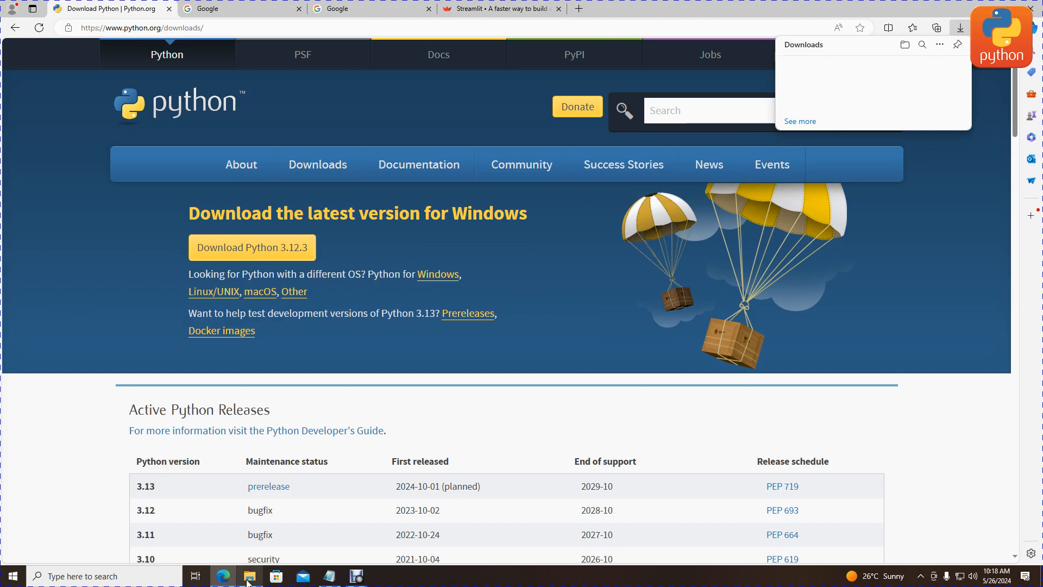
Show the Downloads folder holding the Python 3.12.2 installer in File Explorer
click(250, 576)
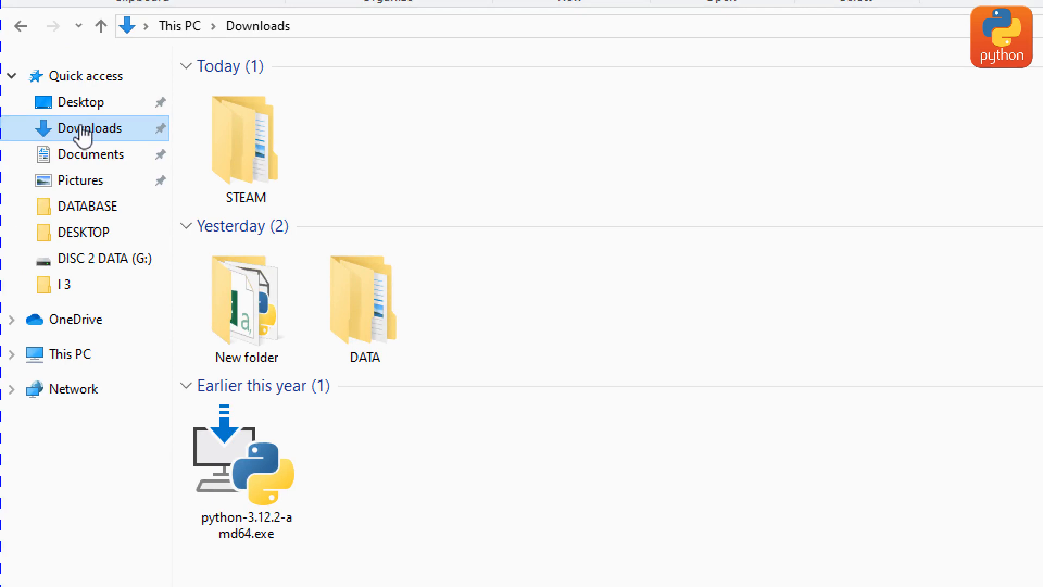
click(245, 452)
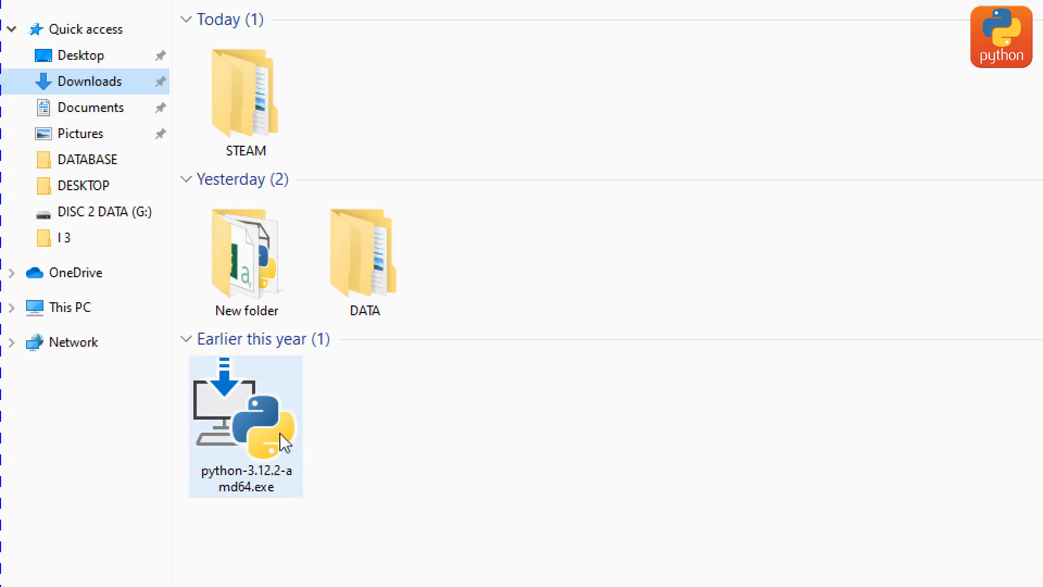
mouse_move(260, 445)
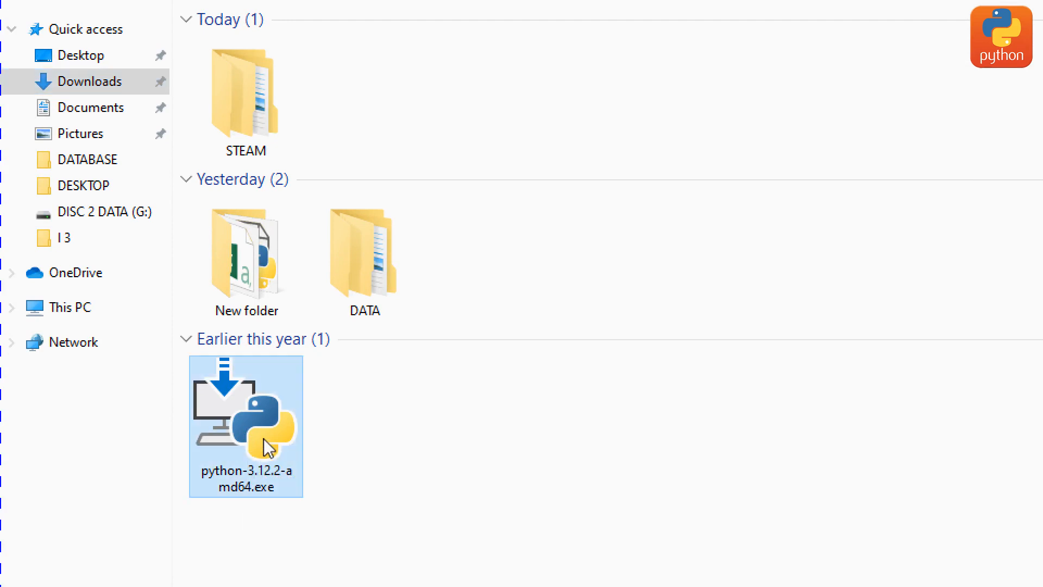
Run the Python 3.12.2 installer in Modify mode and reach Advanced Options
double_click(244, 413)
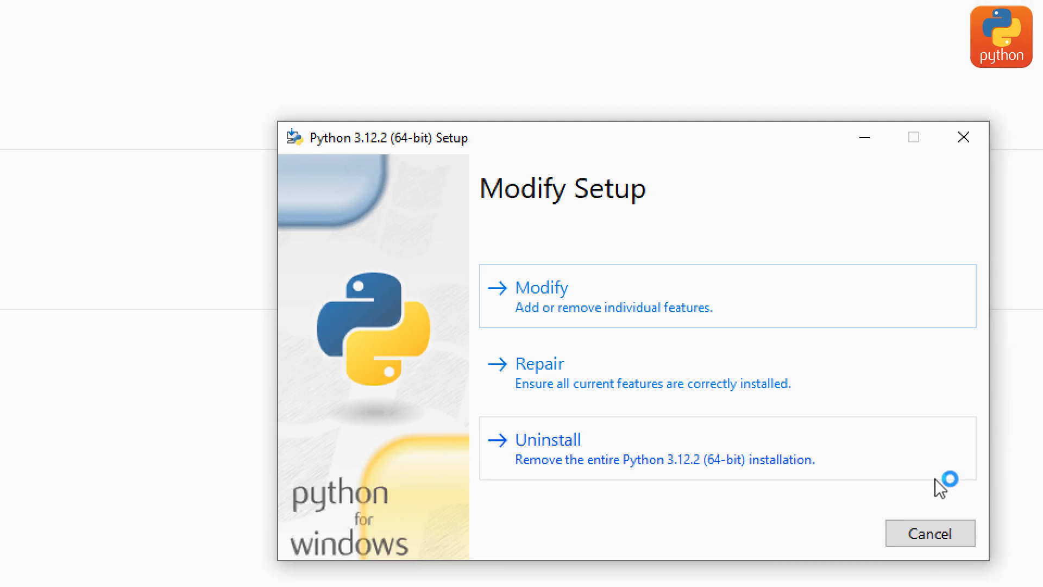
mouse_move(565, 313)
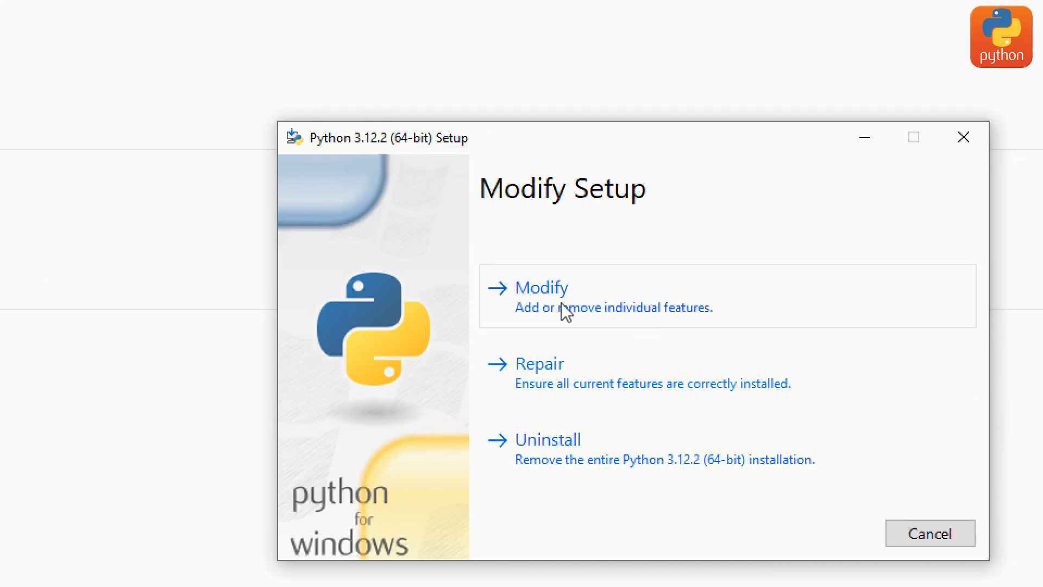
click(541, 287)
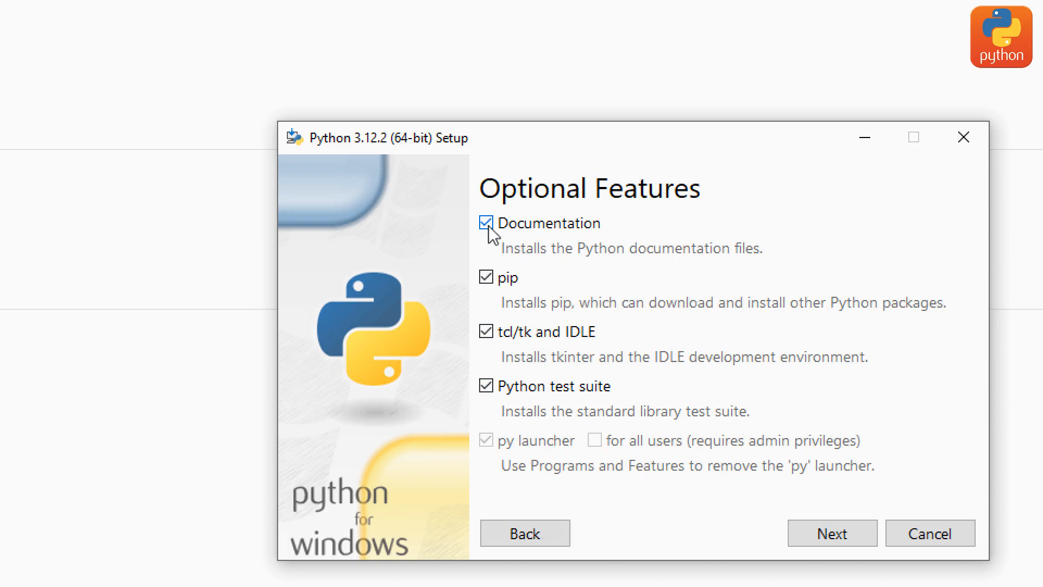
mouse_move(497, 419)
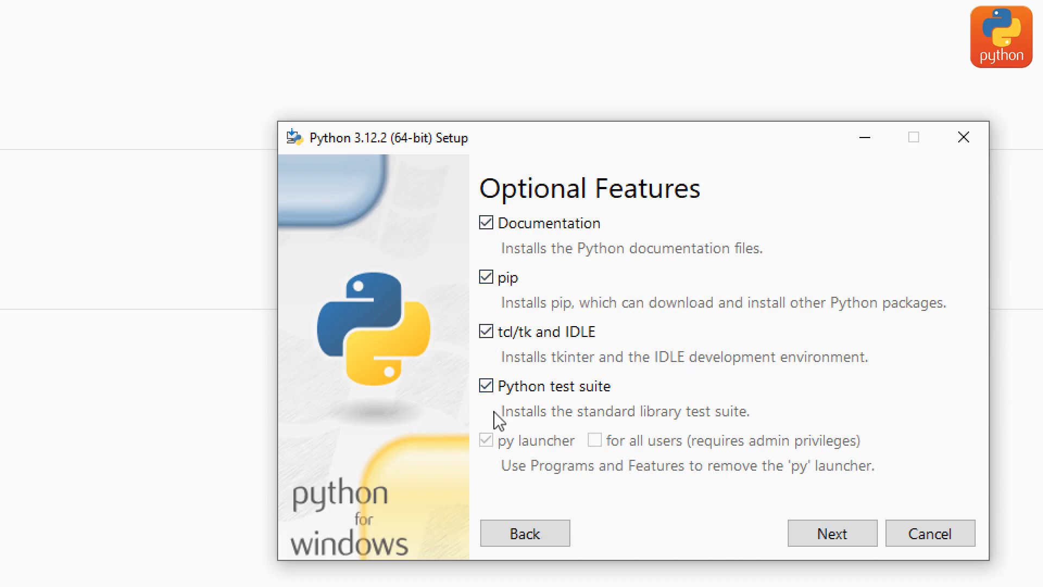
click(831, 532)
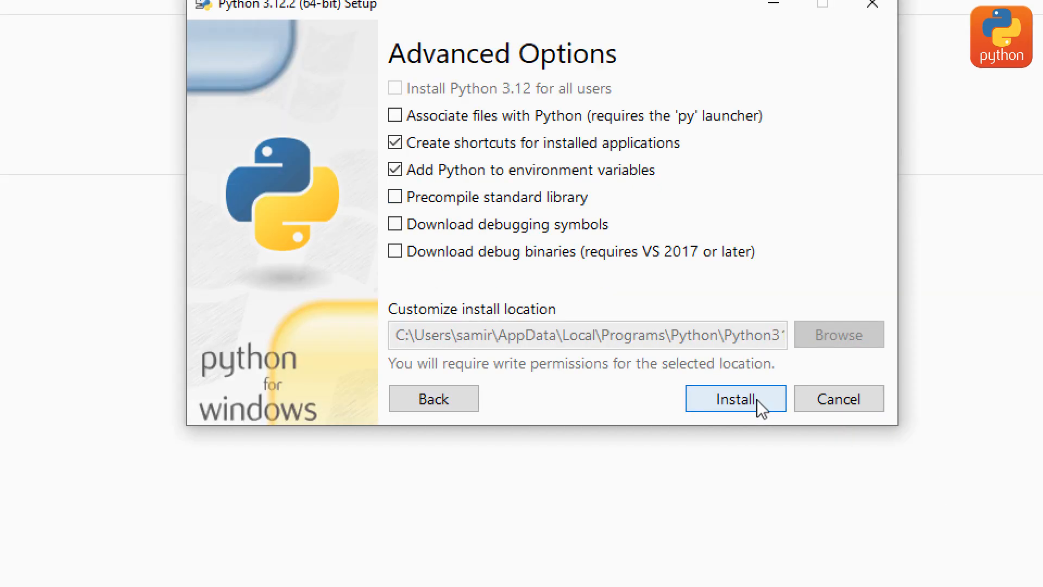
mouse_move(398, 196)
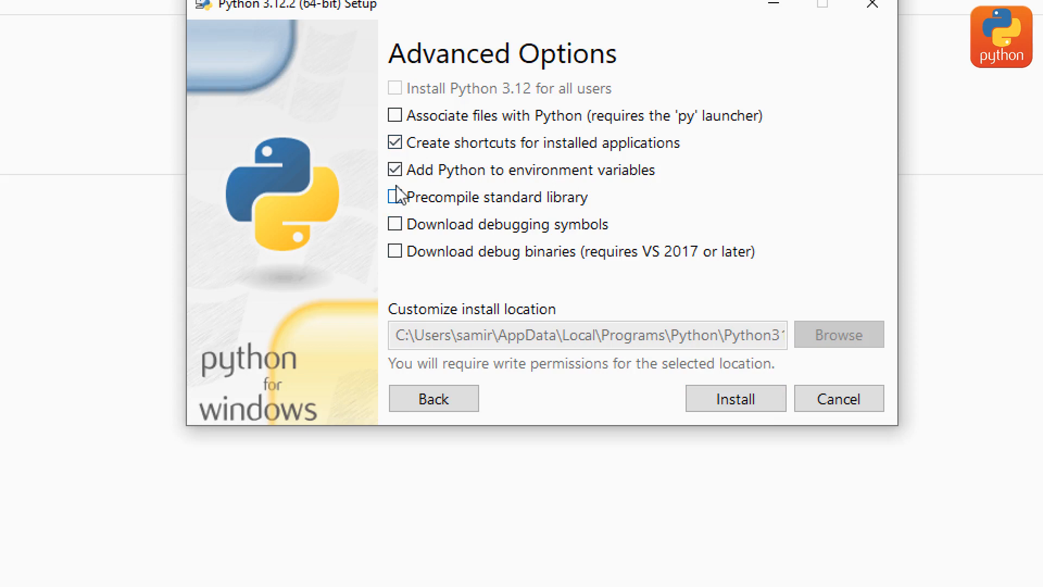
Tick precompiling/debugging and file-association options, then close setup without installing
click(394, 197)
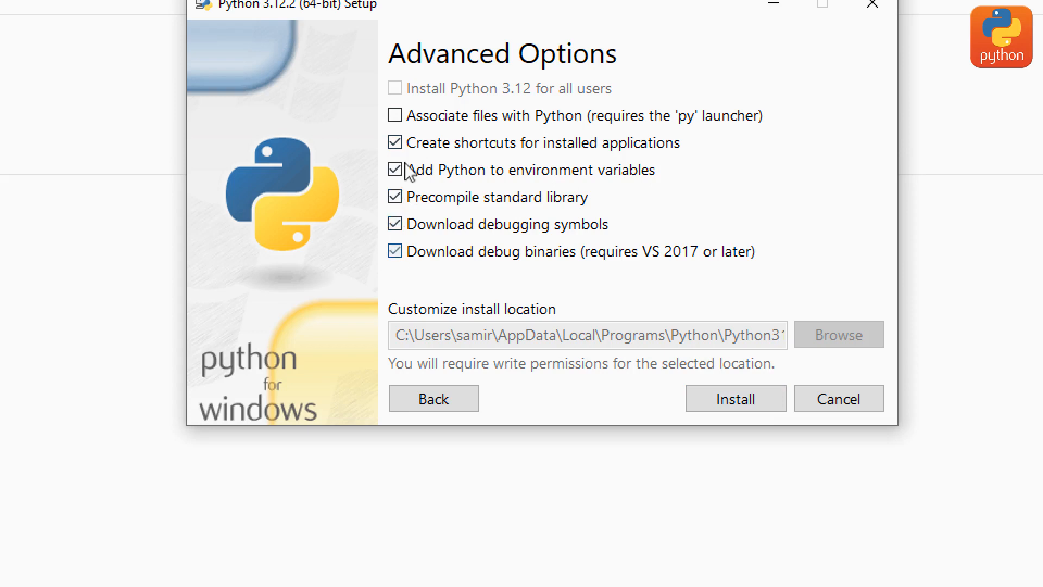
click(396, 116)
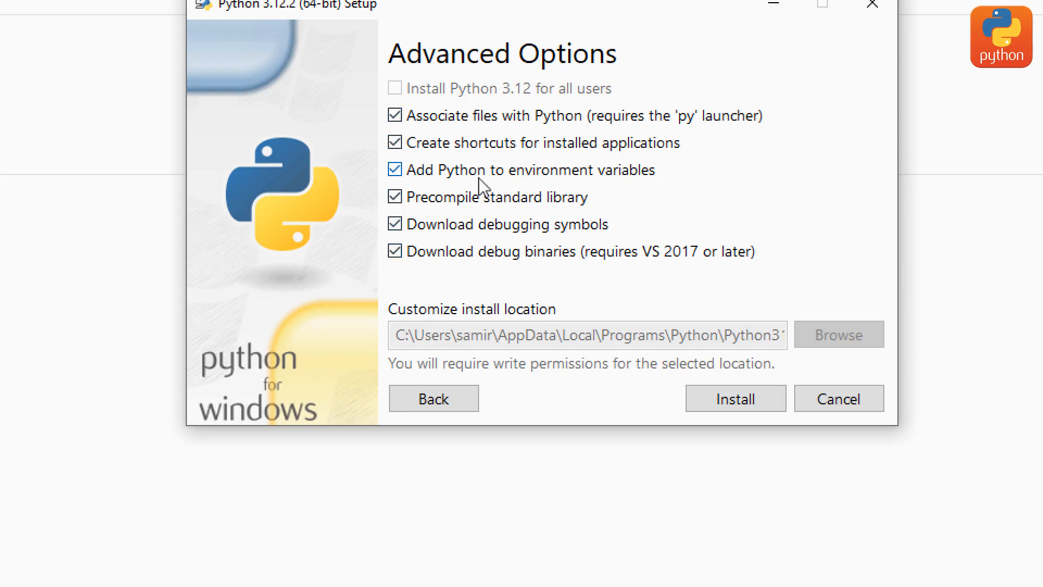
mouse_move(583, 163)
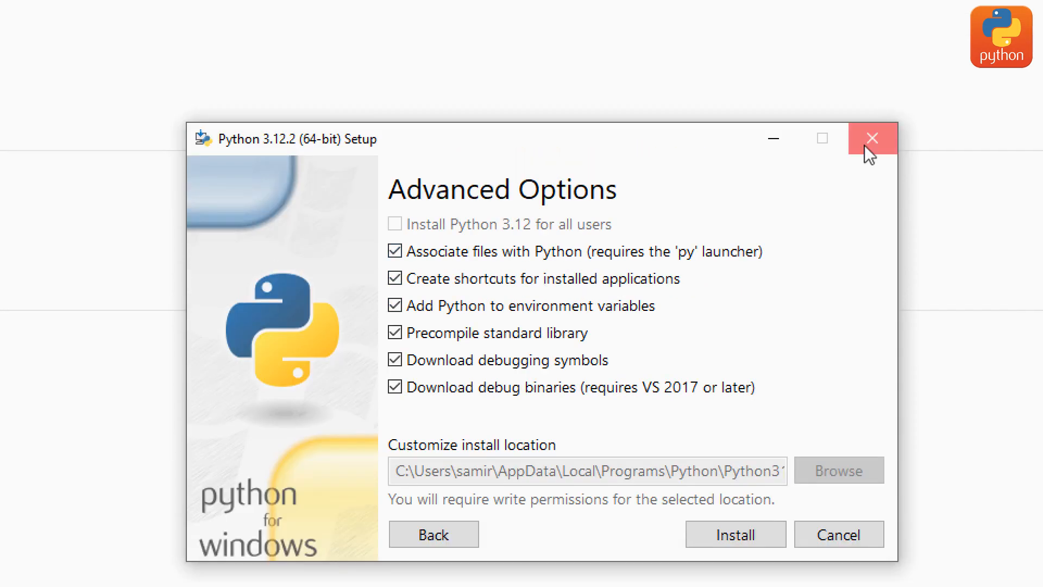
click(872, 138)
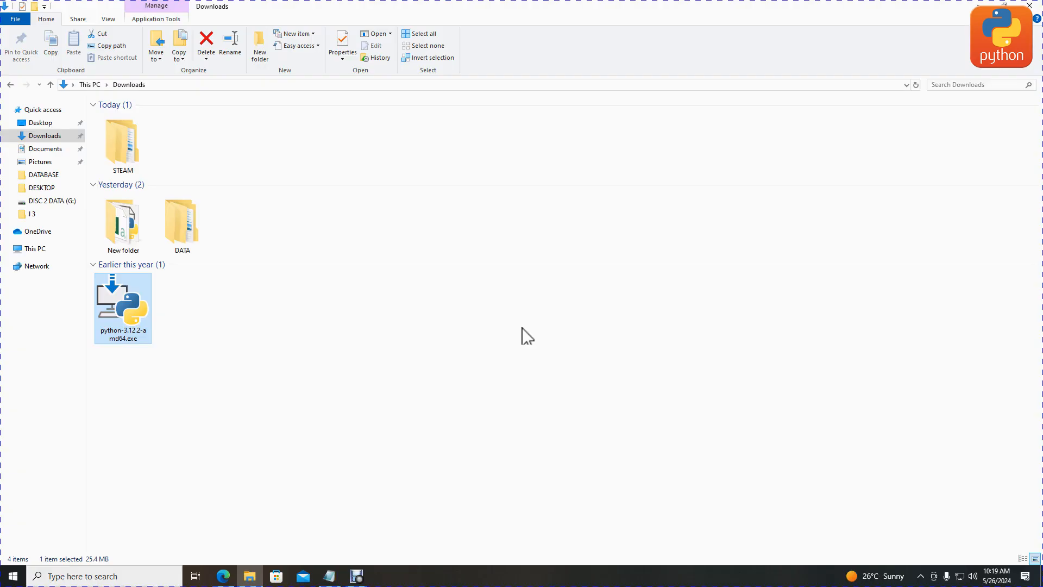
mouse_move(123, 336)
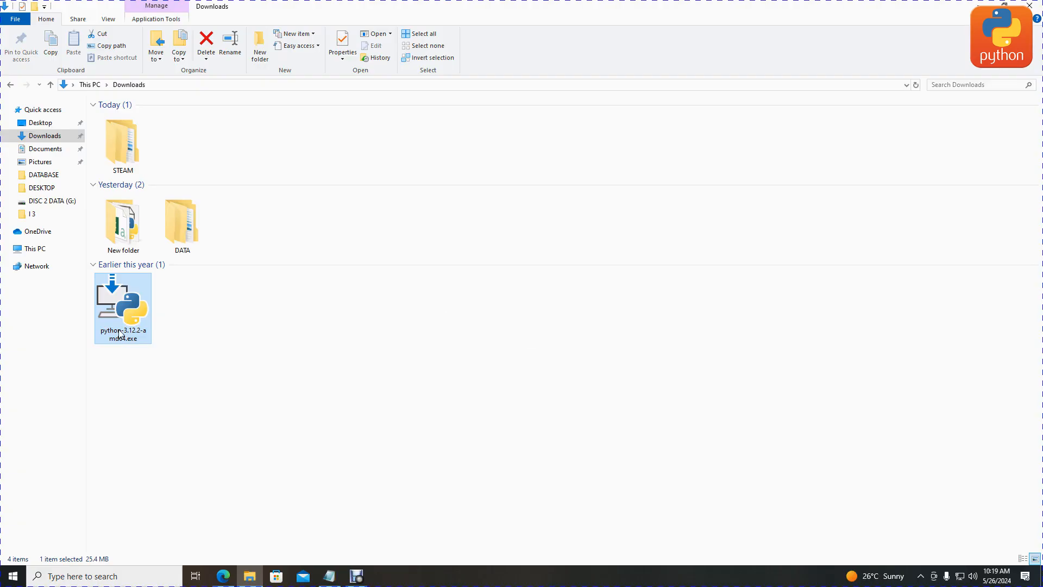
mouse_move(153, 382)
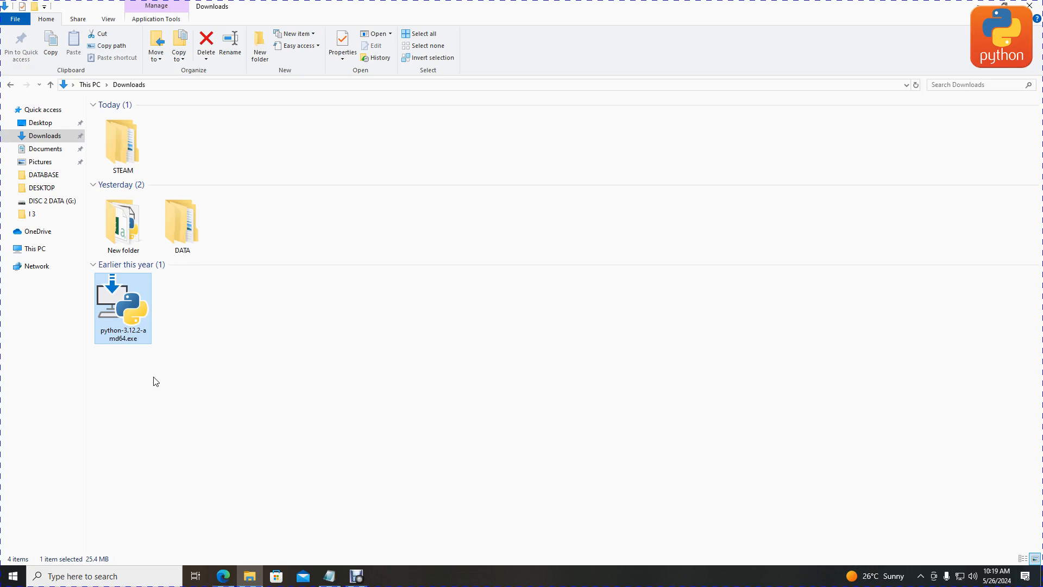
mouse_move(169, 373)
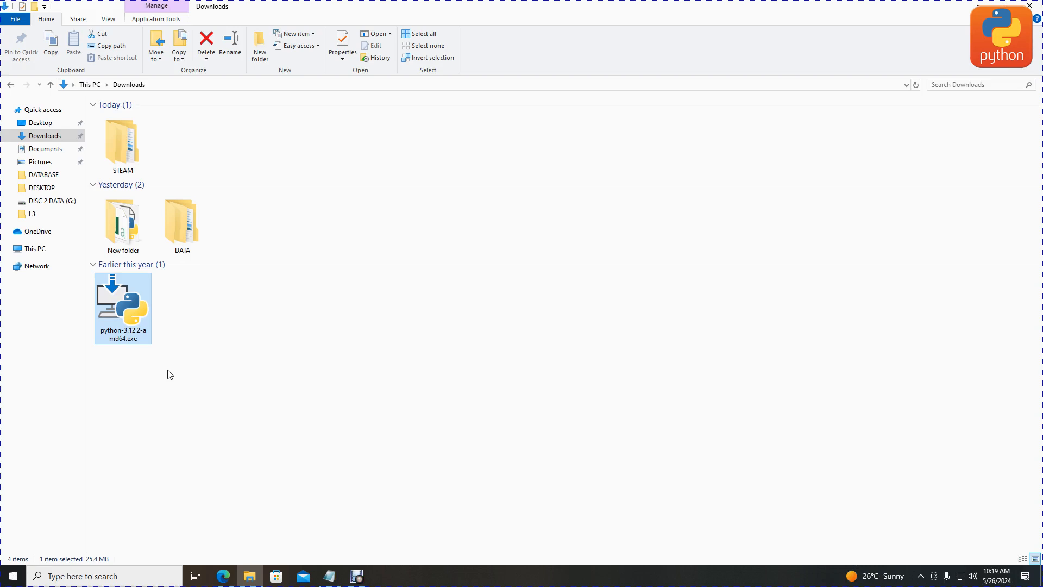
Launch Command Prompt from Windows search with cmd
text(cmd)
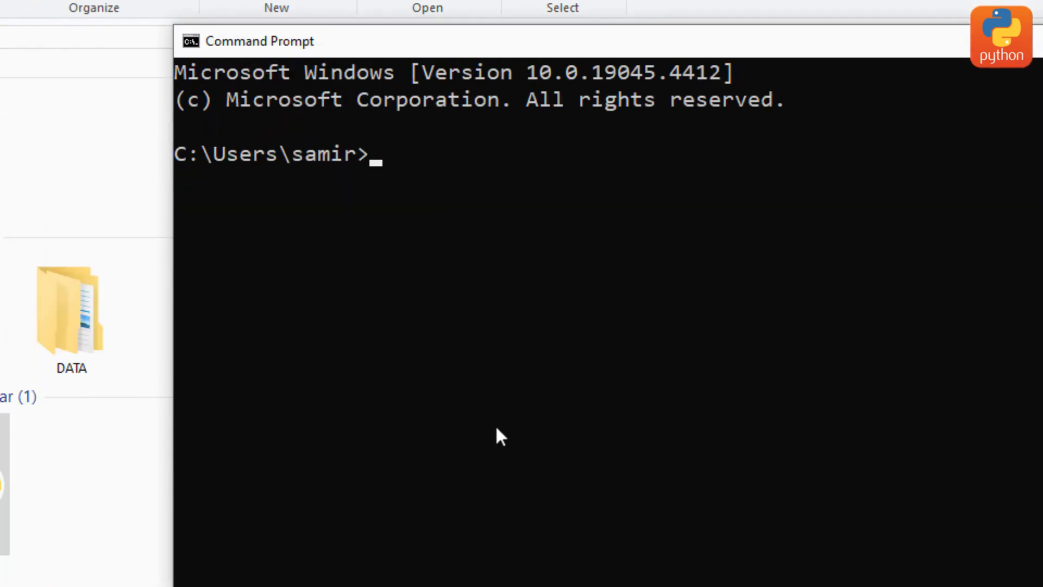
Run python --version and confirm it reports Python 3.12.2
text(p)
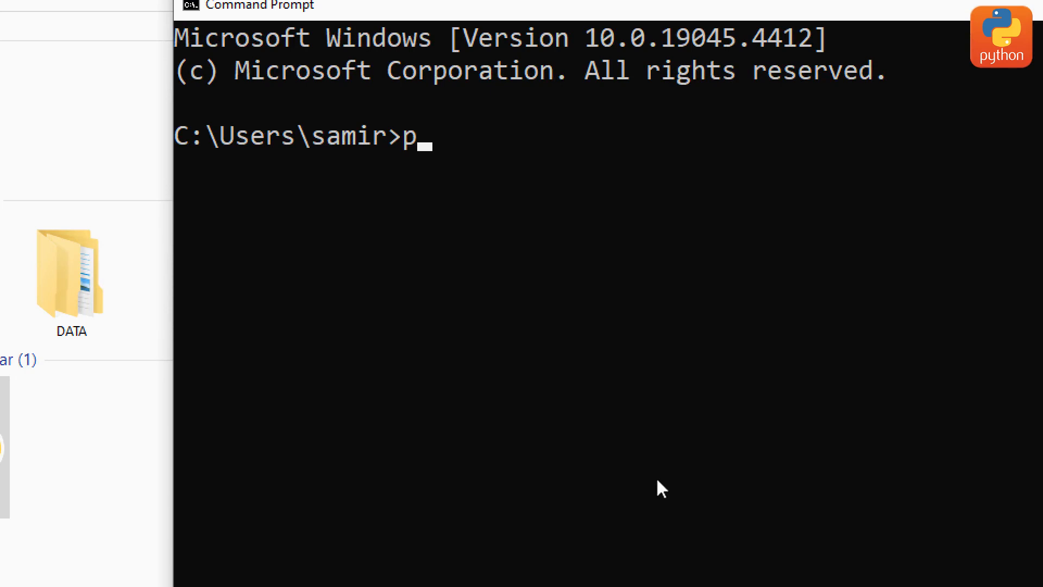
text(y)
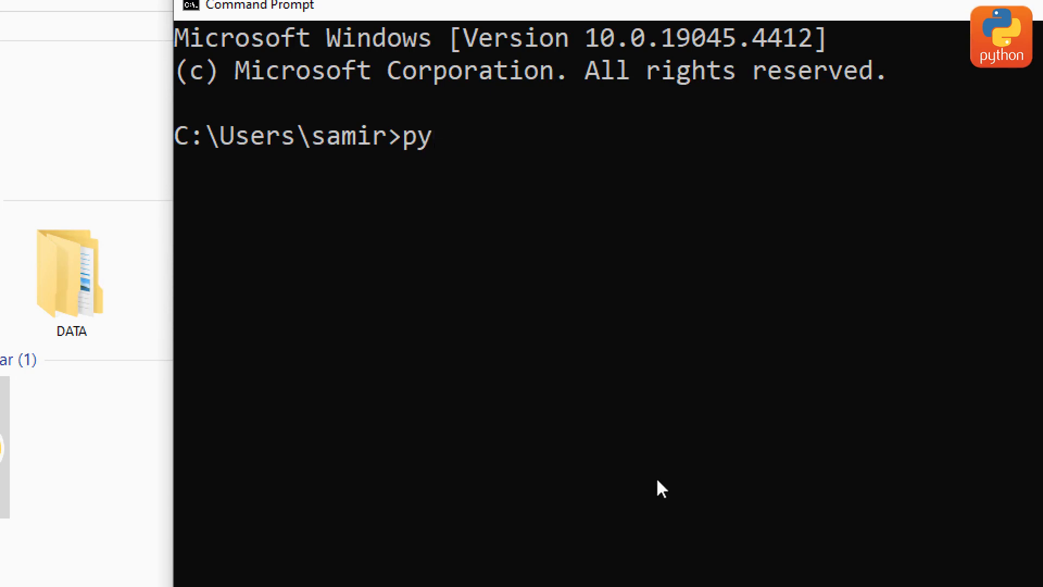
text(thon)
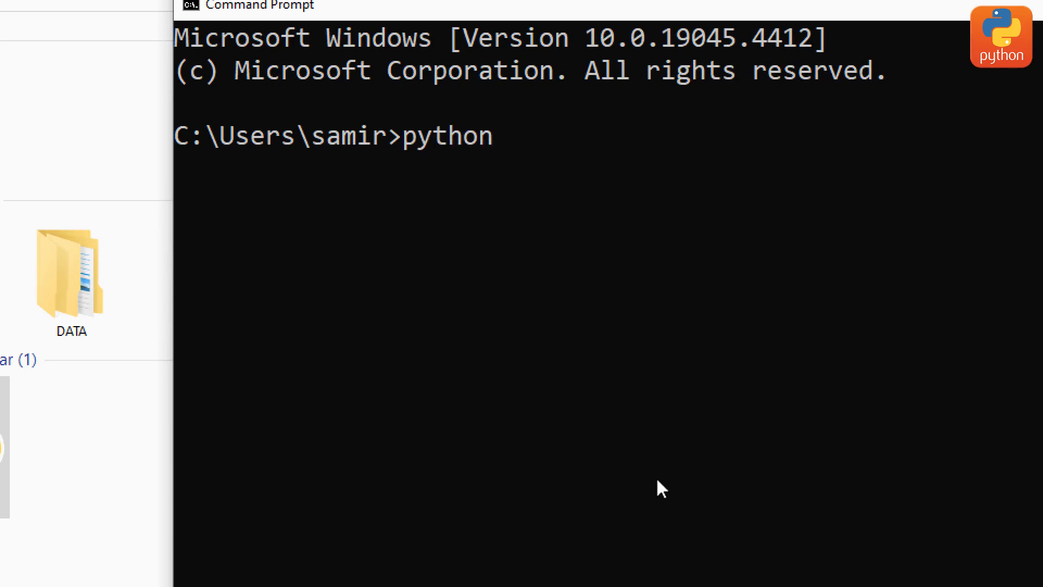
text(--)
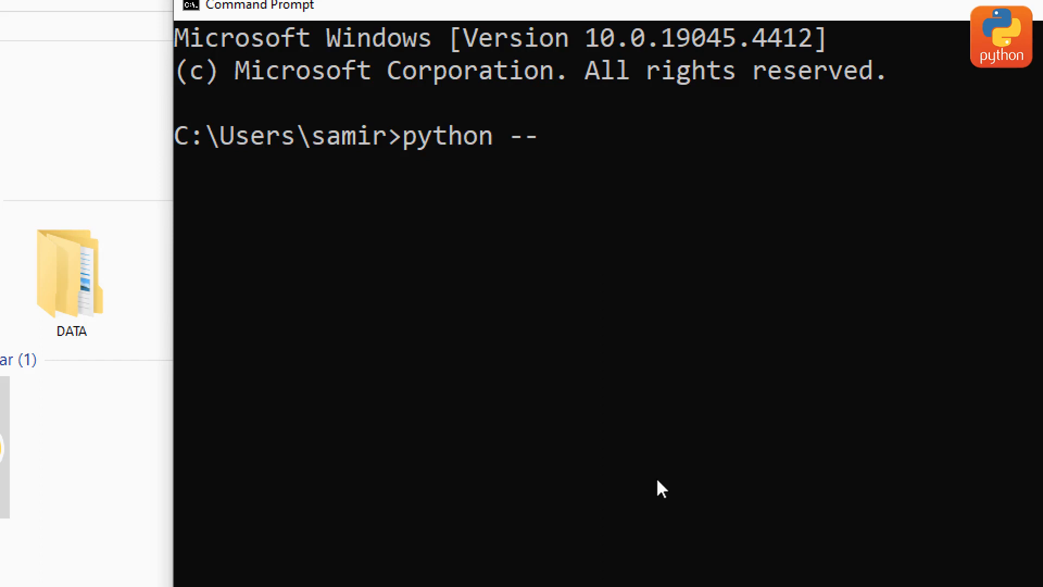
text(version)
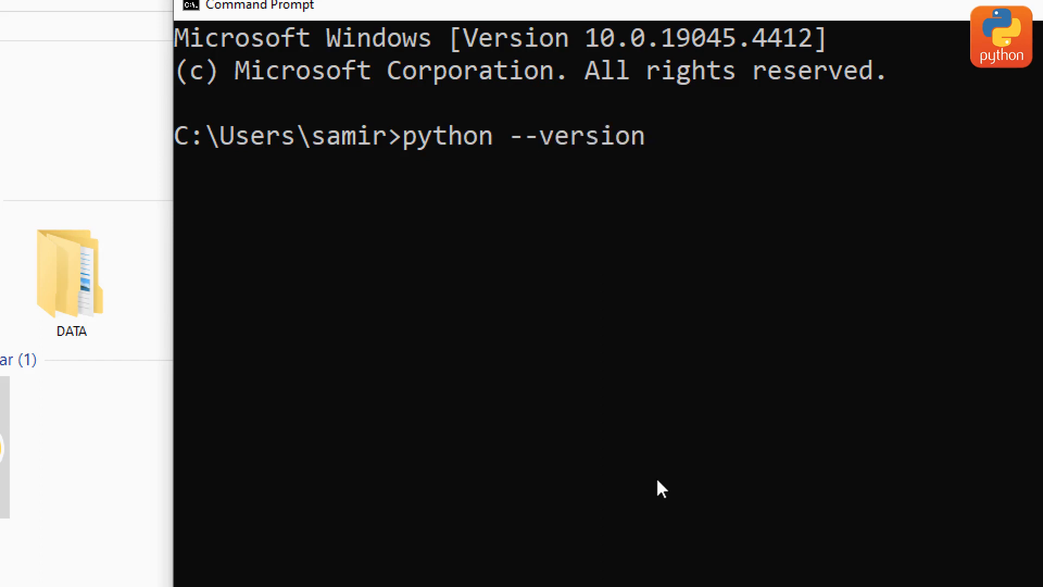
key(Return)
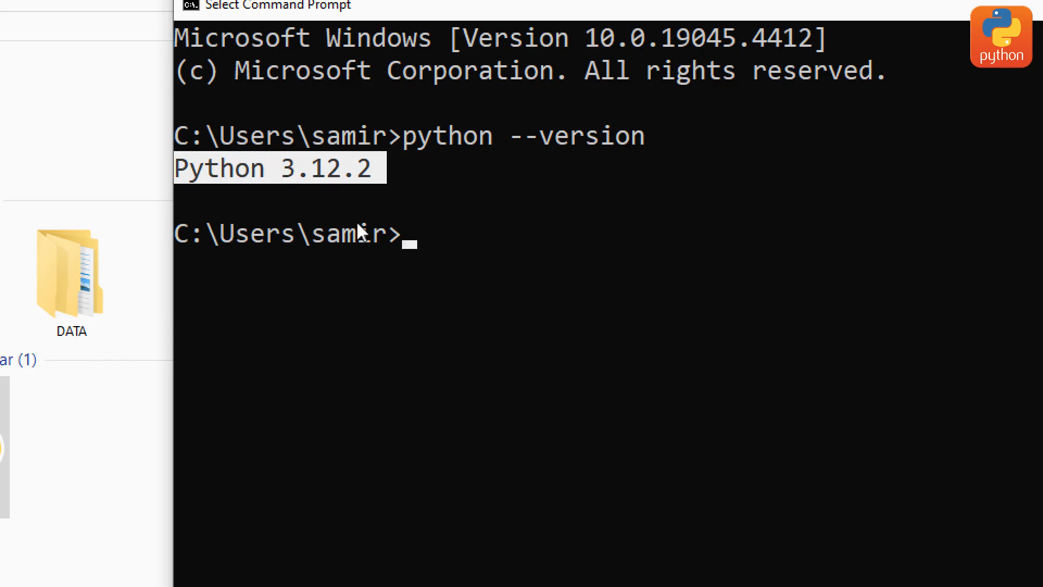
mouse_move(436, 345)
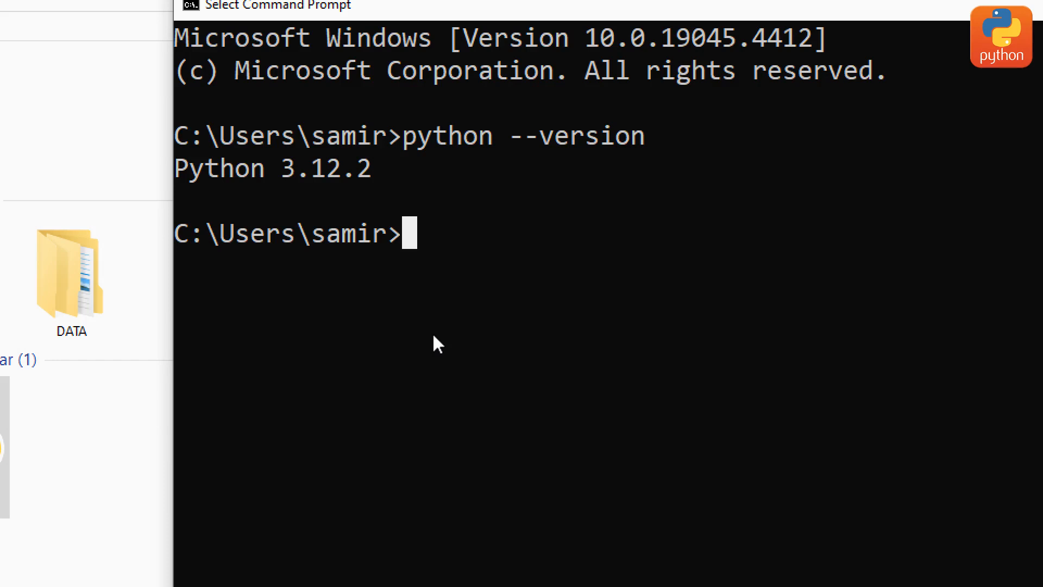
Run pip --version and confirm pip 24.0 is available
text(pi)
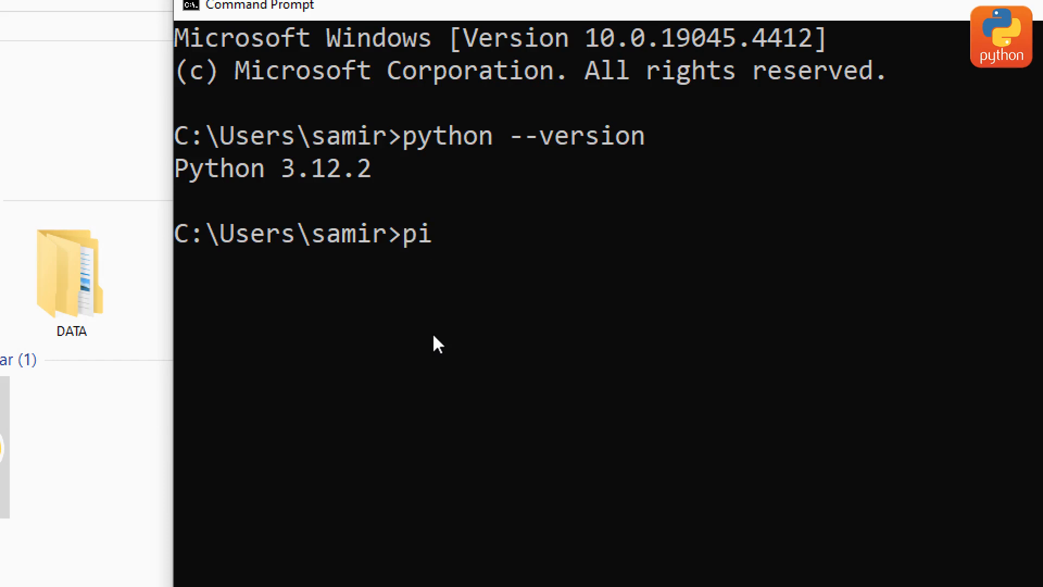
text(p --)
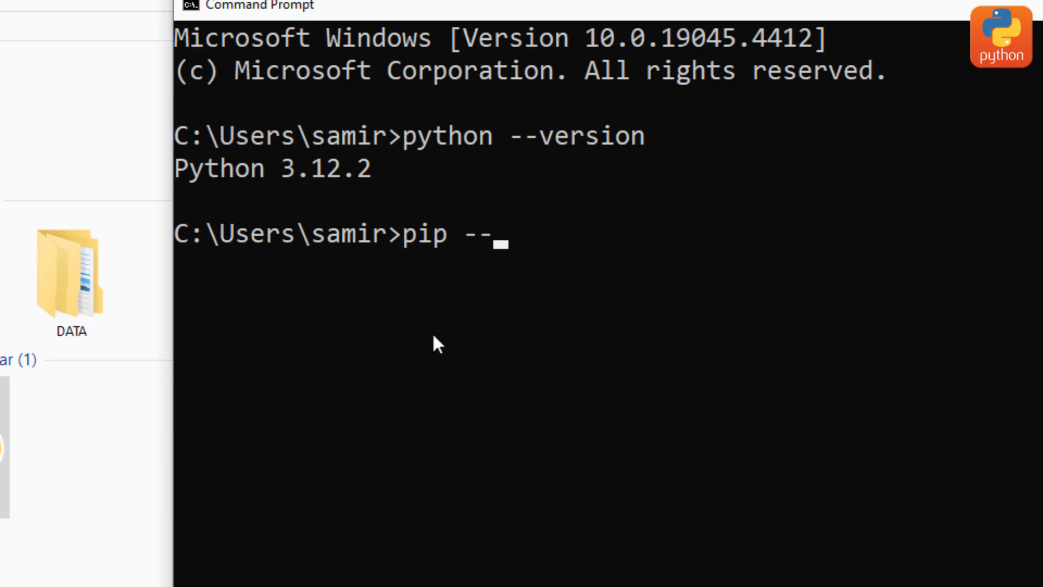
text(ver)
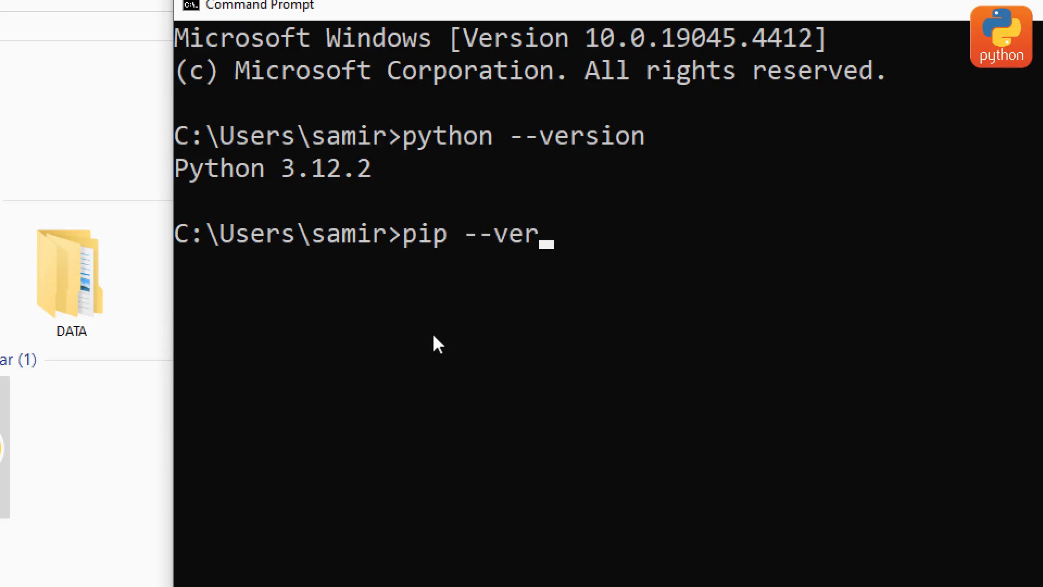
text(sion)
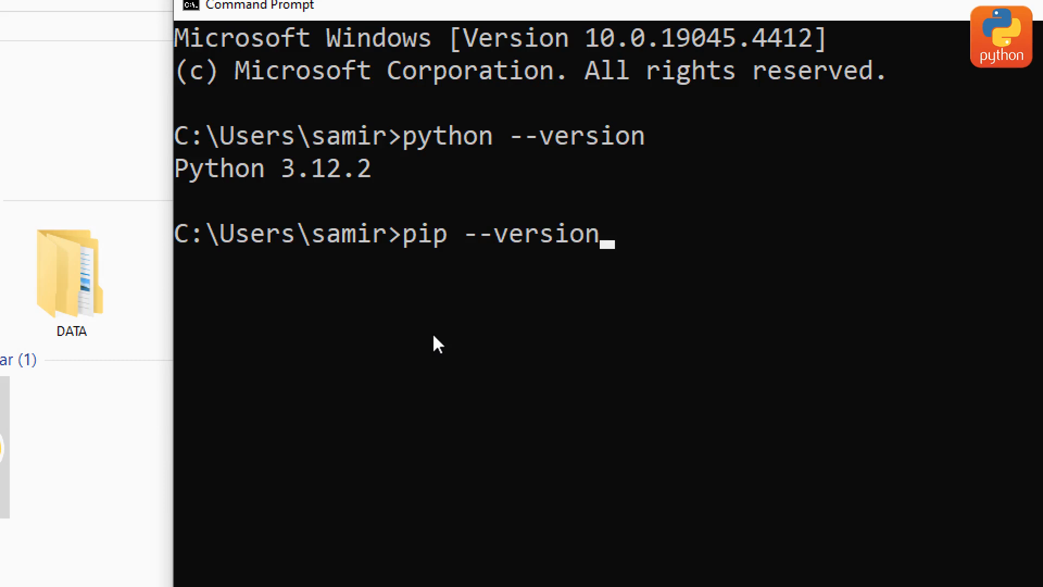
key(Return)
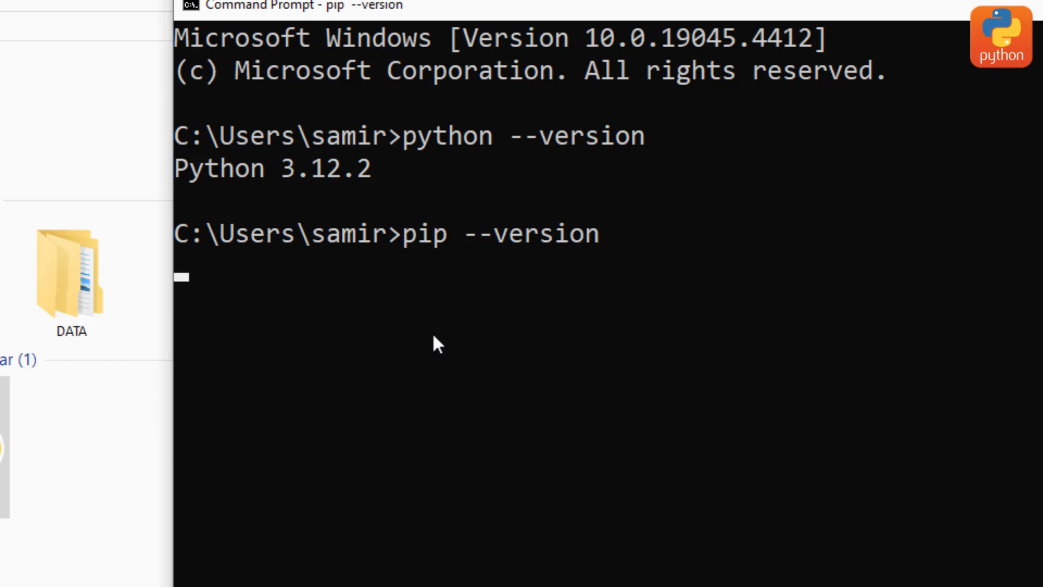
key(Return)
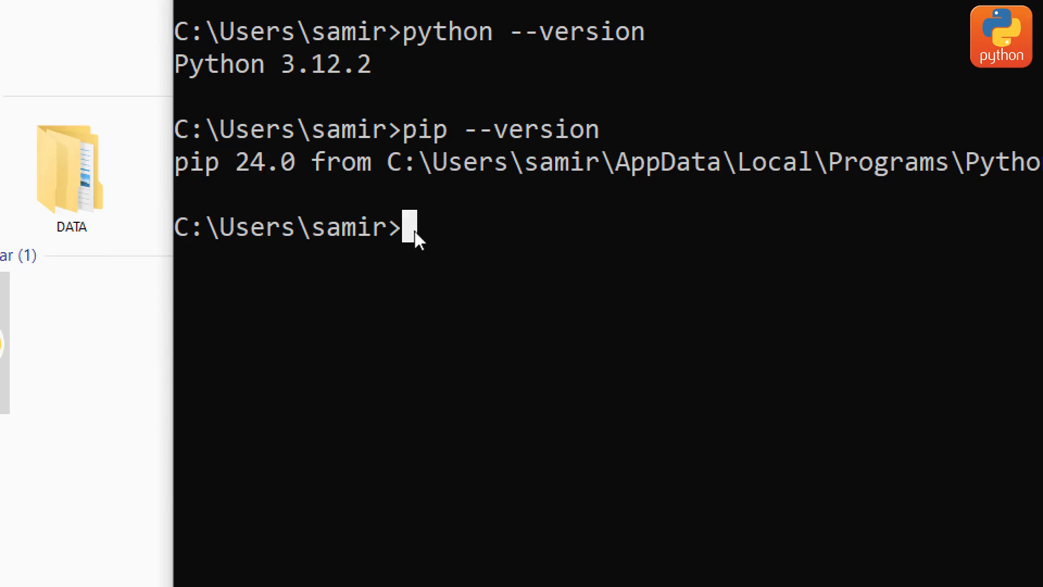
mouse_move(456, 298)
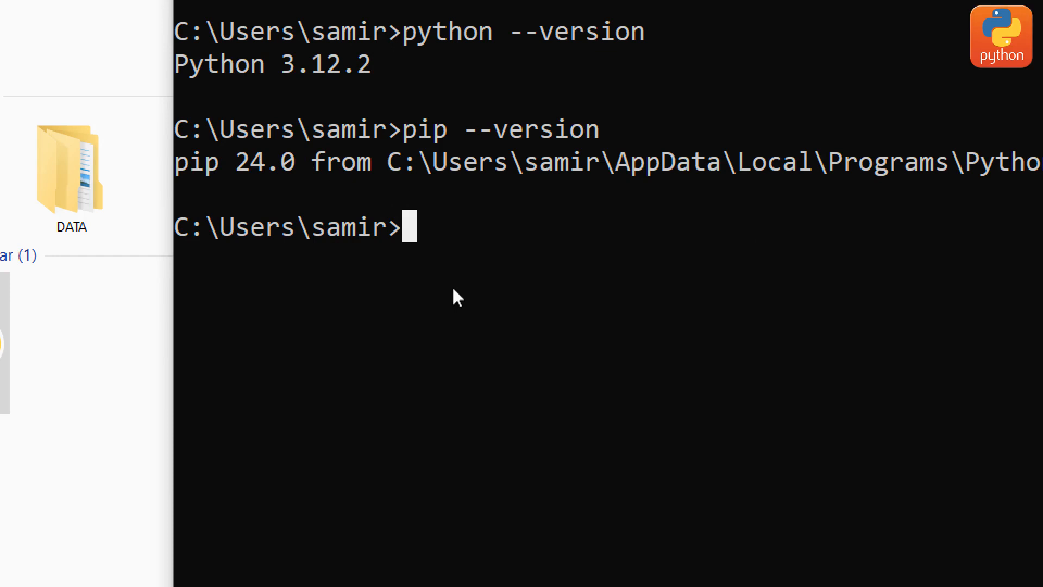
mouse_move(456, 133)
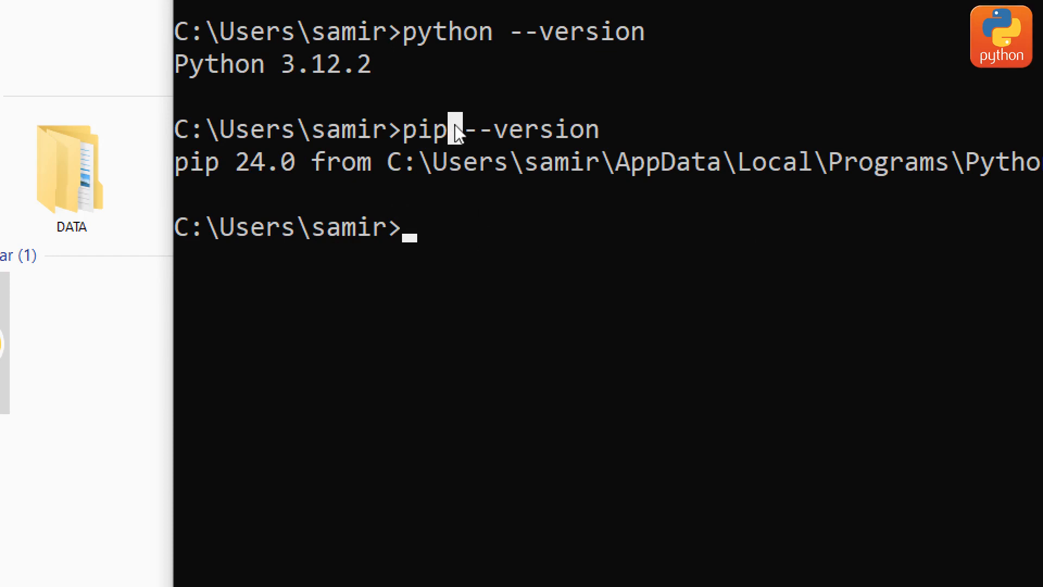
mouse_move(417, 238)
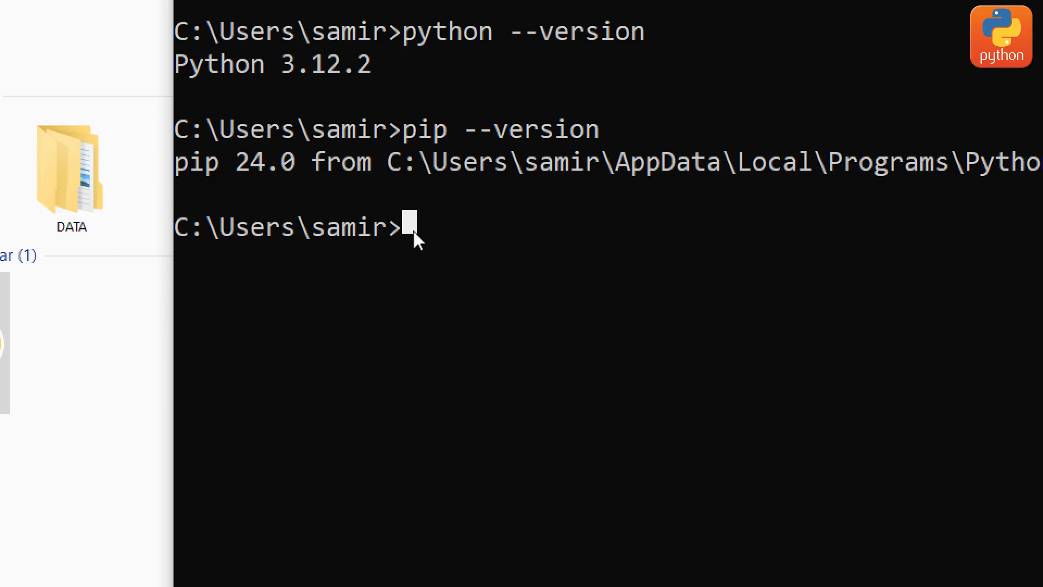
Run pip install streamlit until all requirements are satisfied
text(pip)
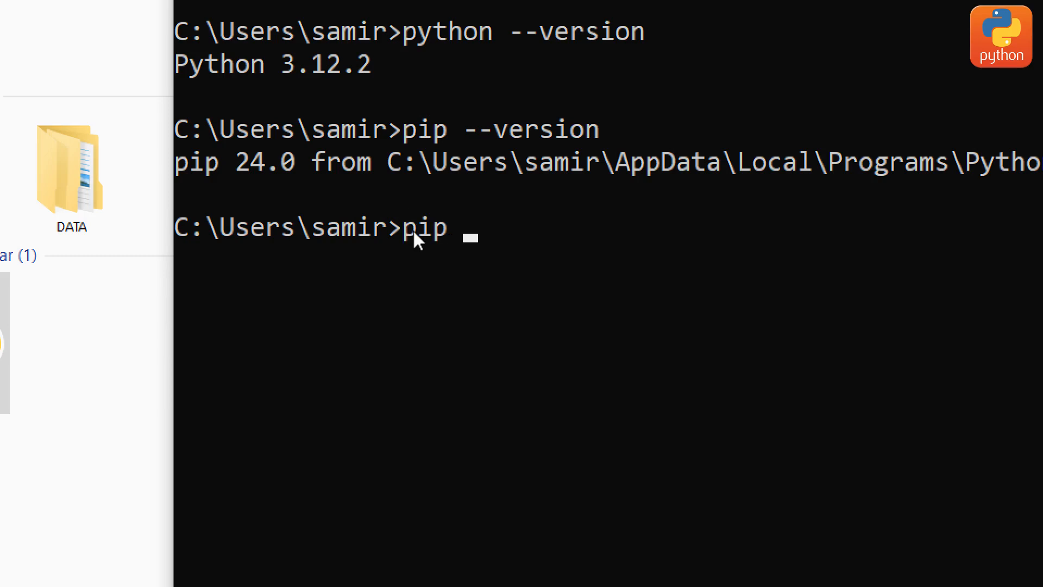
text(install)
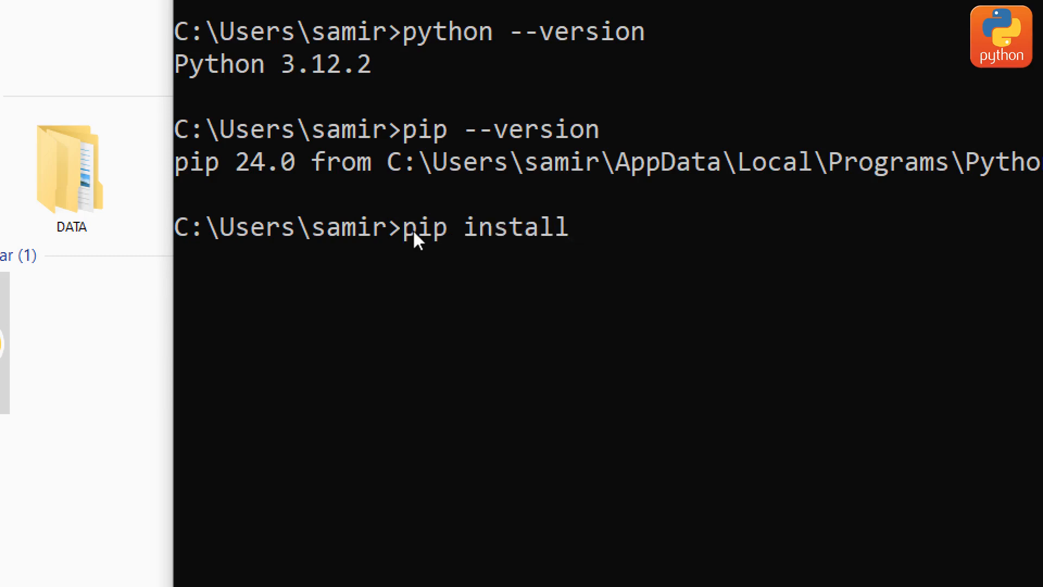
text(stream)
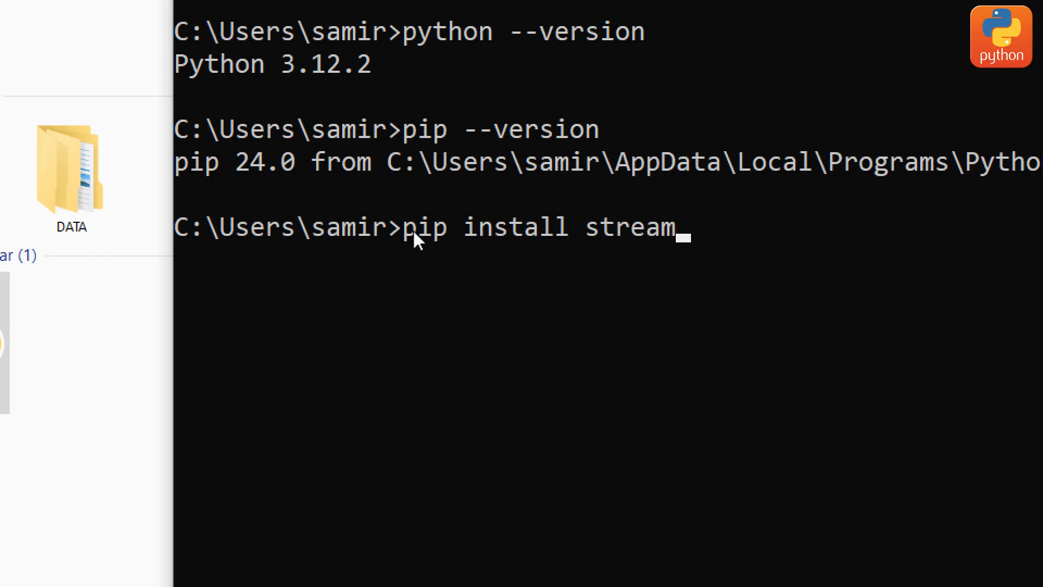
text(lit)
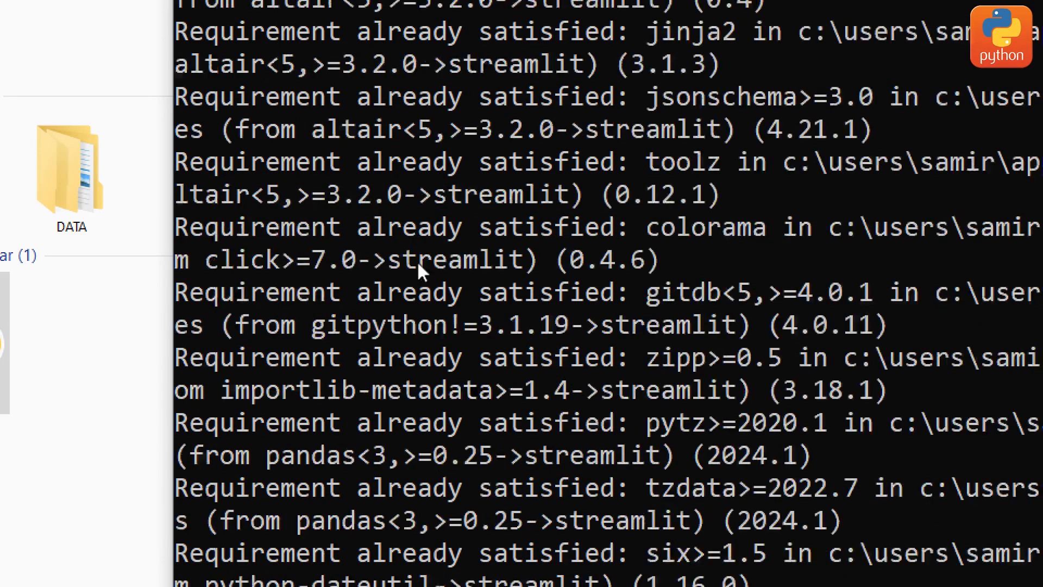
scroll(down, 3)
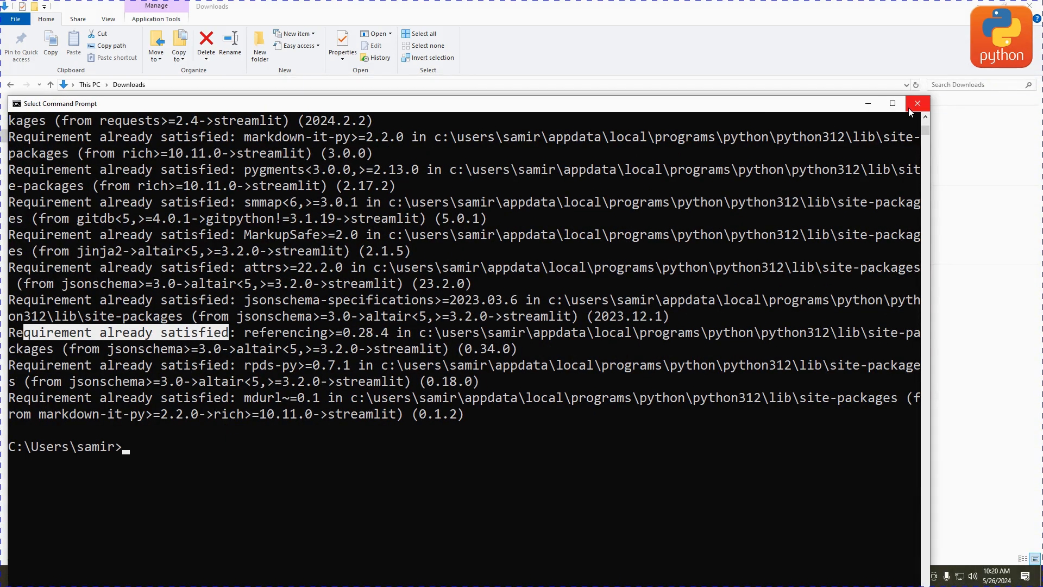
Close the Command Prompt and launch a fresh one from Windows search
click(917, 103)
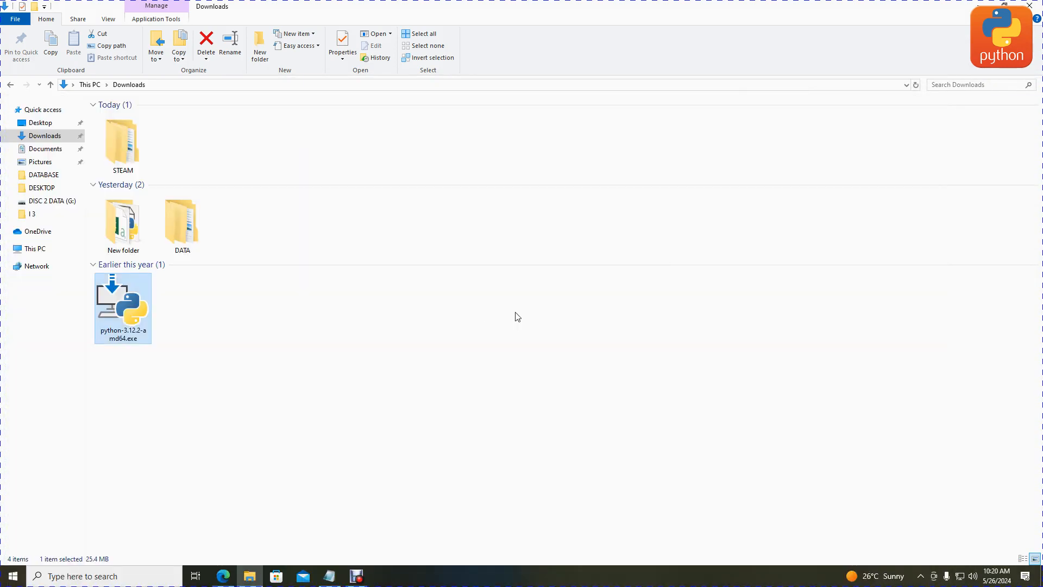
mouse_move(464, 358)
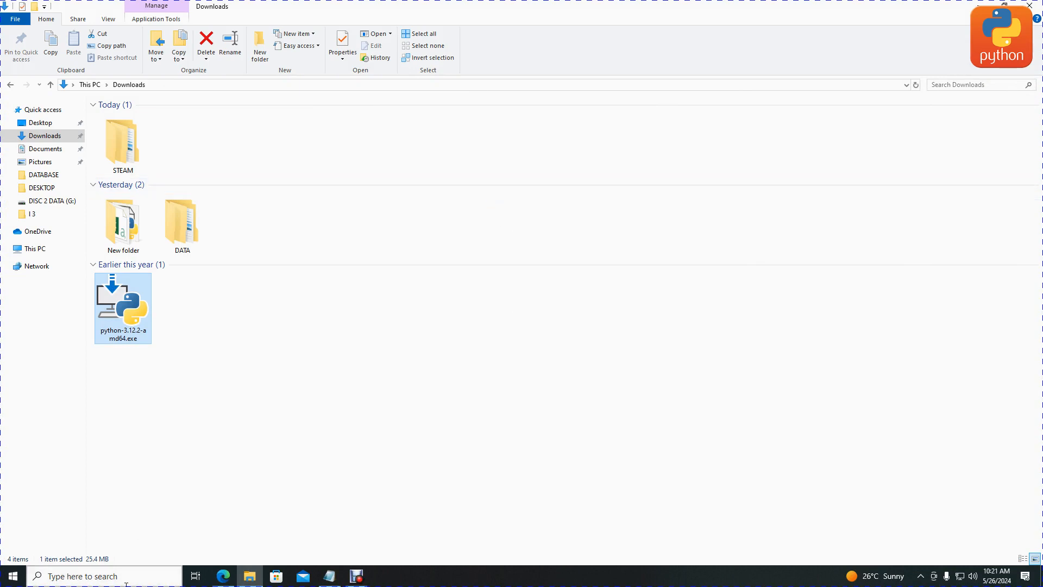
click(100, 576)
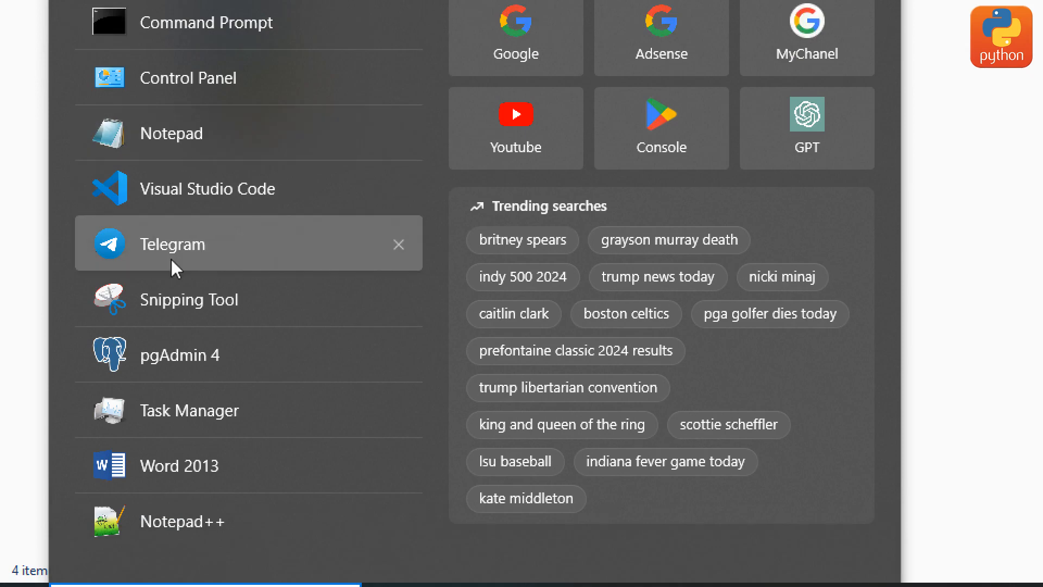
text(cmd)
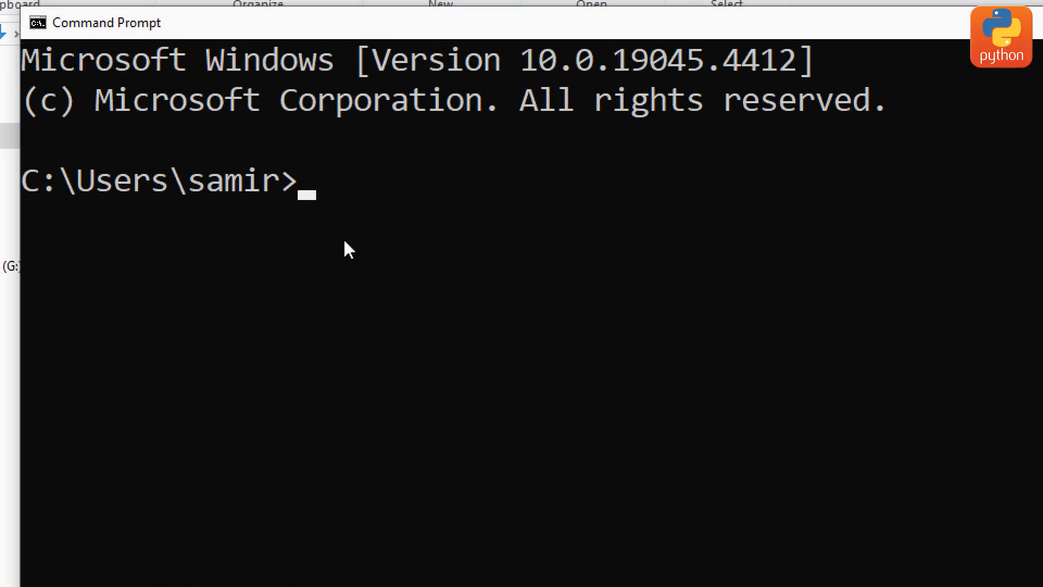
mouse_move(586, 380)
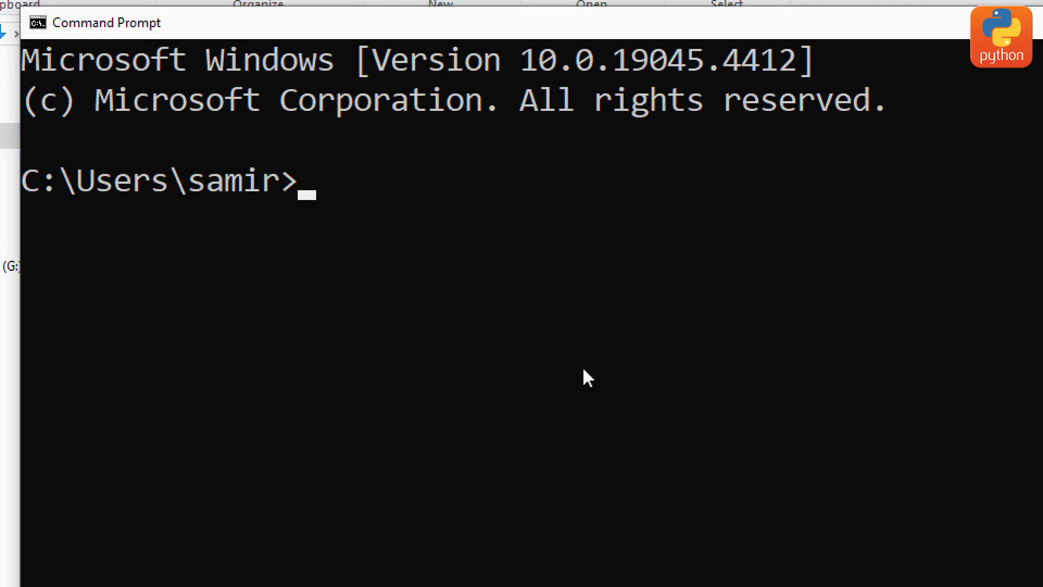
Run streamlit --version and confirm it reports Streamlit 1.22.0
text(streamli)
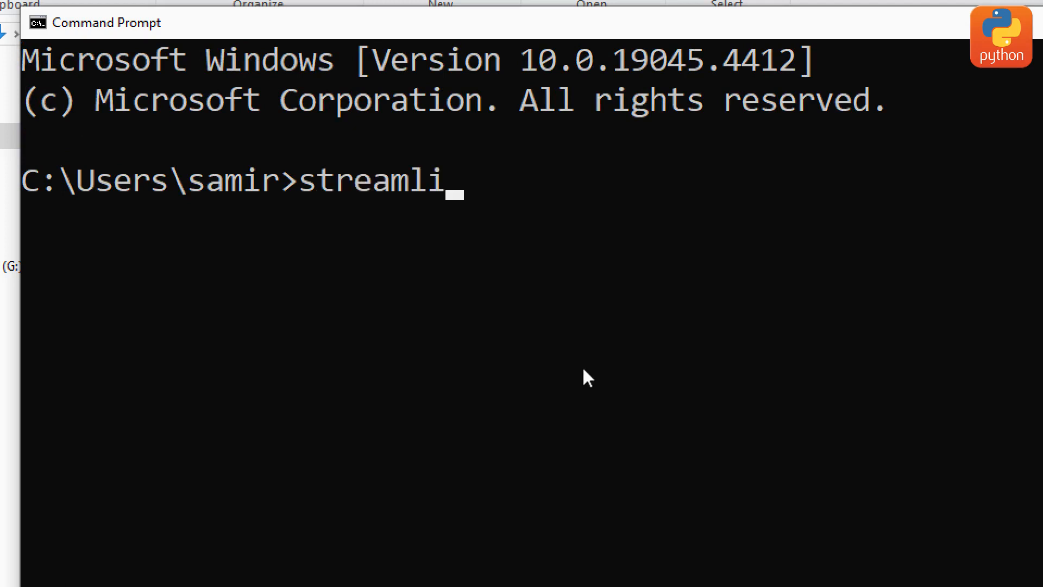
text(t -)
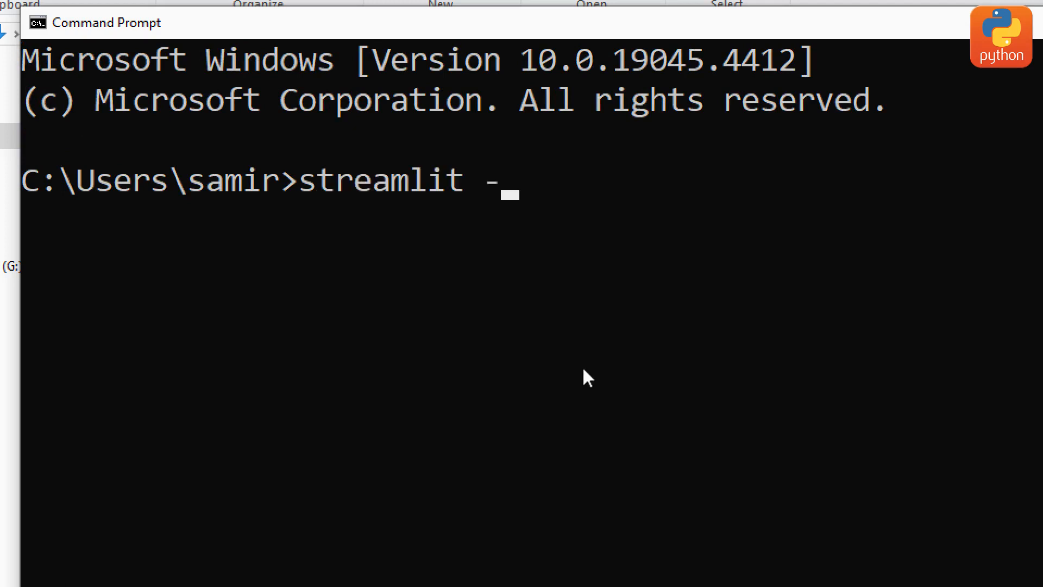
text(-version)
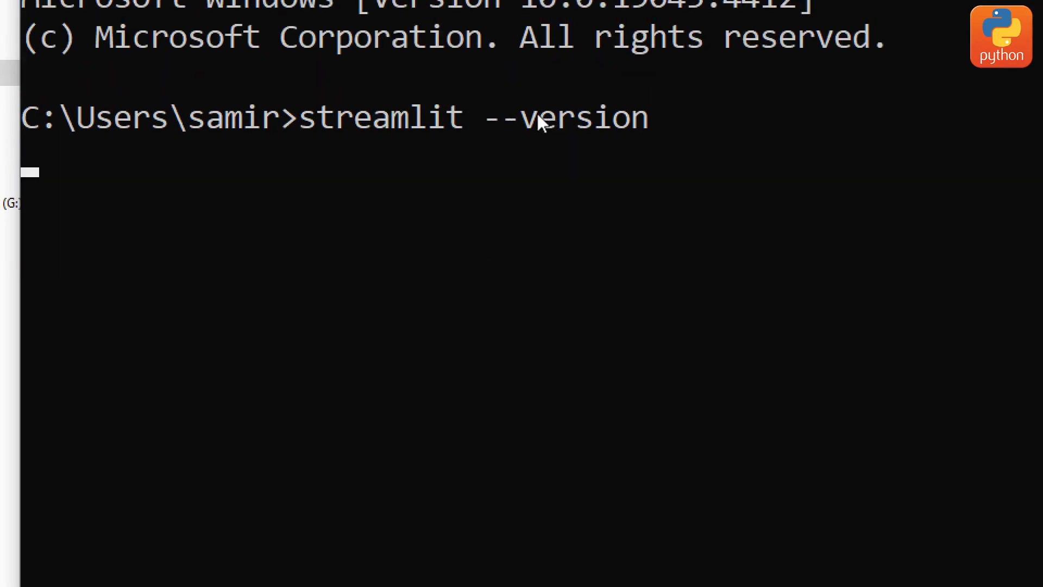
key(Return)
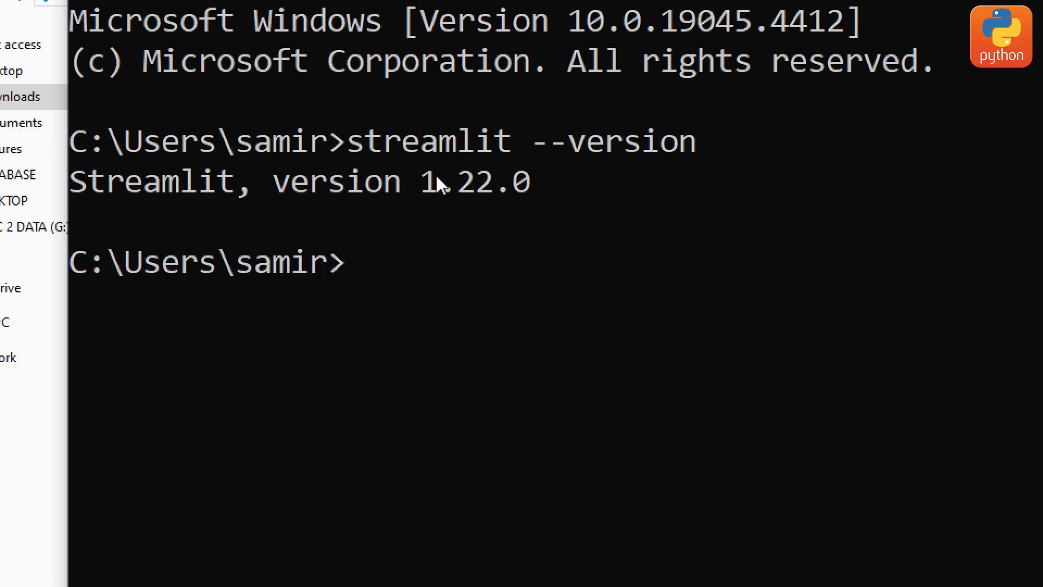
mouse_move(542, 191)
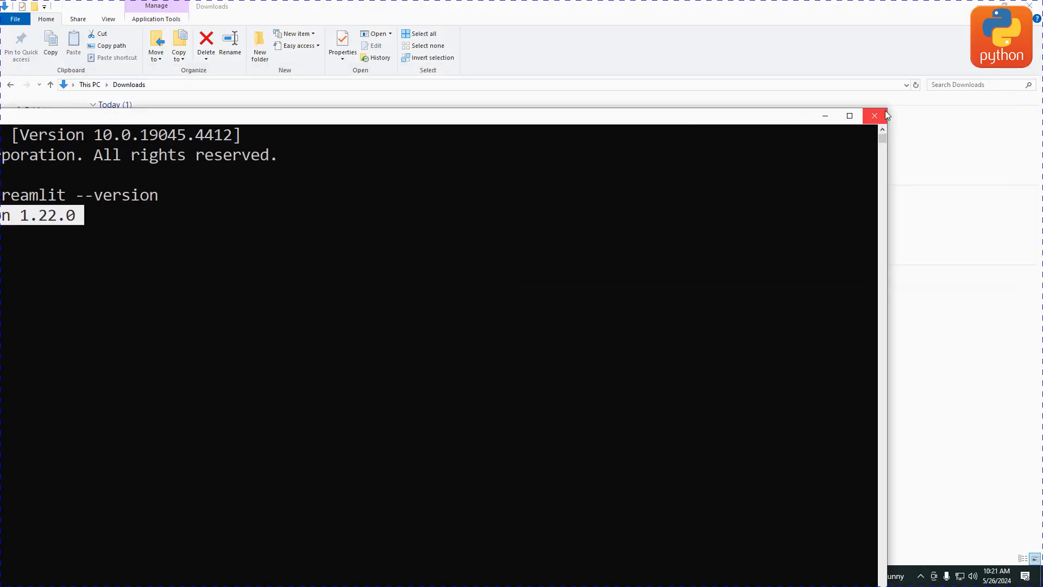
Create a new folder named myproject in Downloads and enter it
click(873, 115)
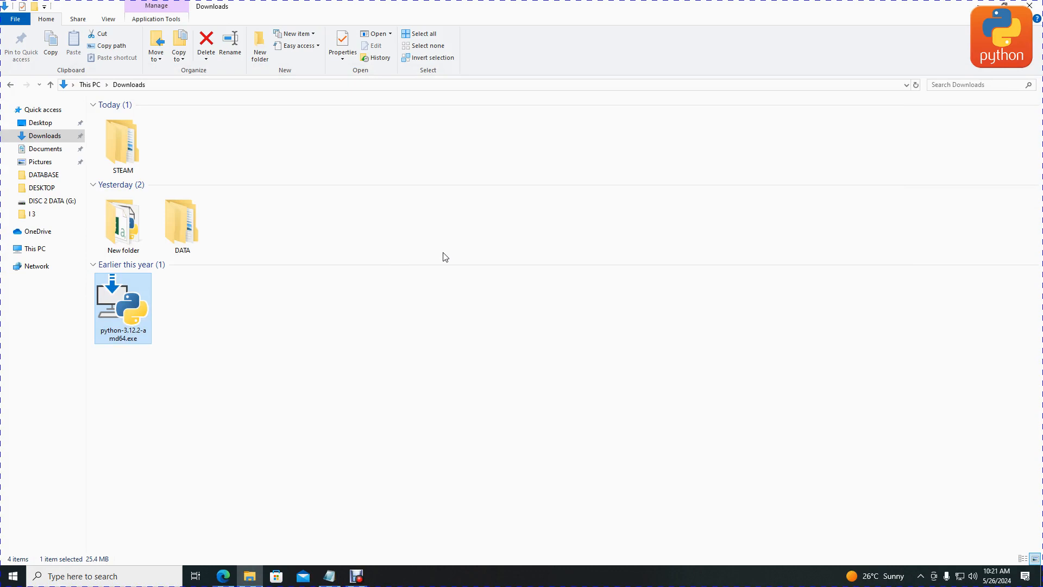
mouse_move(299, 320)
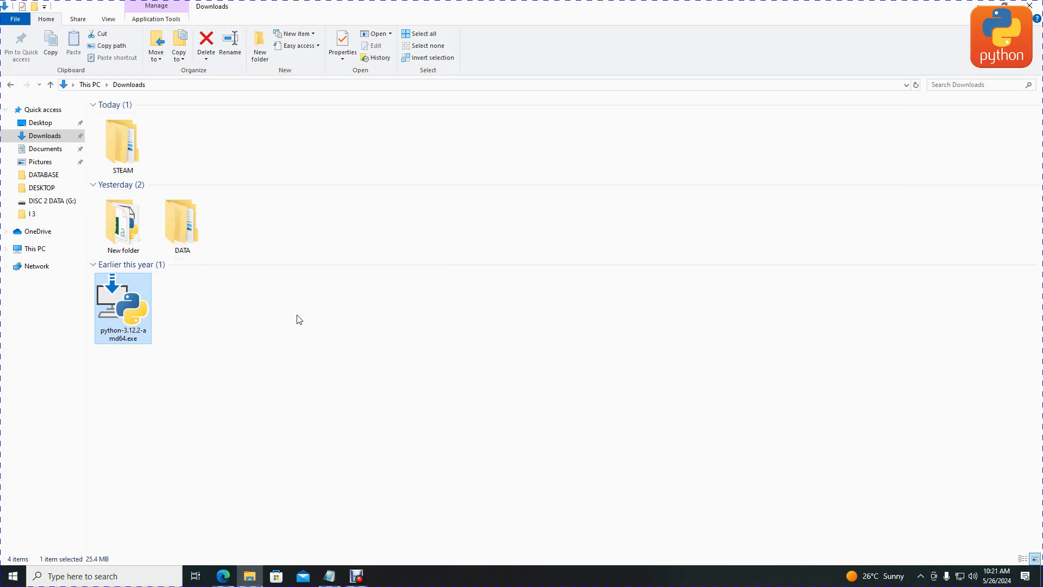
right_click(435, 226)
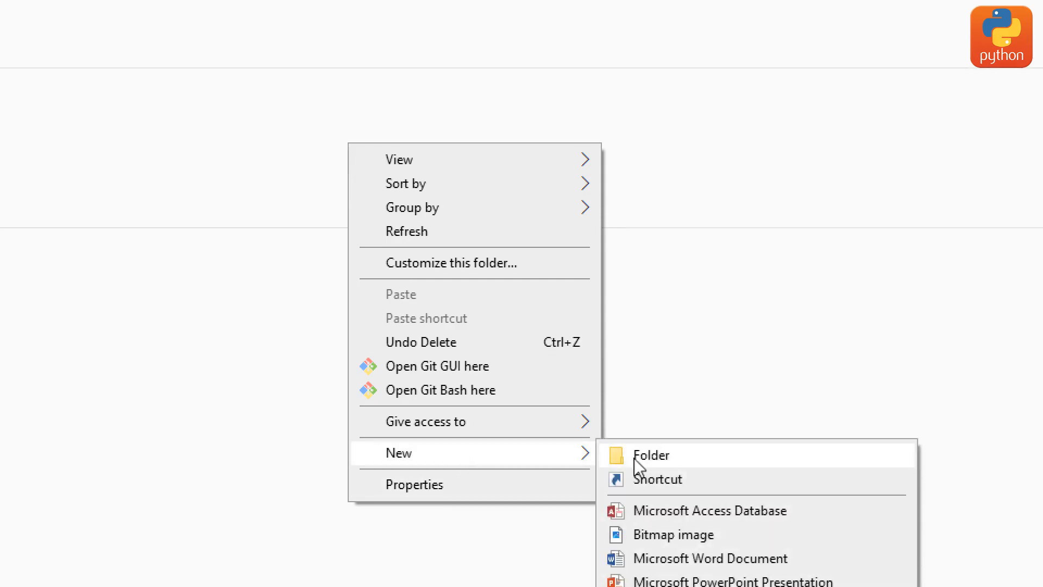
click(651, 455)
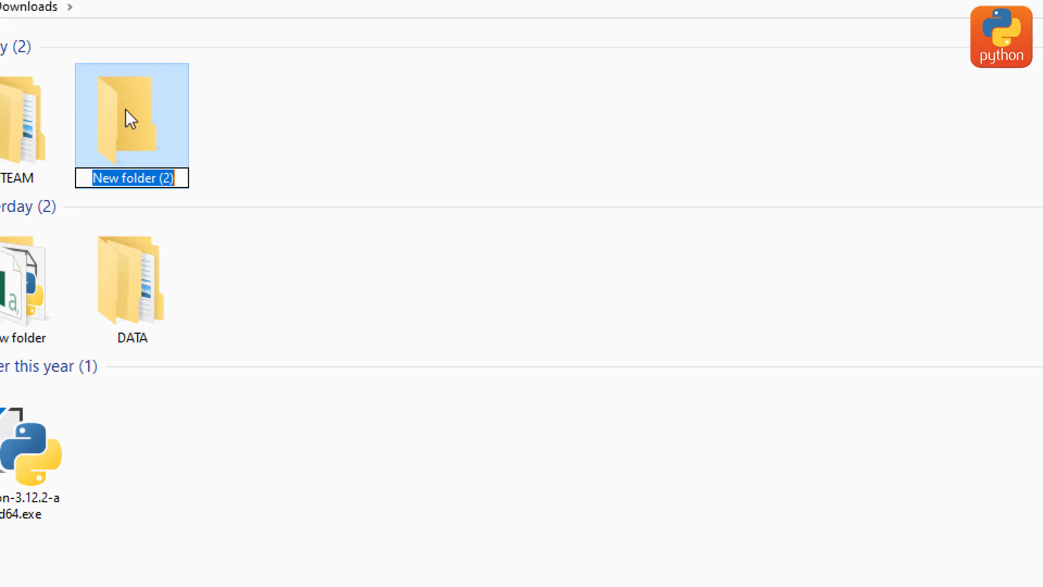
text(myproject)
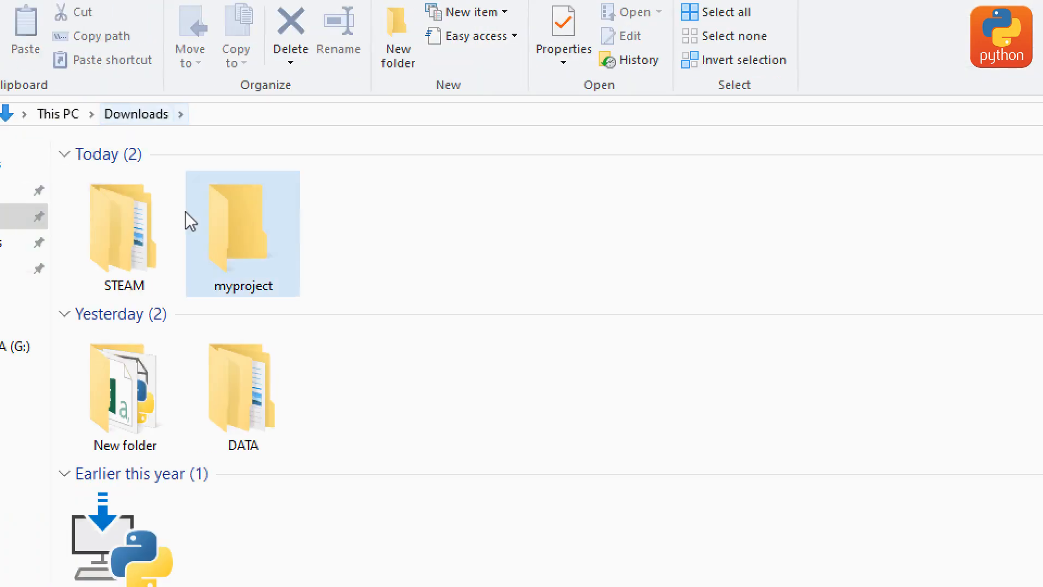
double_click(243, 232)
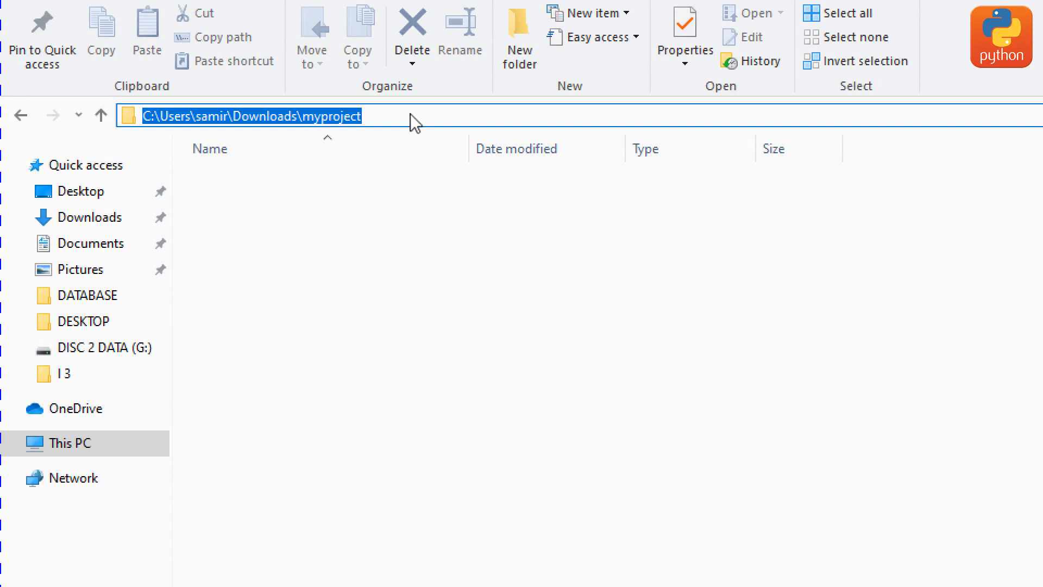
Start cmd from the myproject address bar and run code ./ to launch VS Code on the folder
key(Delete)
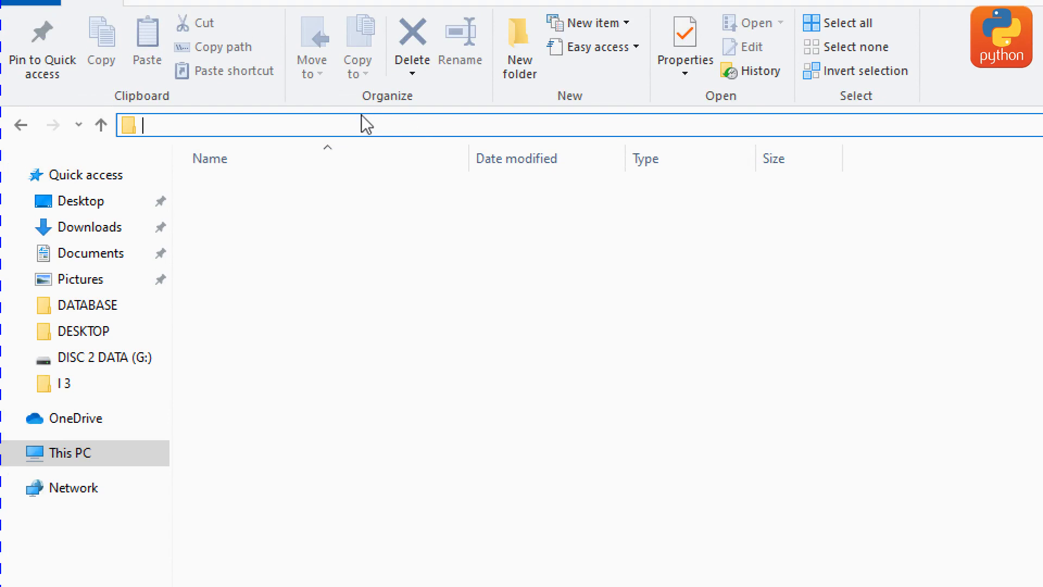
text(cmd)
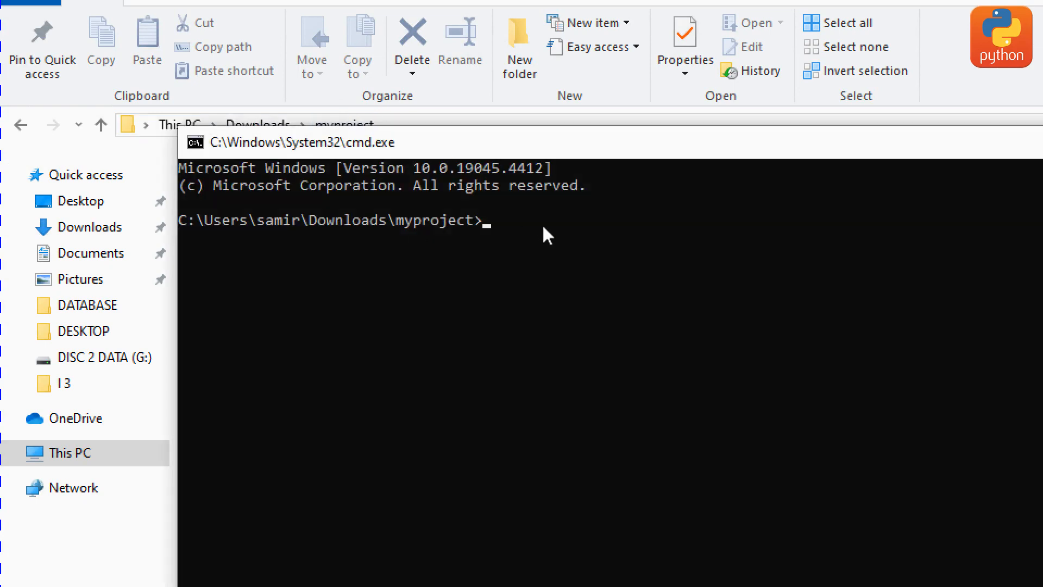
mouse_move(512, 225)
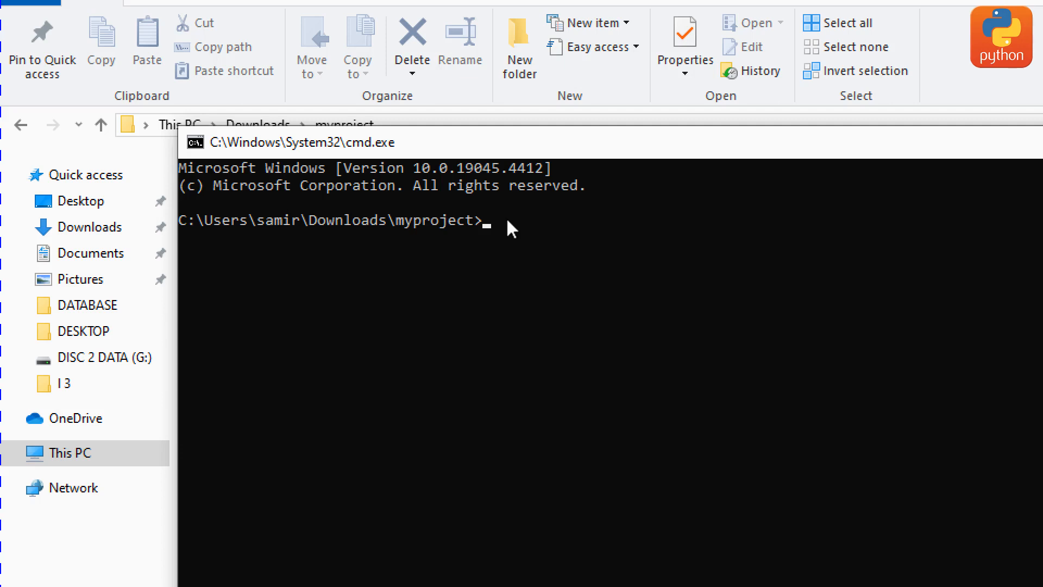
mouse_move(735, 260)
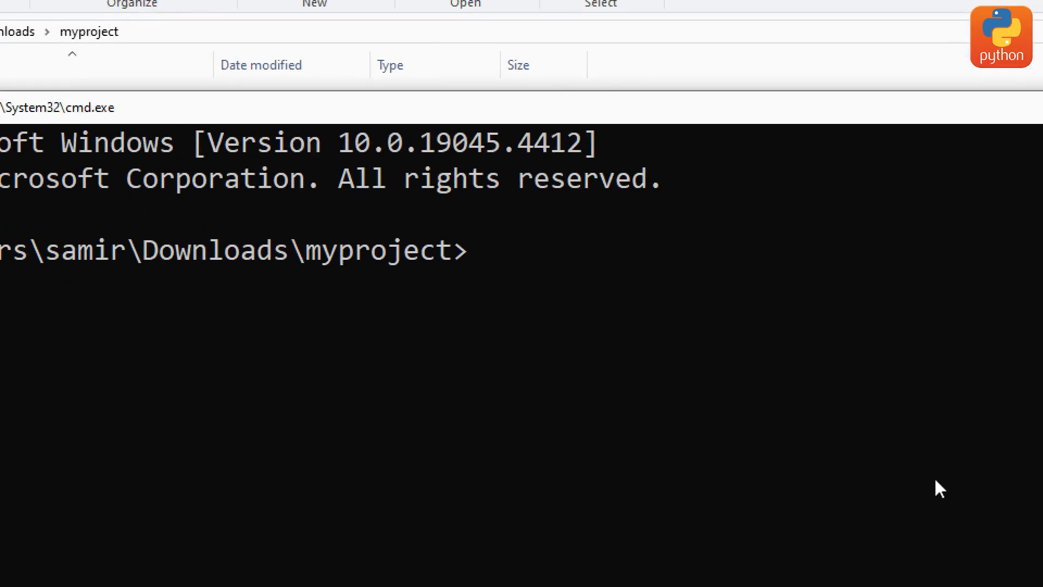
text(code)
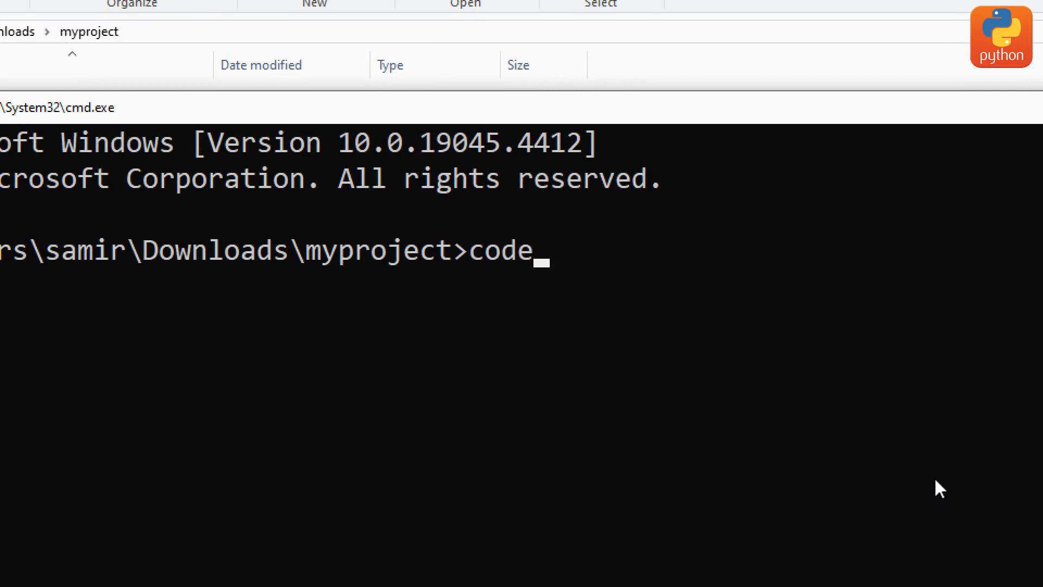
text(./)
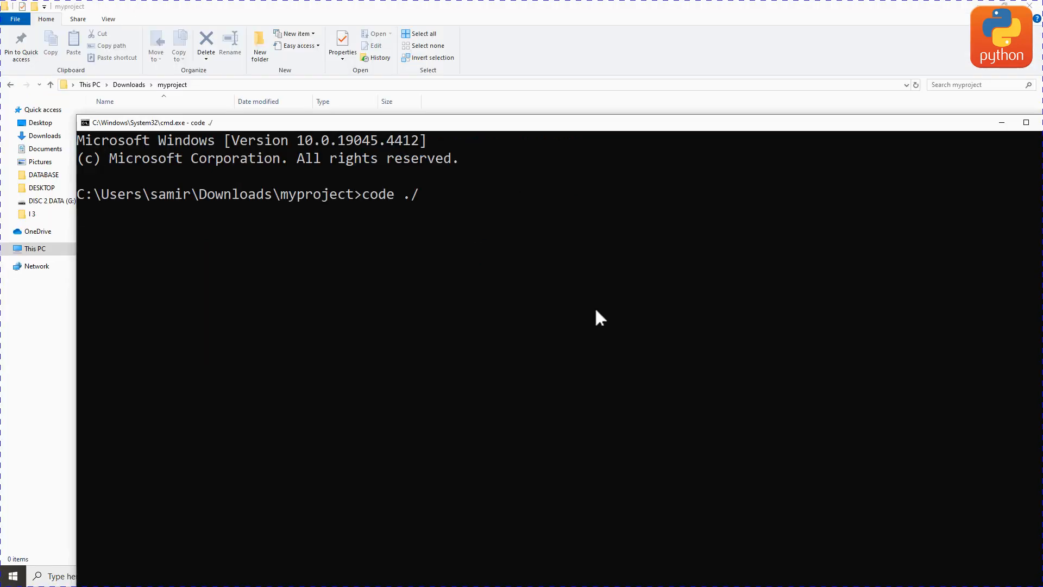
key(Return)
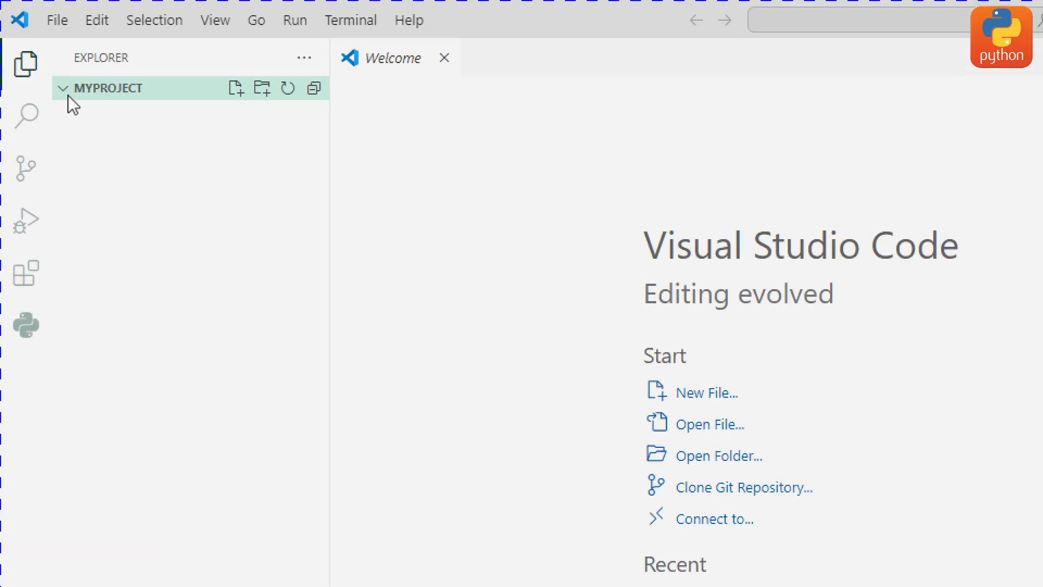
mouse_move(129, 86)
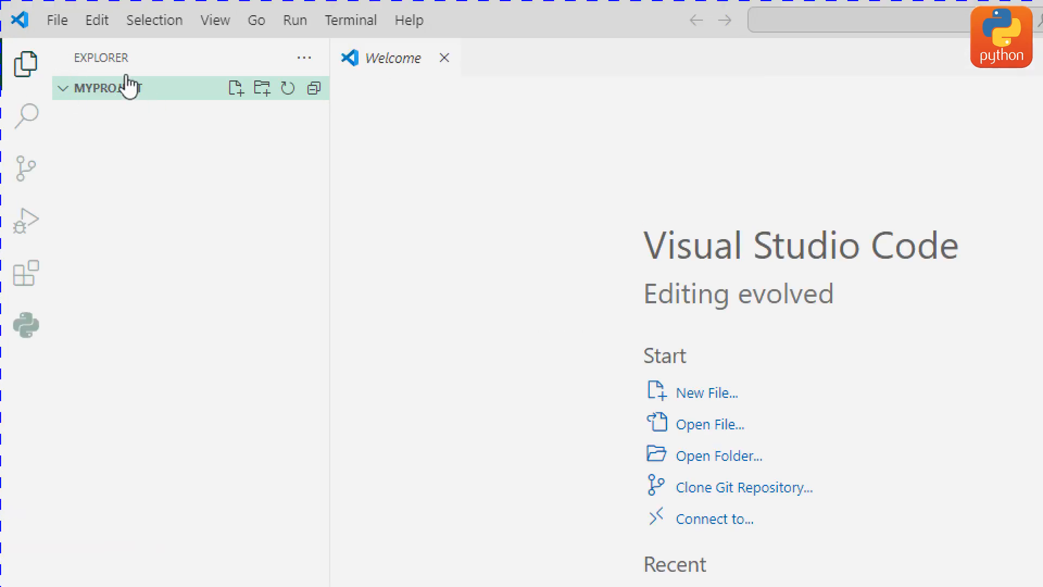
mouse_move(109, 93)
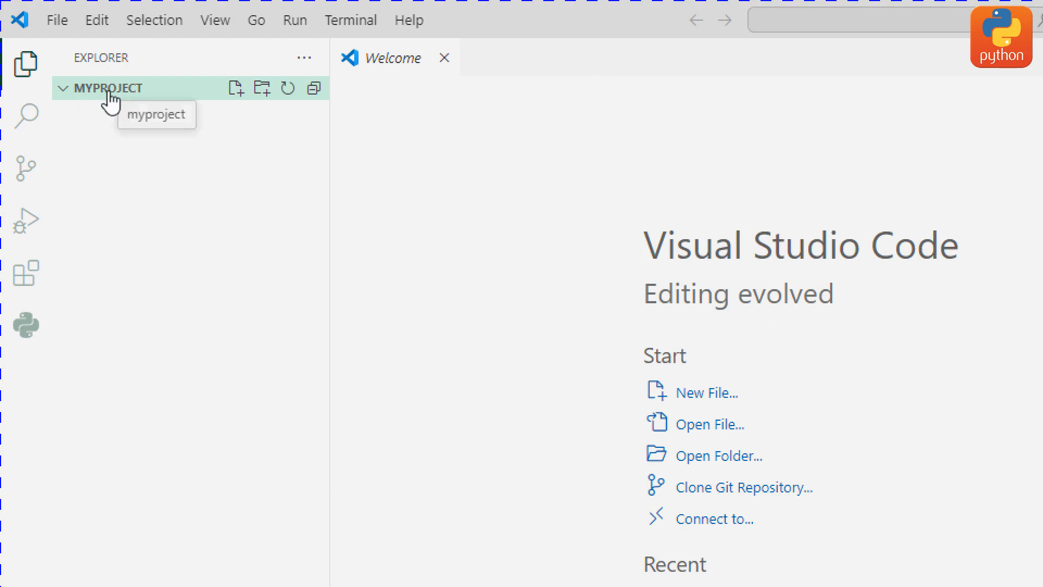
mouse_move(118, 107)
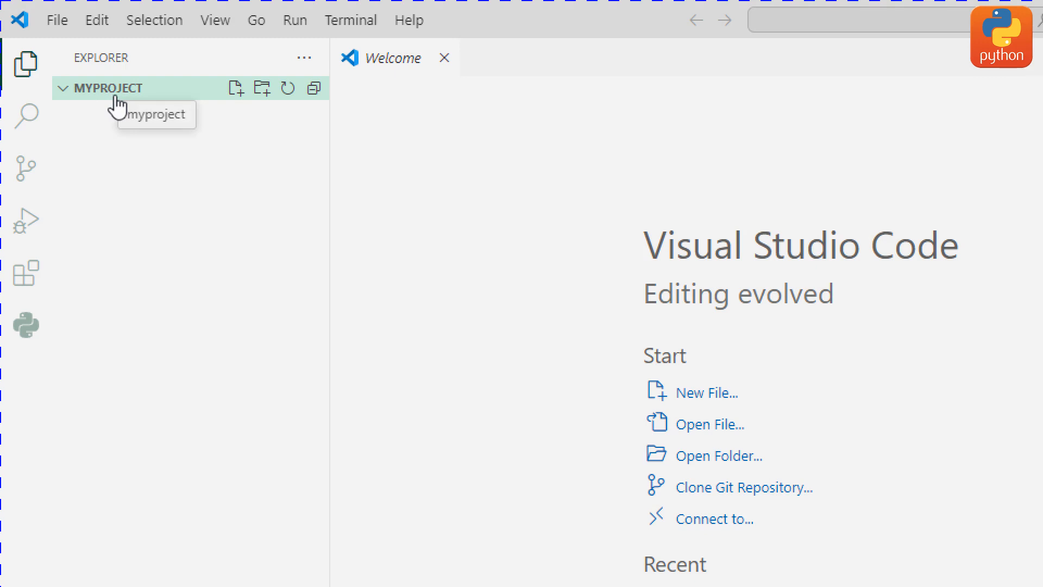
mouse_move(235, 87)
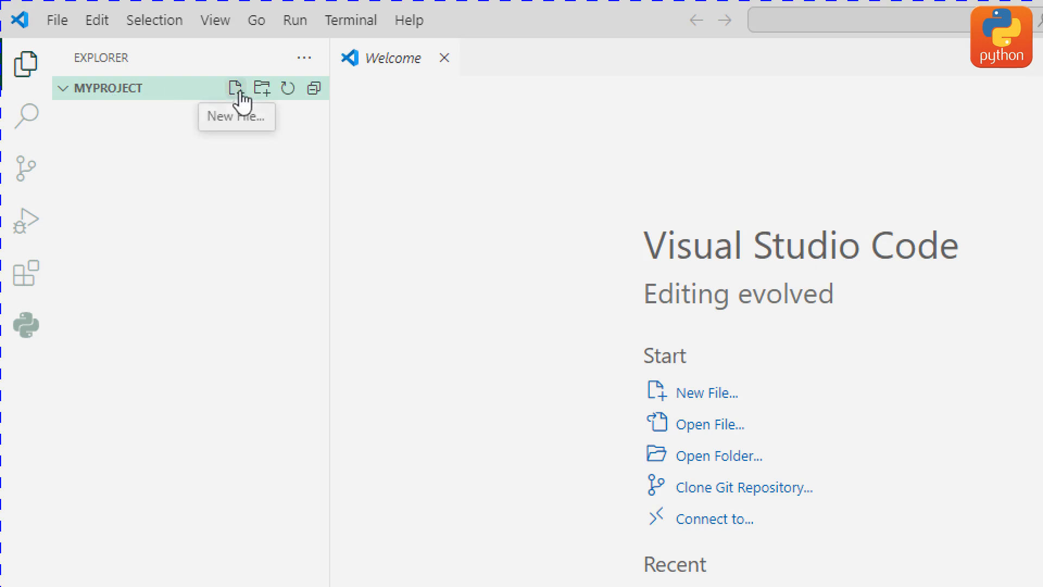
mouse_move(237, 131)
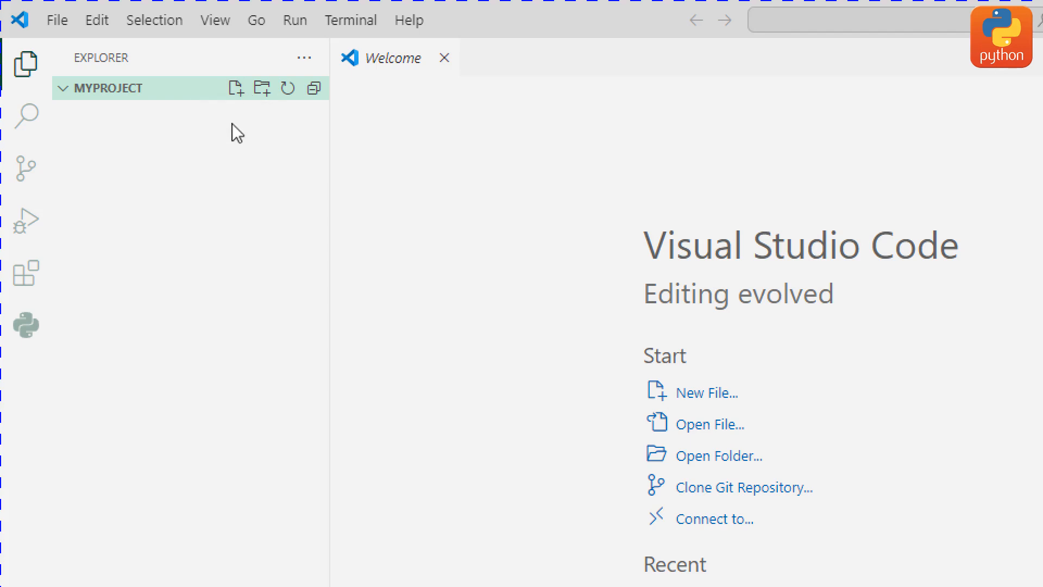
mouse_move(235, 87)
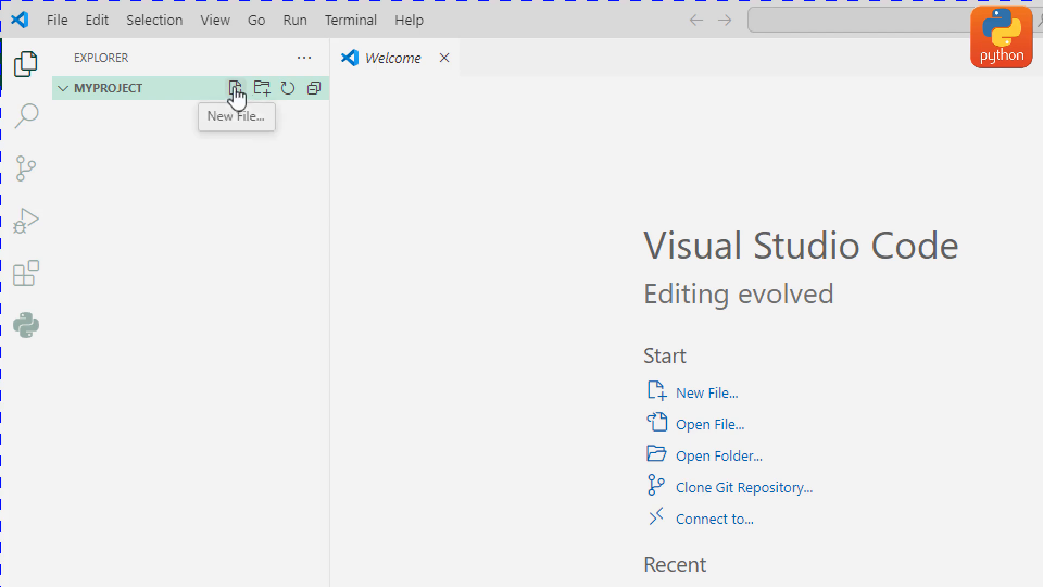
mouse_move(239, 93)
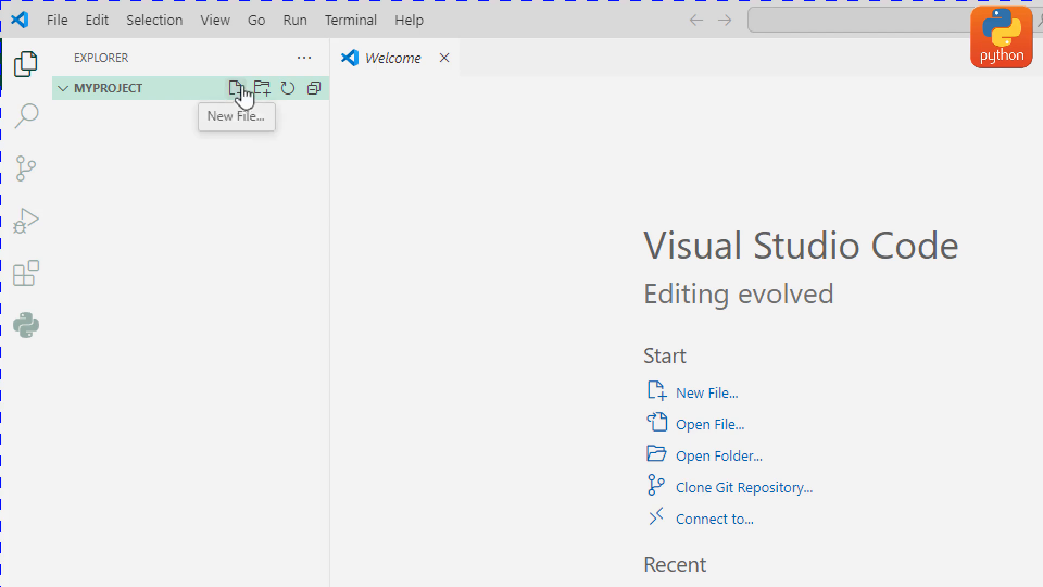
mouse_move(285, 88)
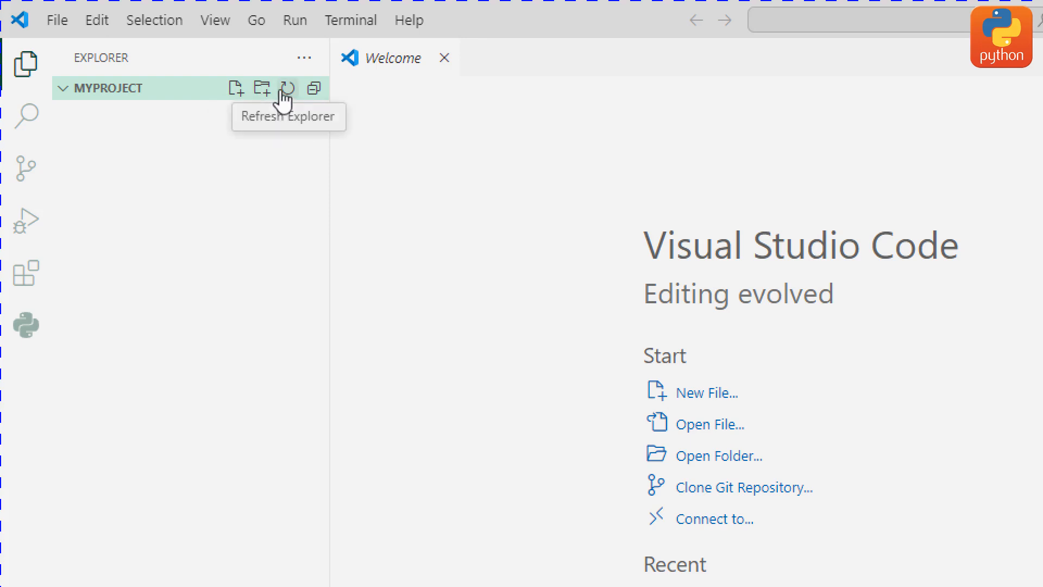
mouse_move(235, 87)
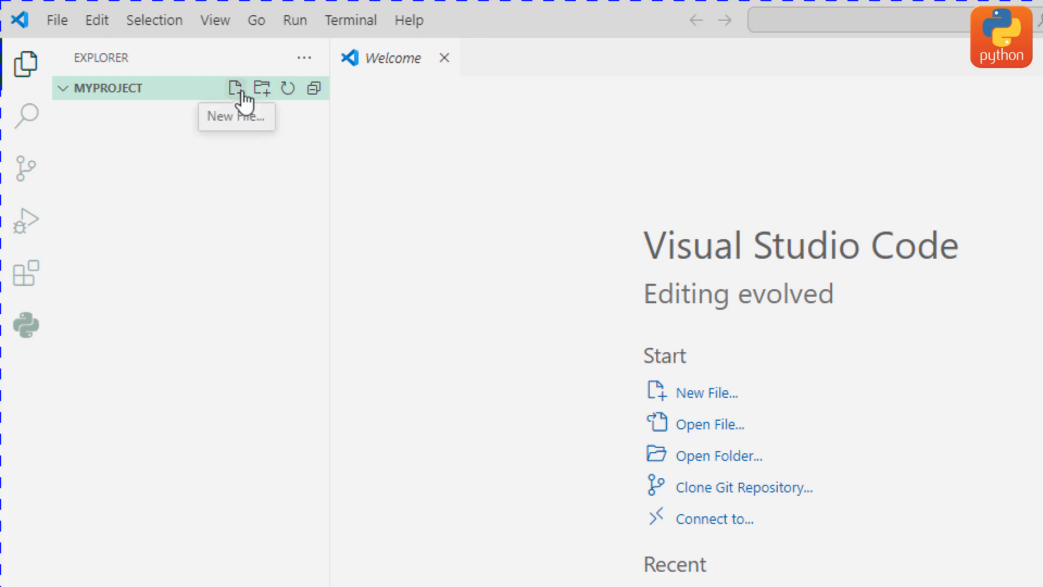
Create a new empty file named Main.py in the myproject folder
click(233, 87)
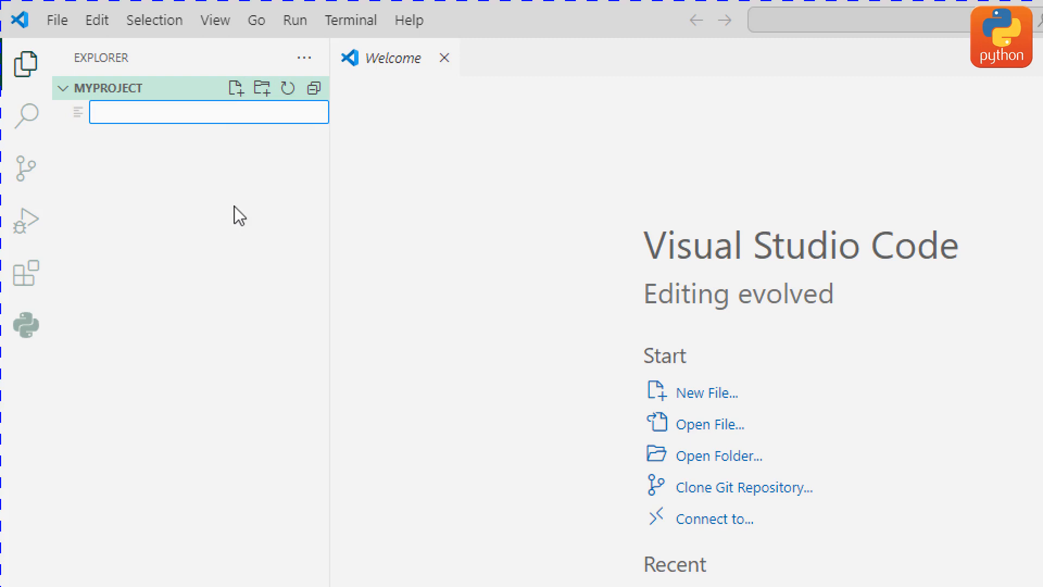
text(M)
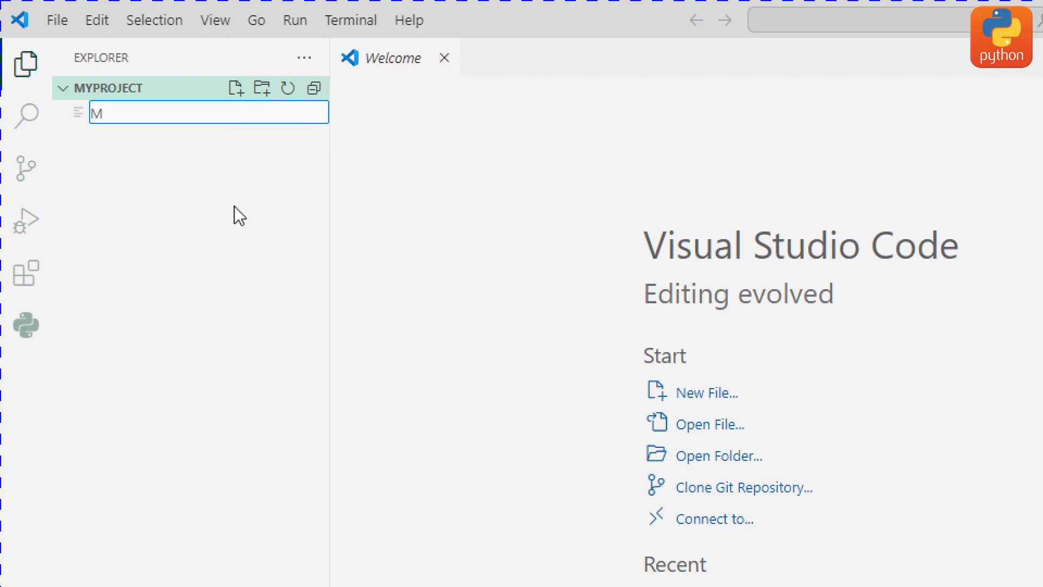
text(ain)
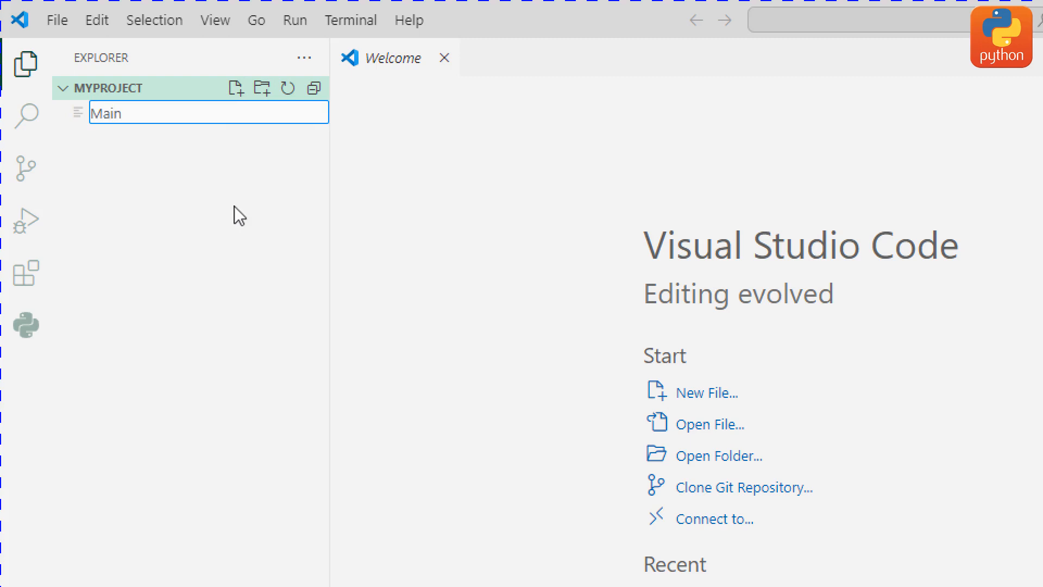
text(.p)
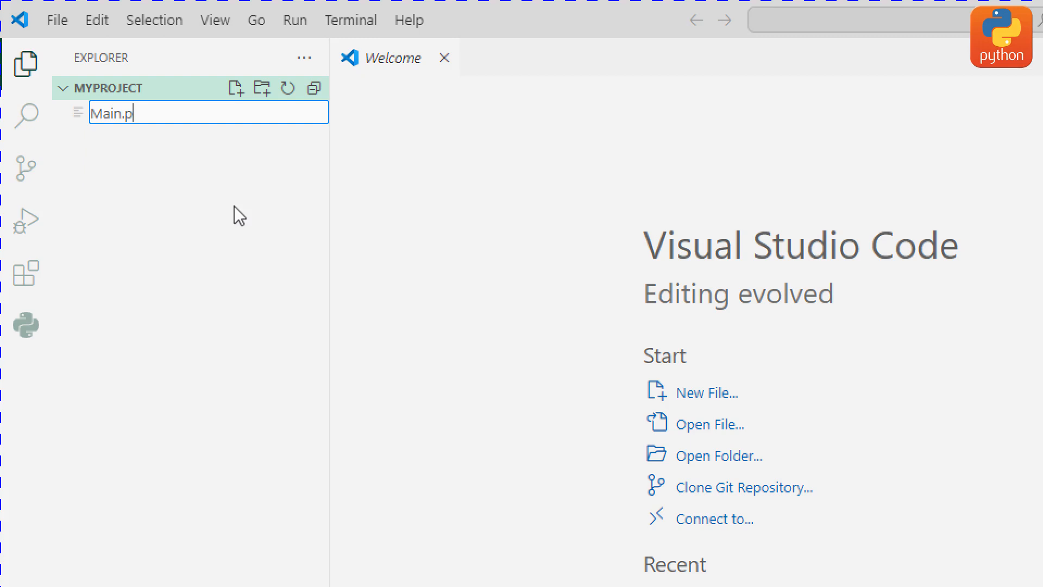
text(y)
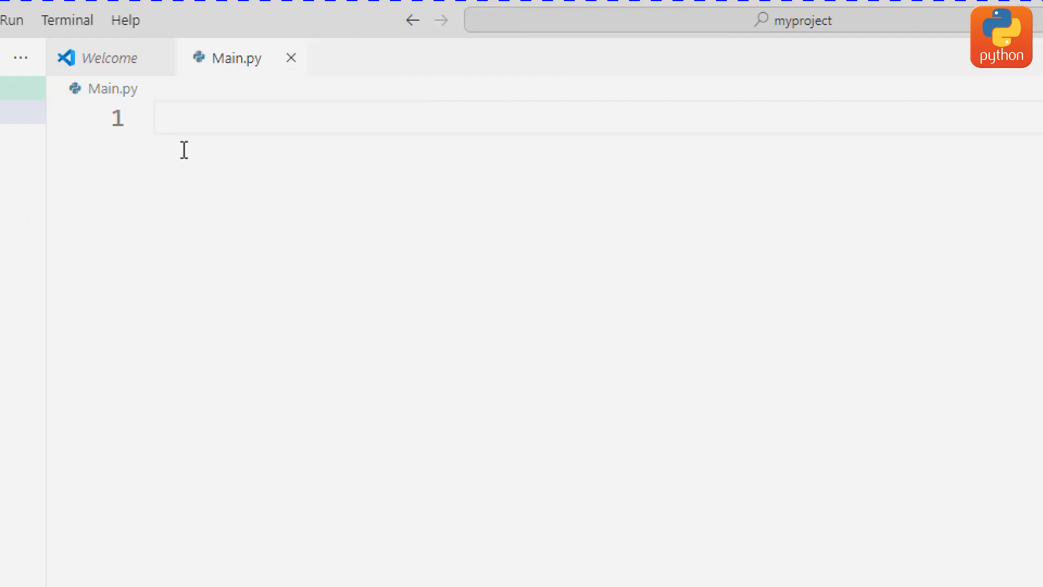
mouse_move(182, 144)
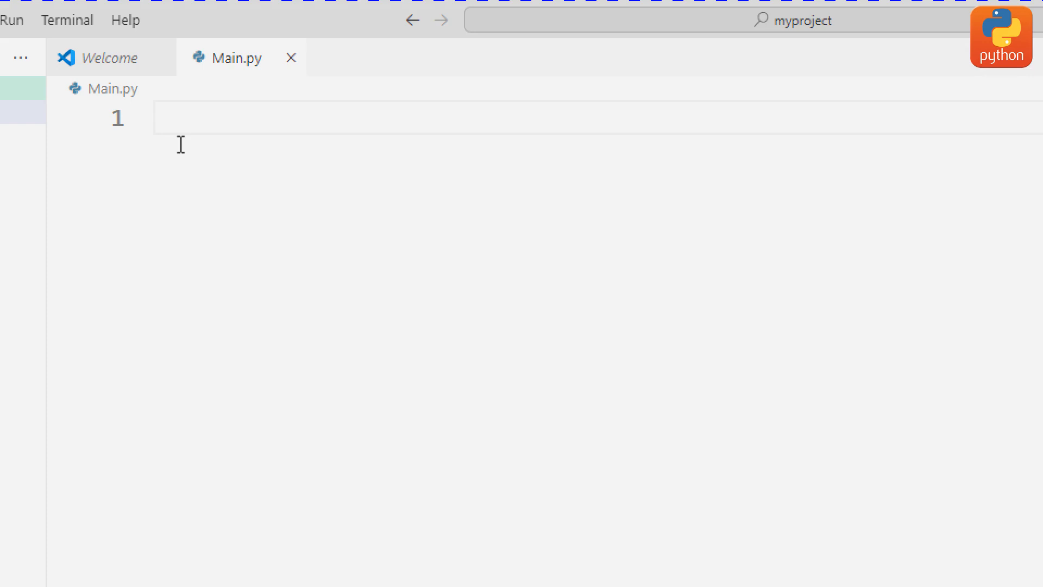
Write 'import streamlit as st' as the first line of Main.py
text(in)
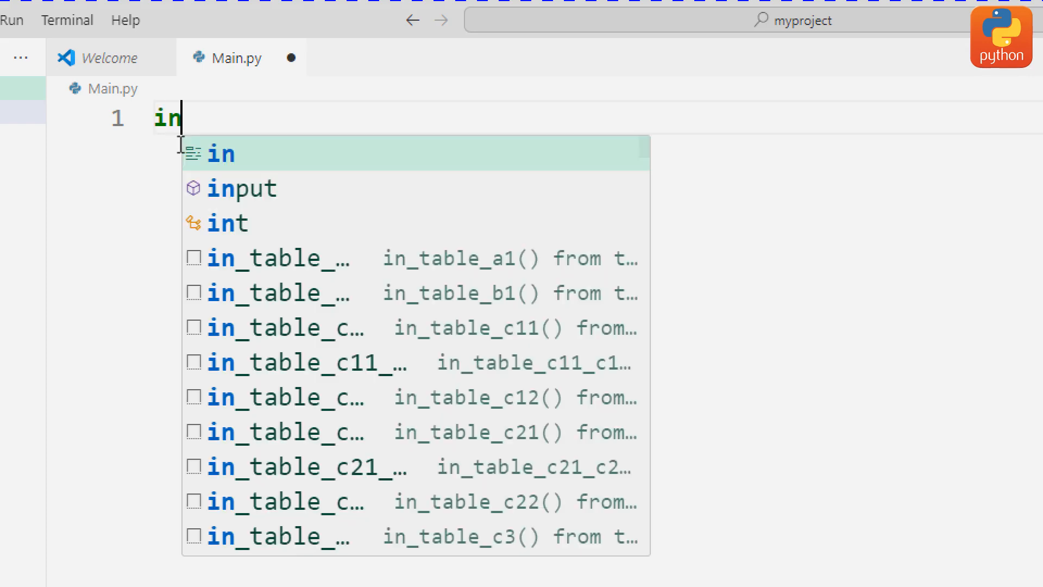
text(po)
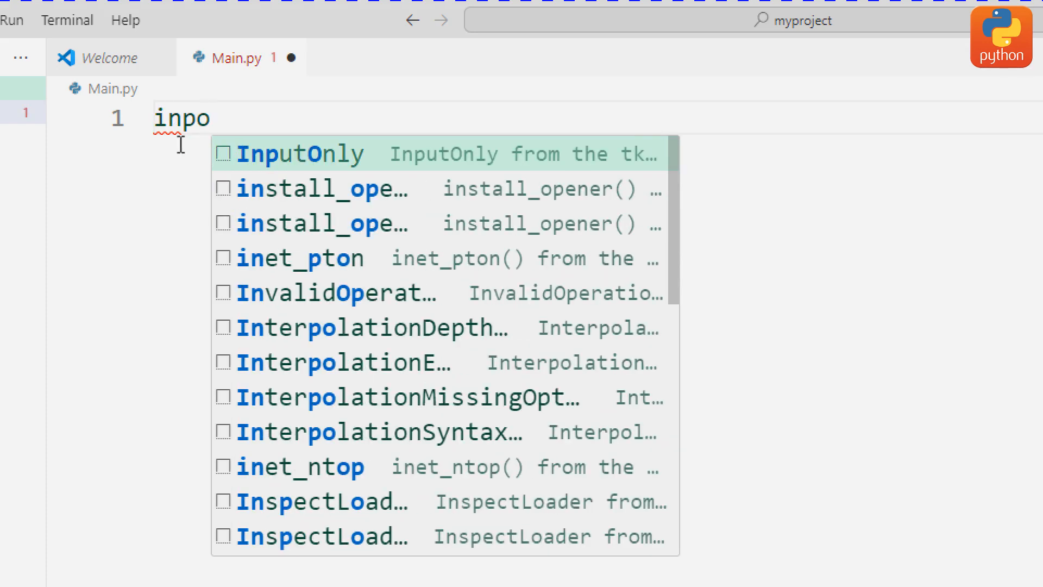
key(BackSpace)
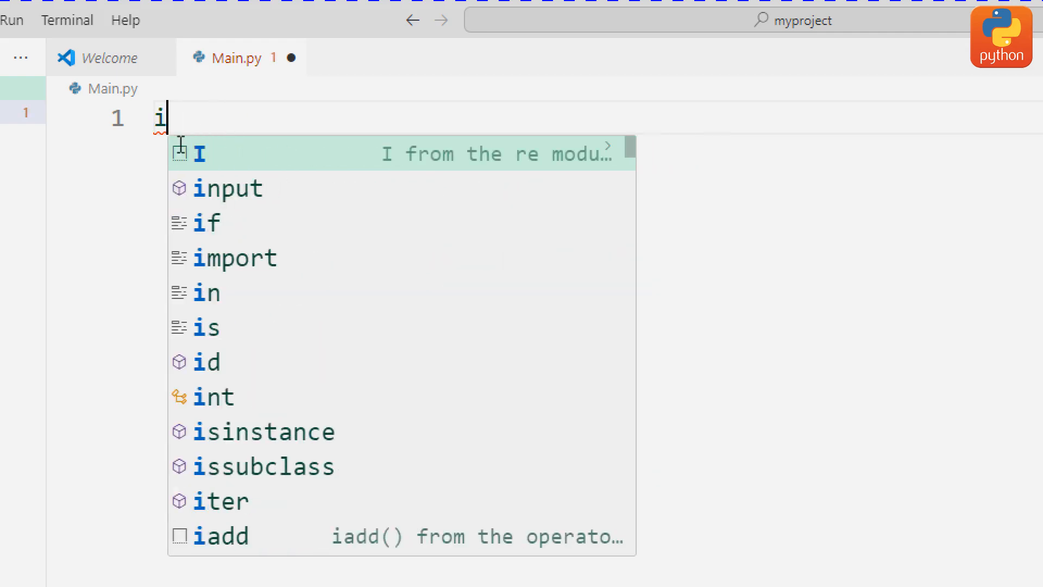
text(mport st)
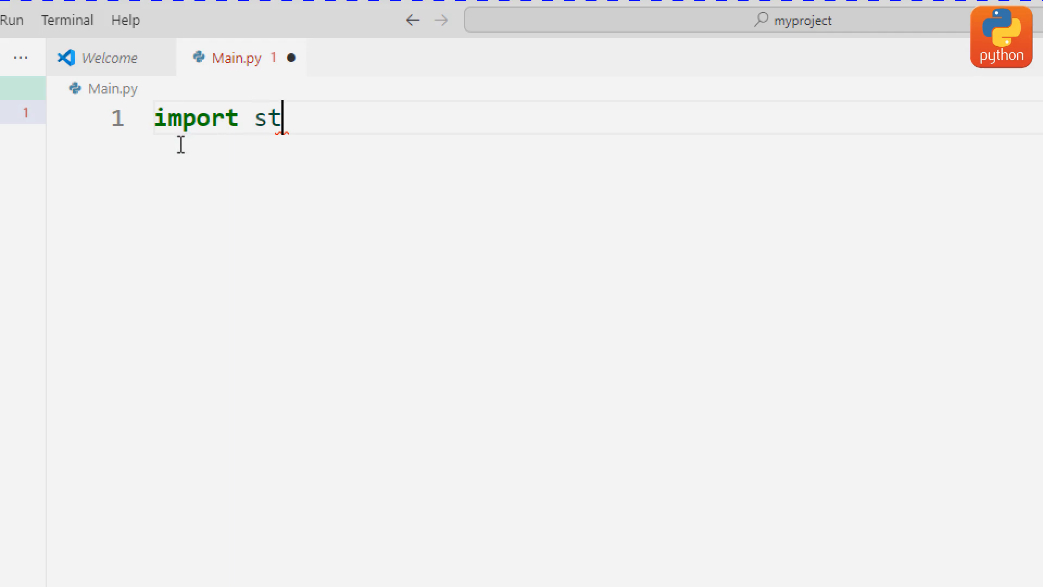
text(re)
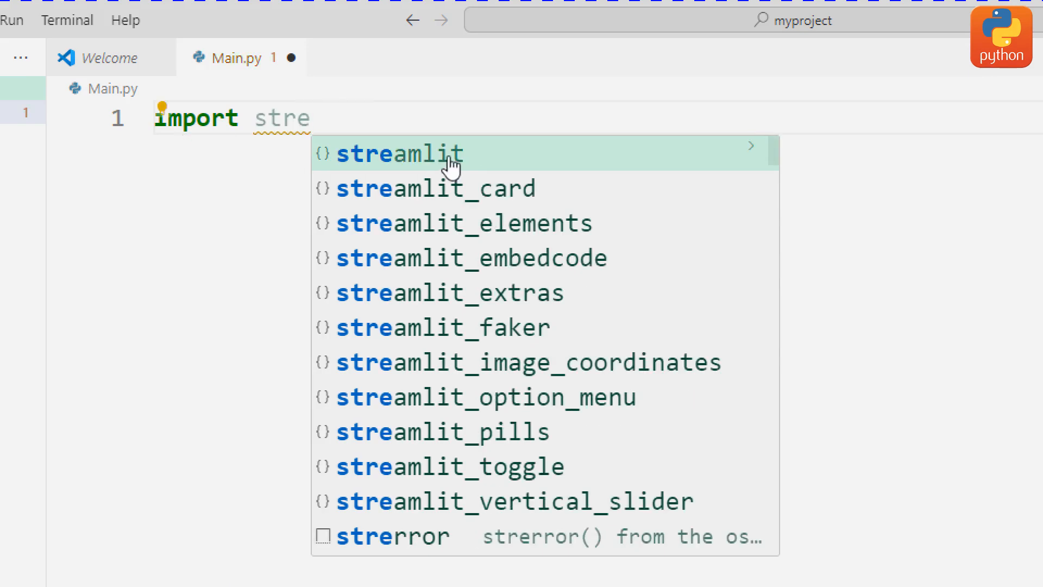
click(399, 153)
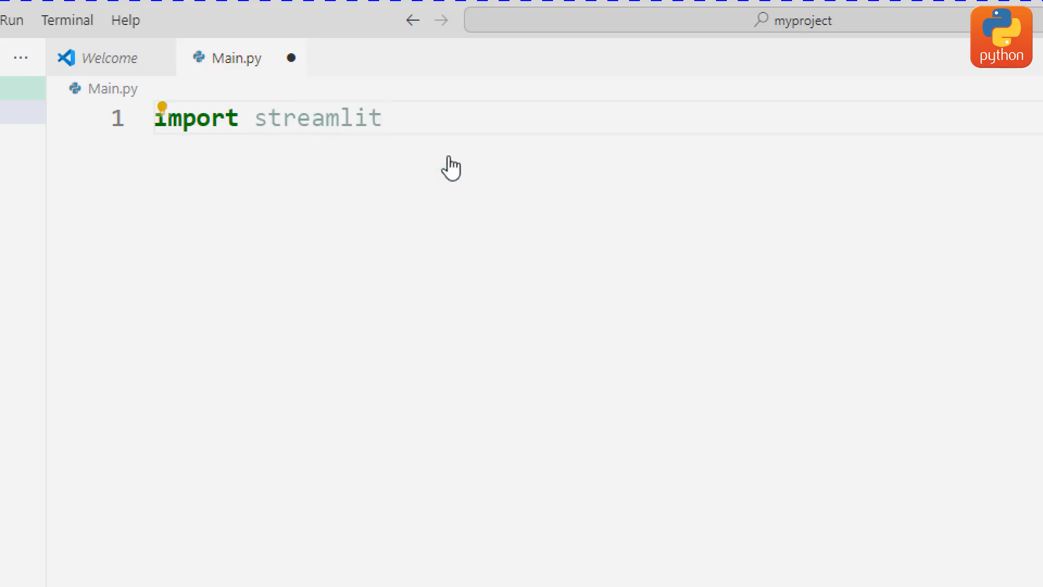
text(as)
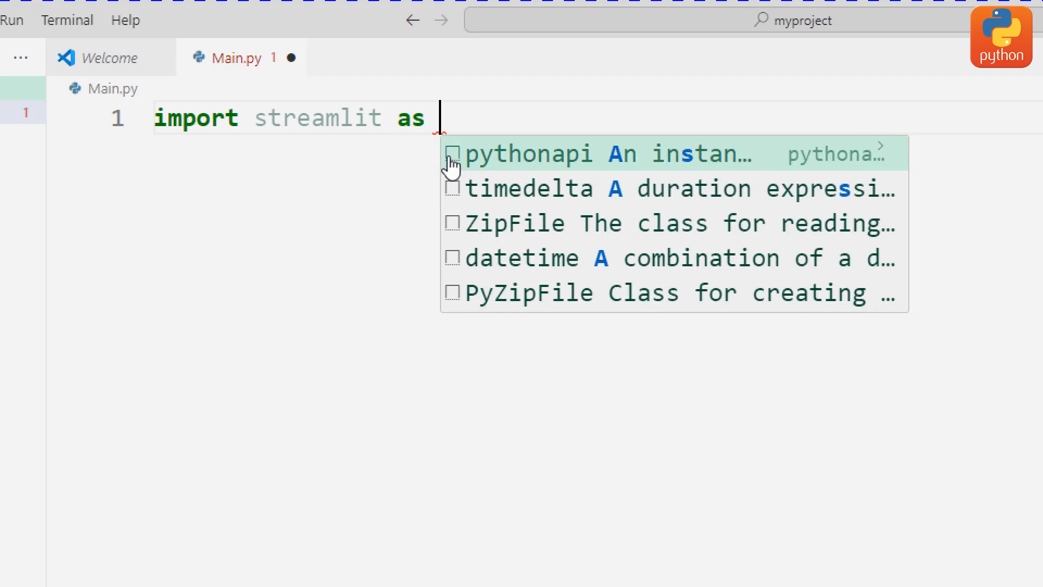
text(st)
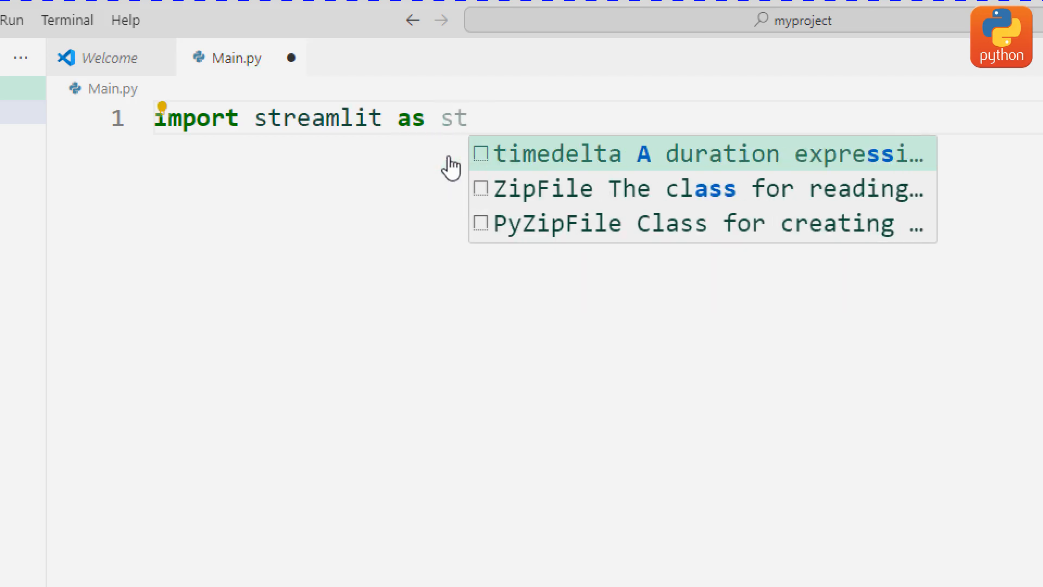
mouse_move(326, 118)
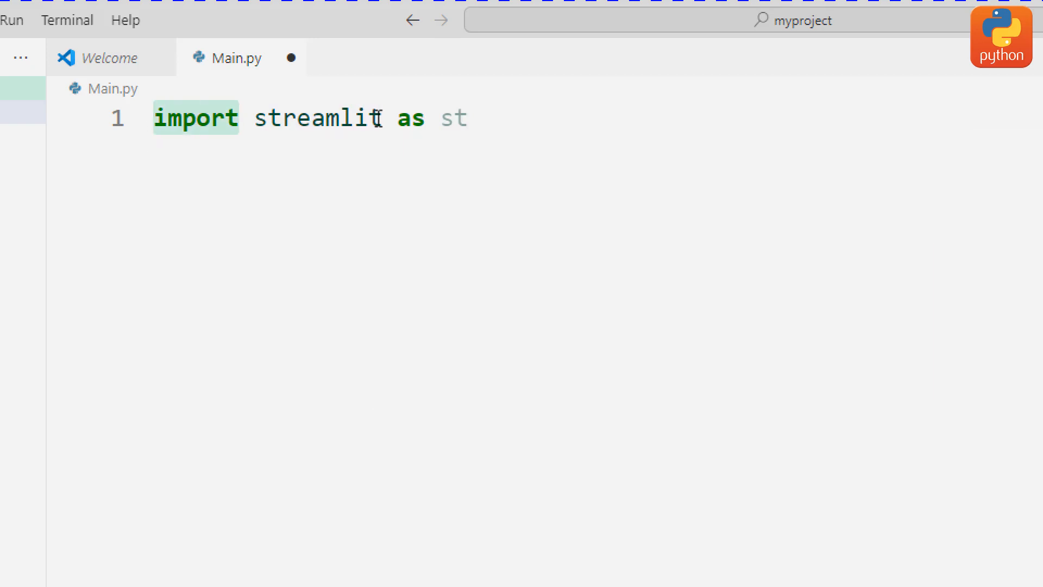
mouse_move(317, 119)
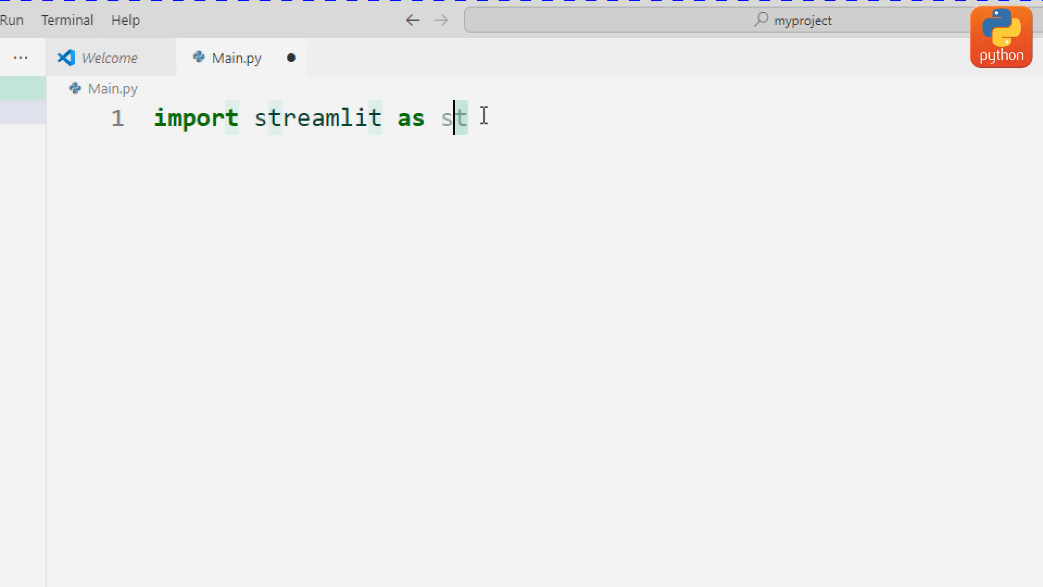
double_click(455, 118)
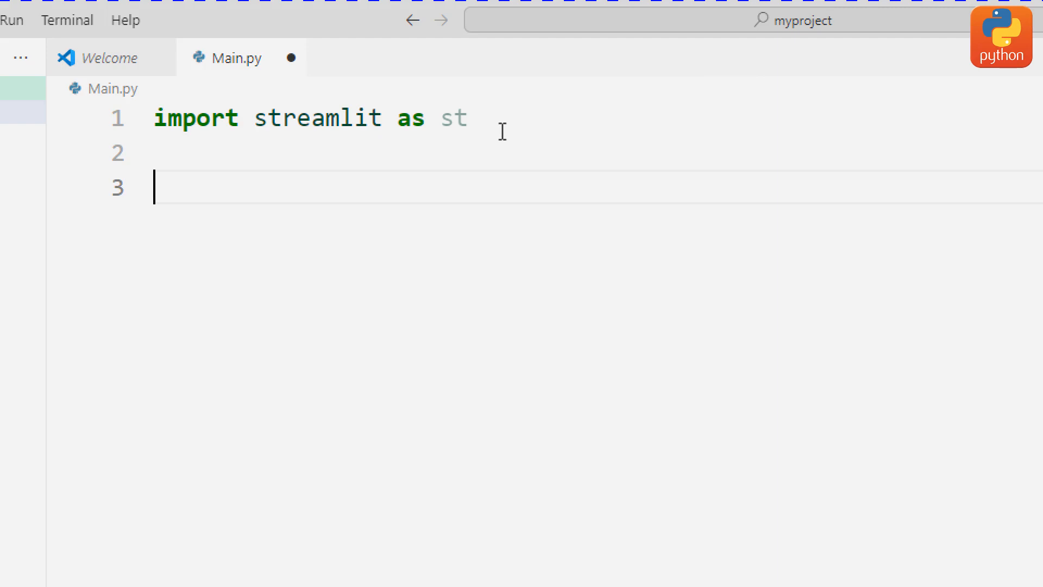
Start an st.title(" call on line 3 using the title completion
text(st)
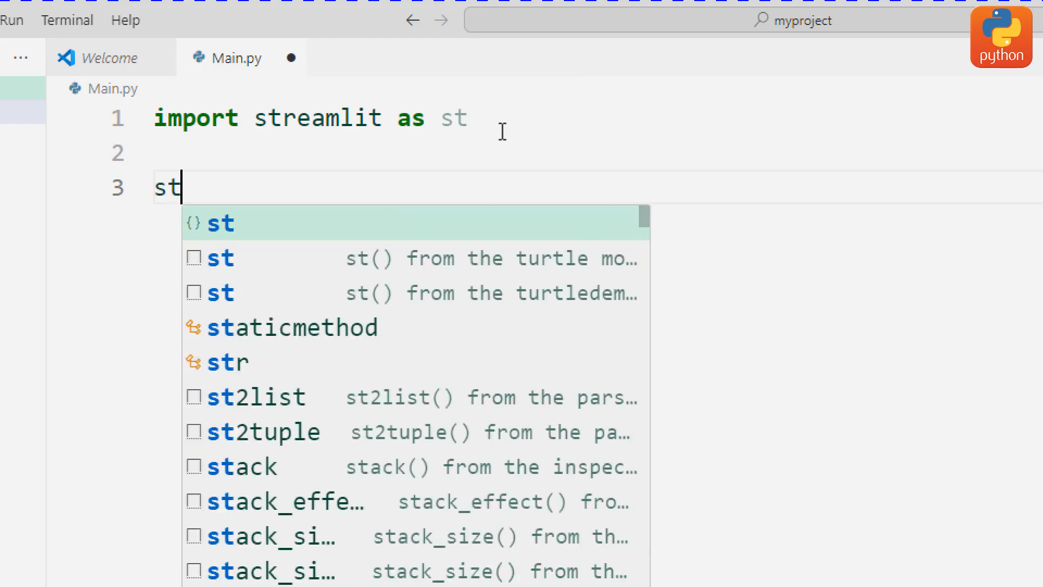
key(Escape)
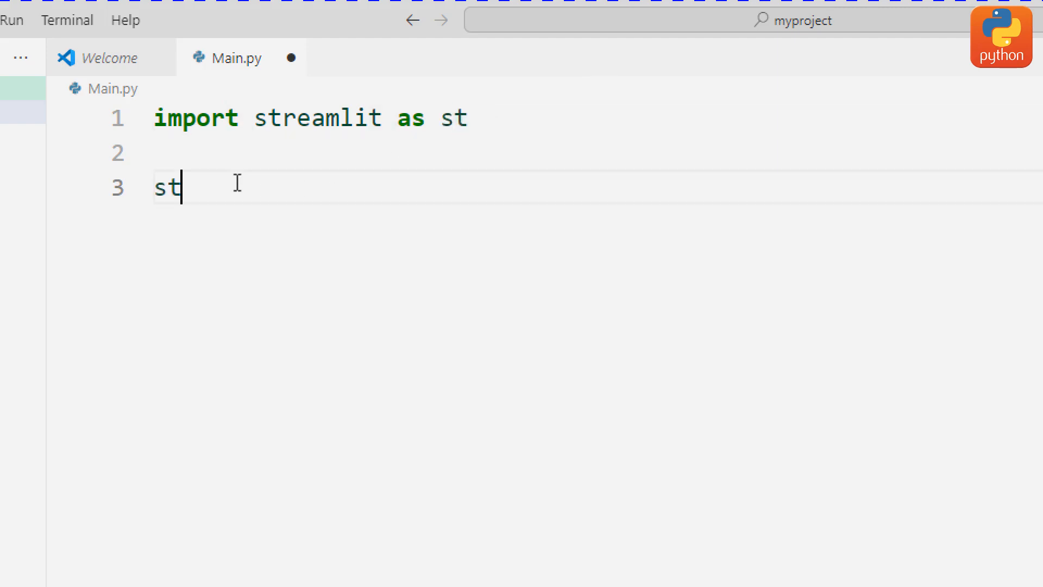
text(.)
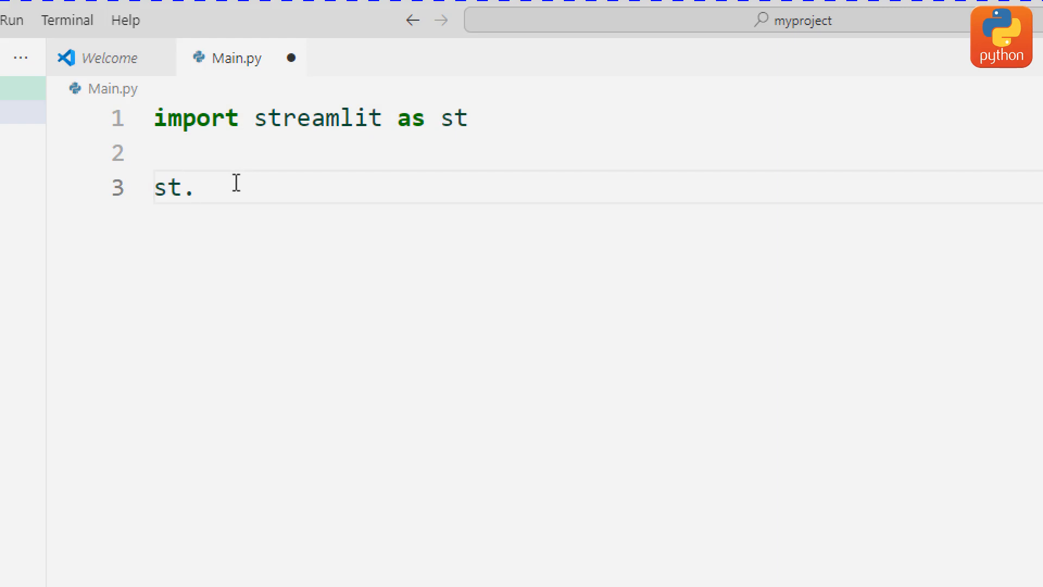
text(ti)
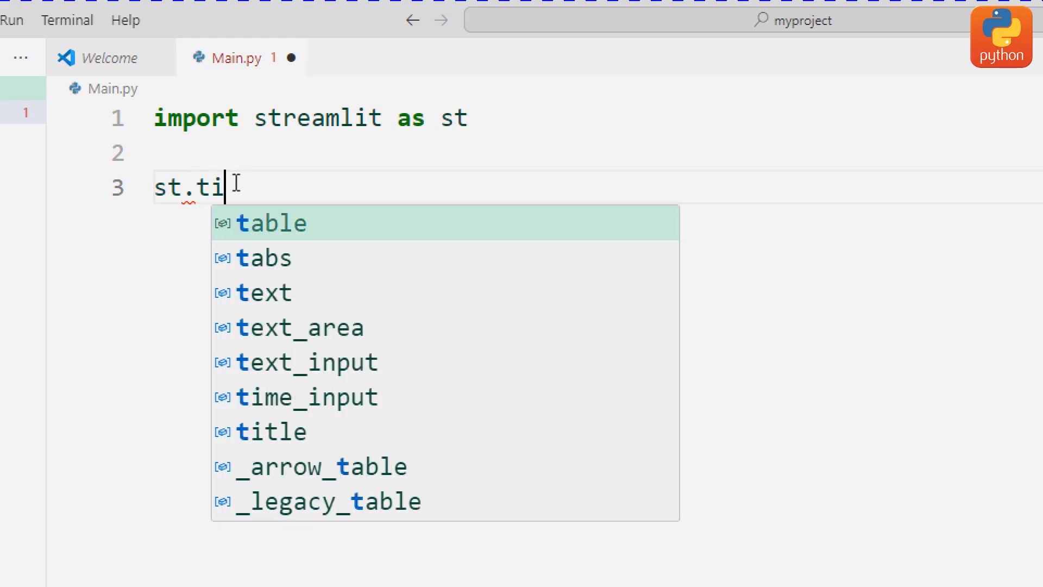
click(270, 431)
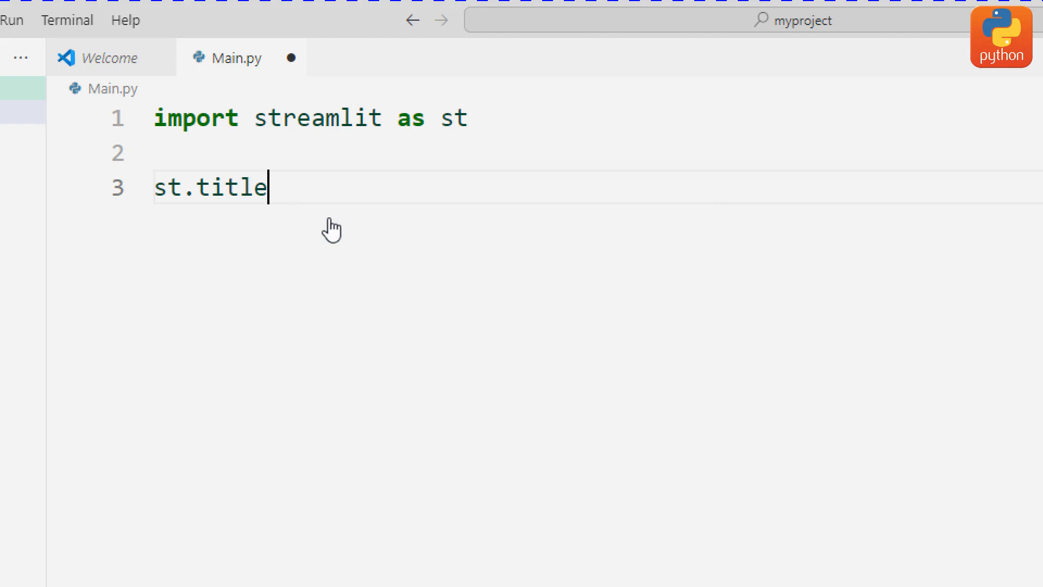
text(()
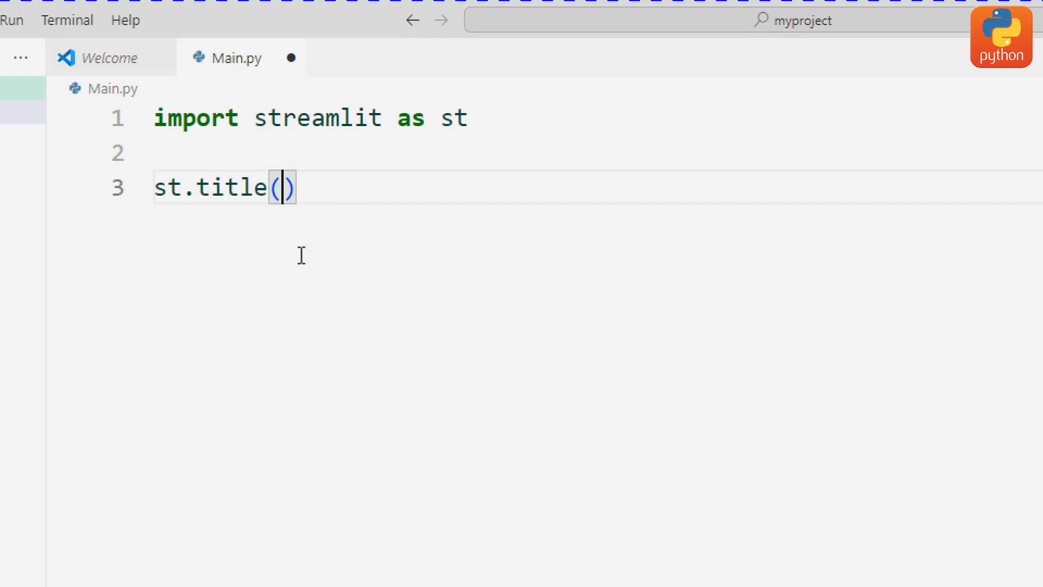
text(")
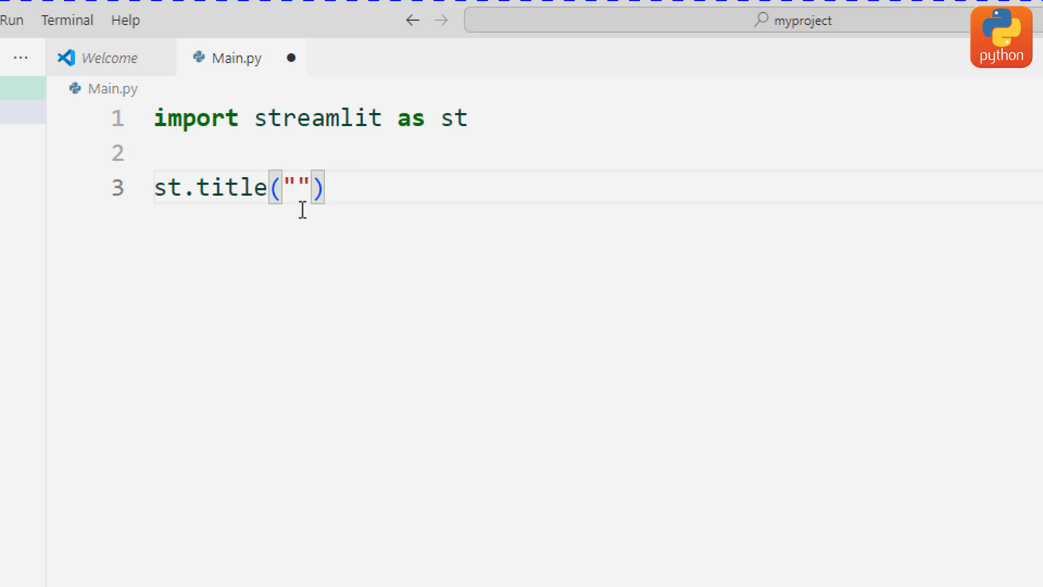
Fill the title text as "WELCOME TO DATA APP " and start the next line
text(E)
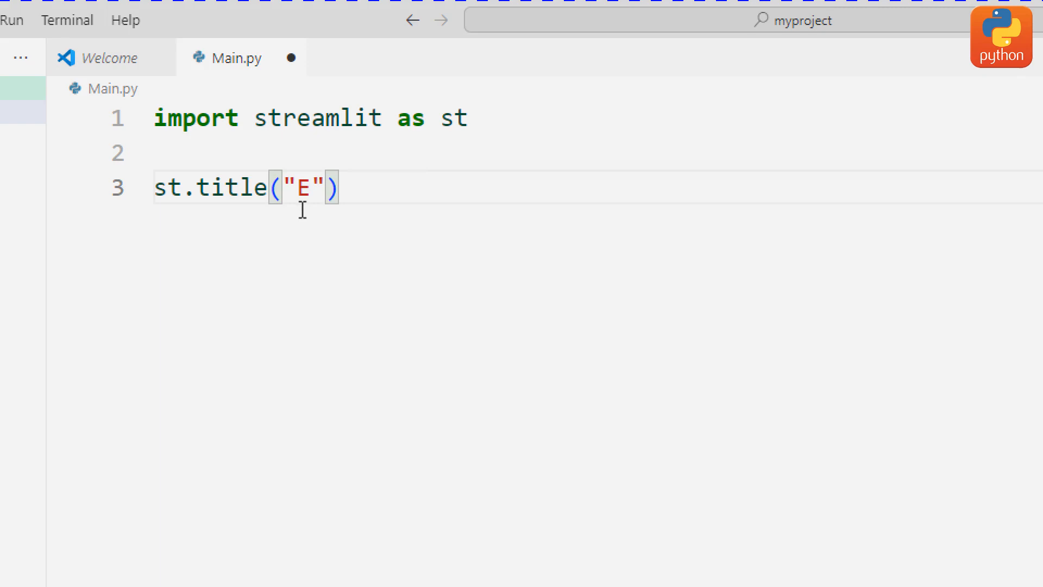
text(W)
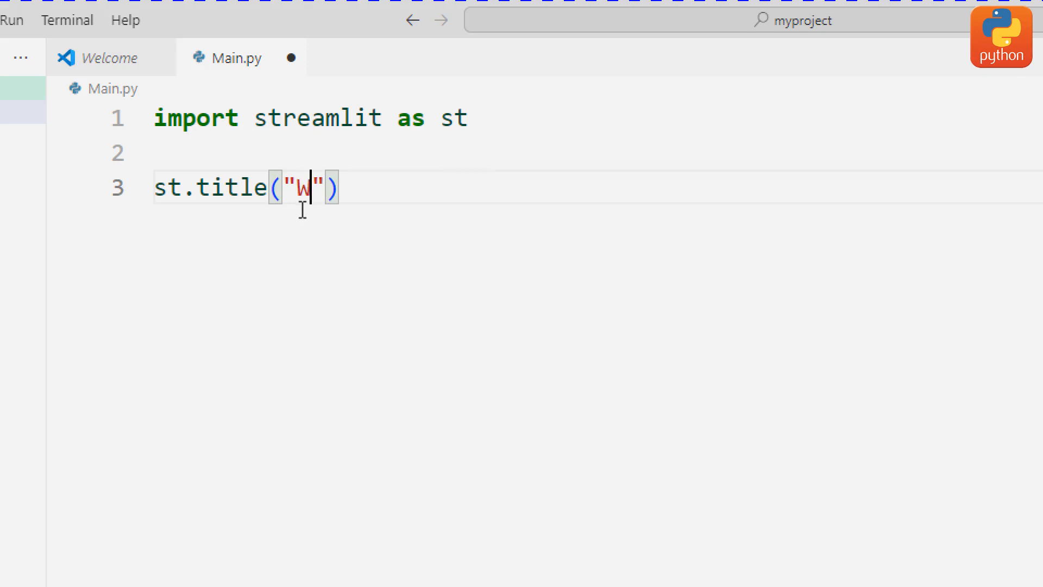
text(EC)
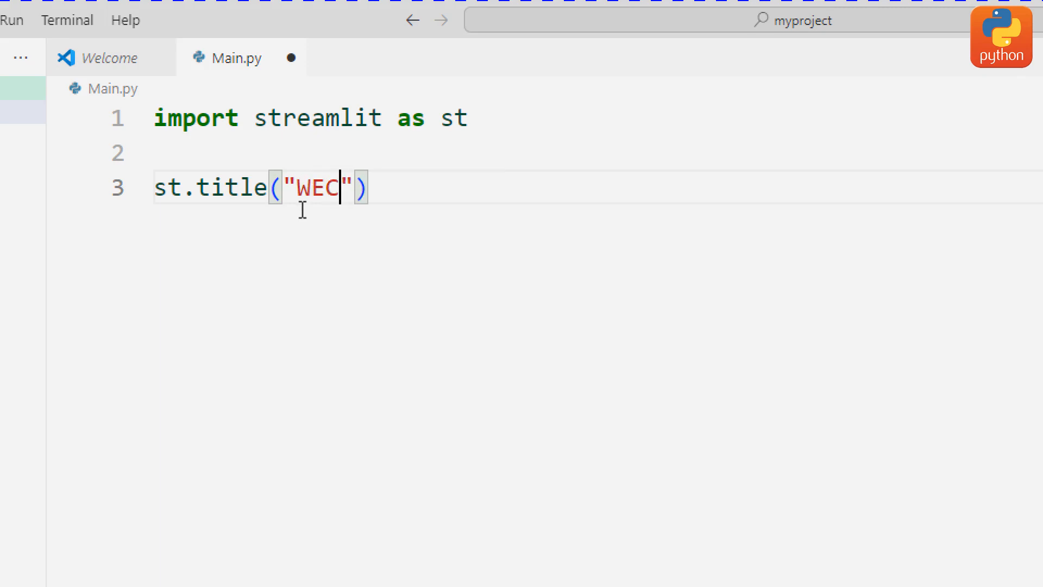
text(LCO)
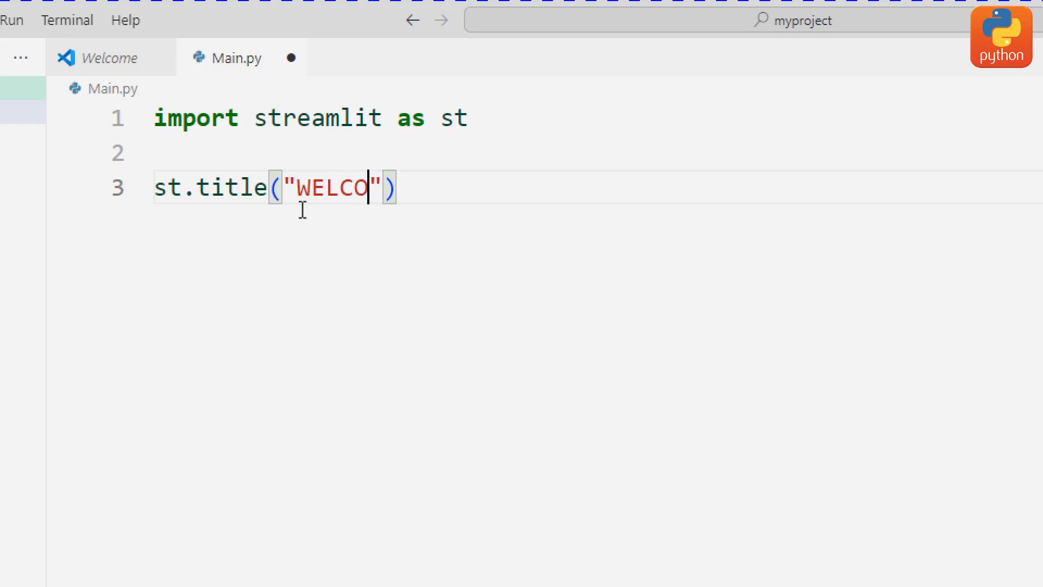
text(ME TO)
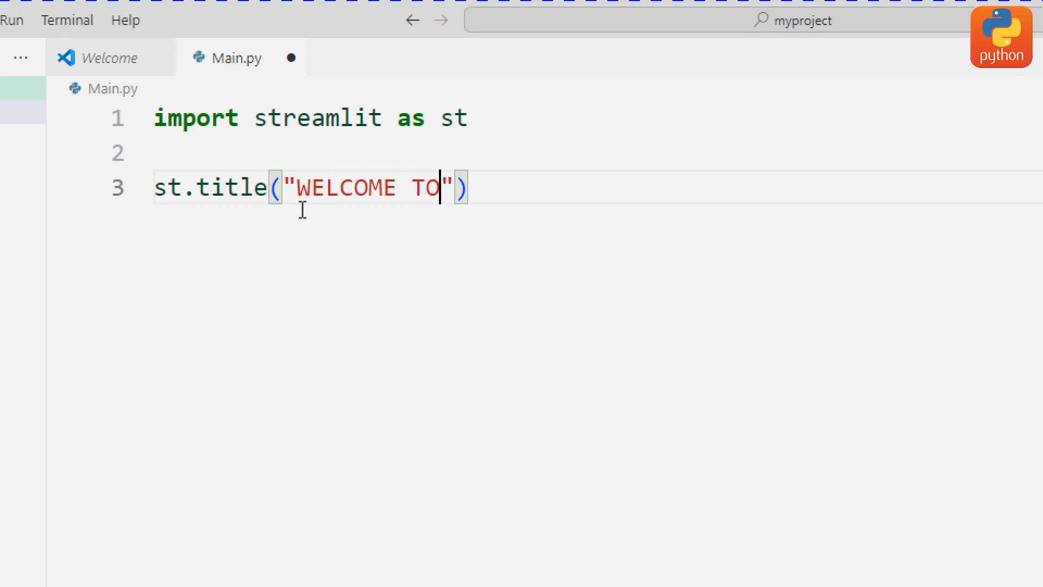
text(DATA AP)
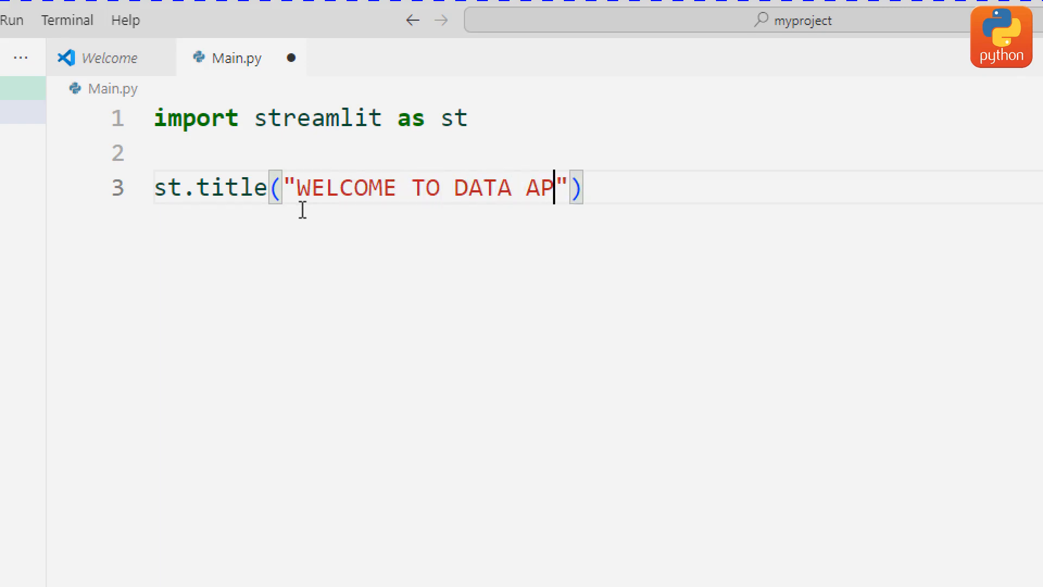
text(P)
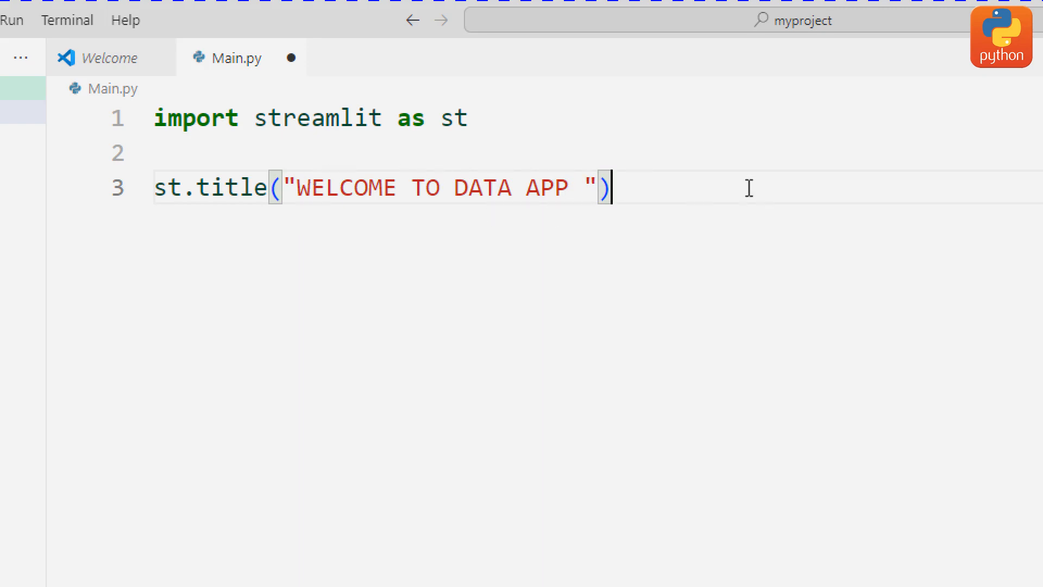
text(S)
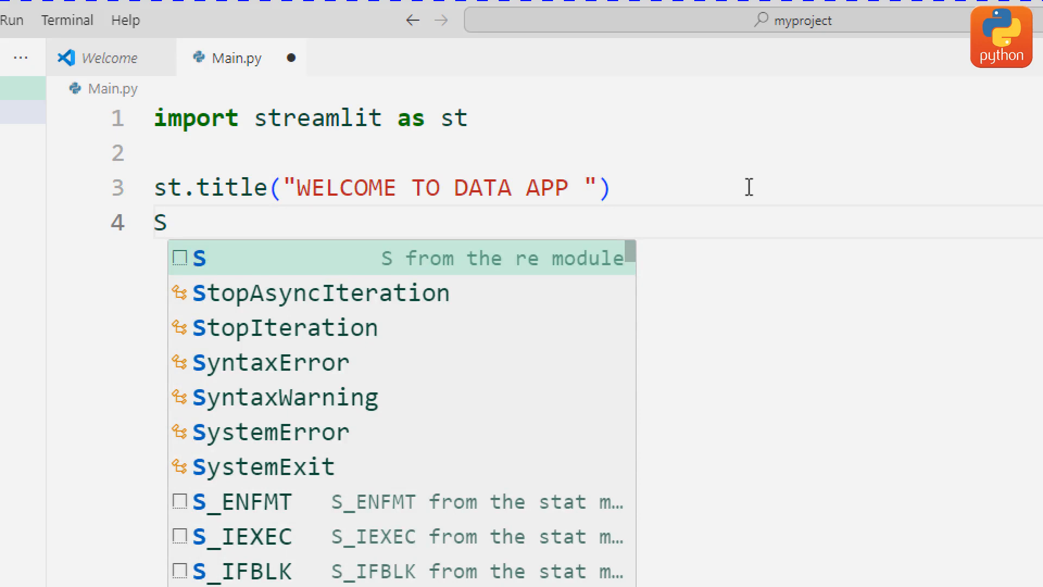
Add st.subheader("Machine Learning") on line 4 beneath the title
text(t)
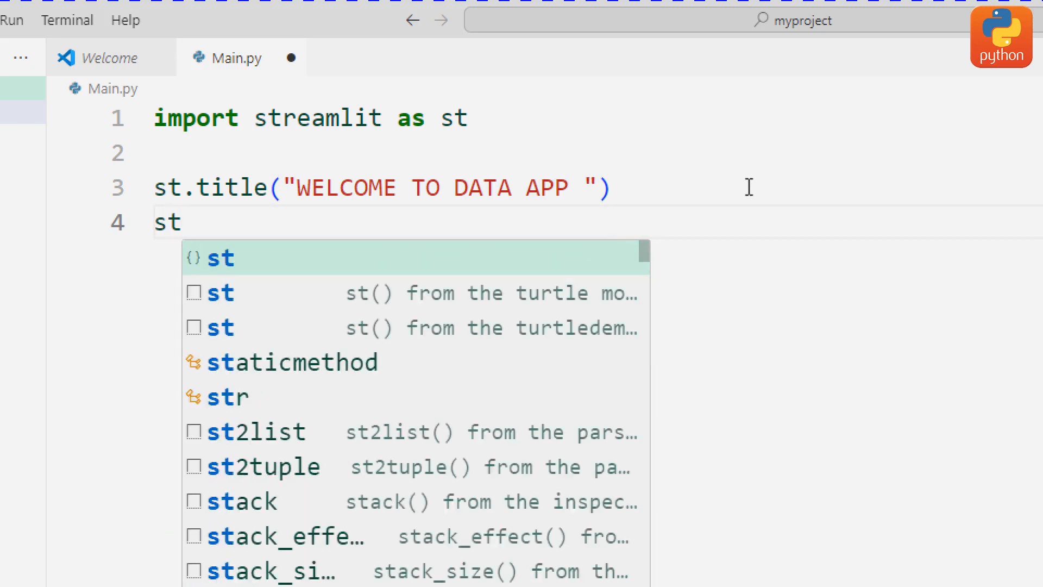
text(.su)
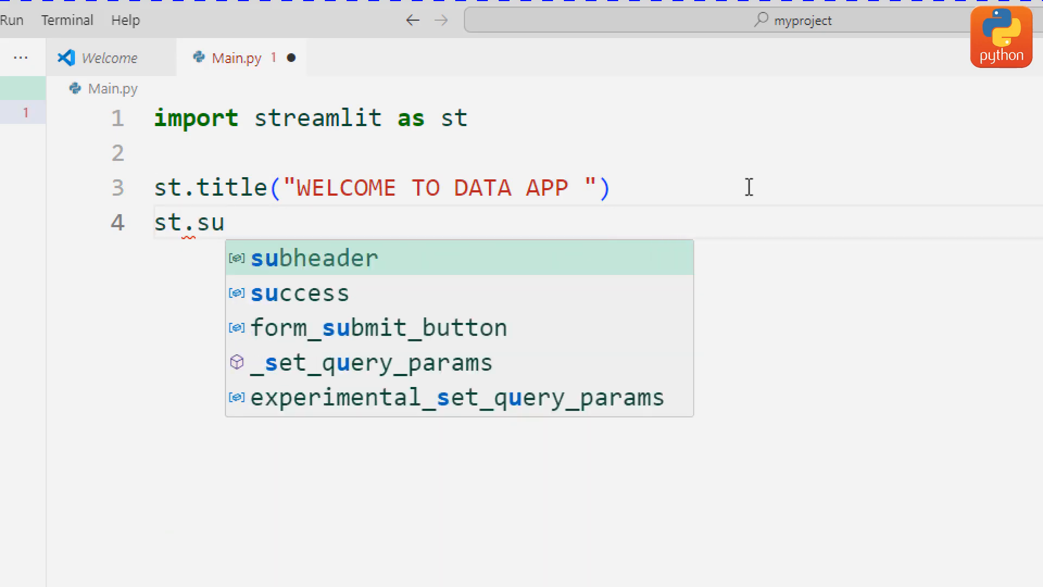
click(313, 259)
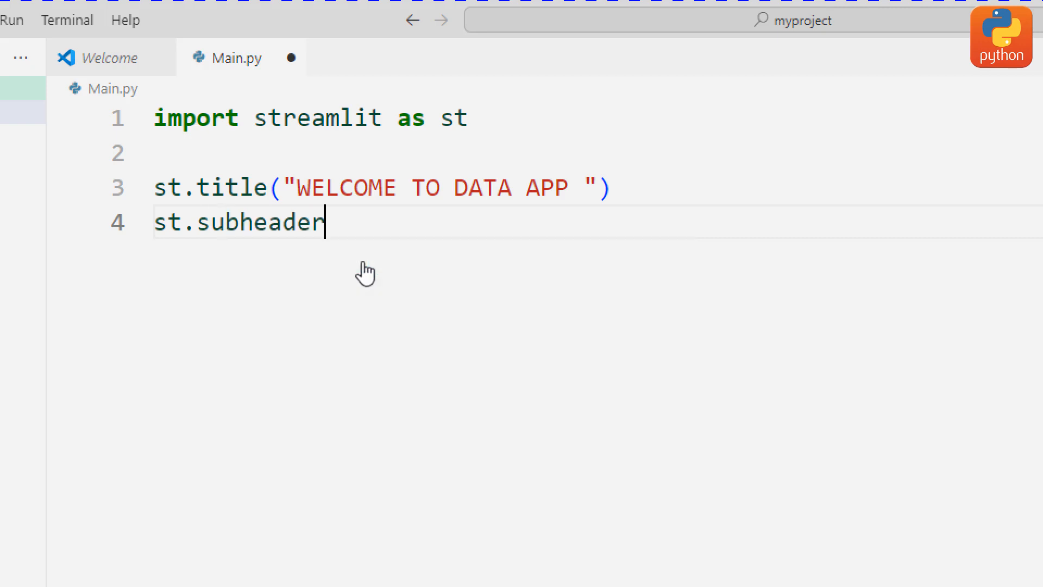
text((""))
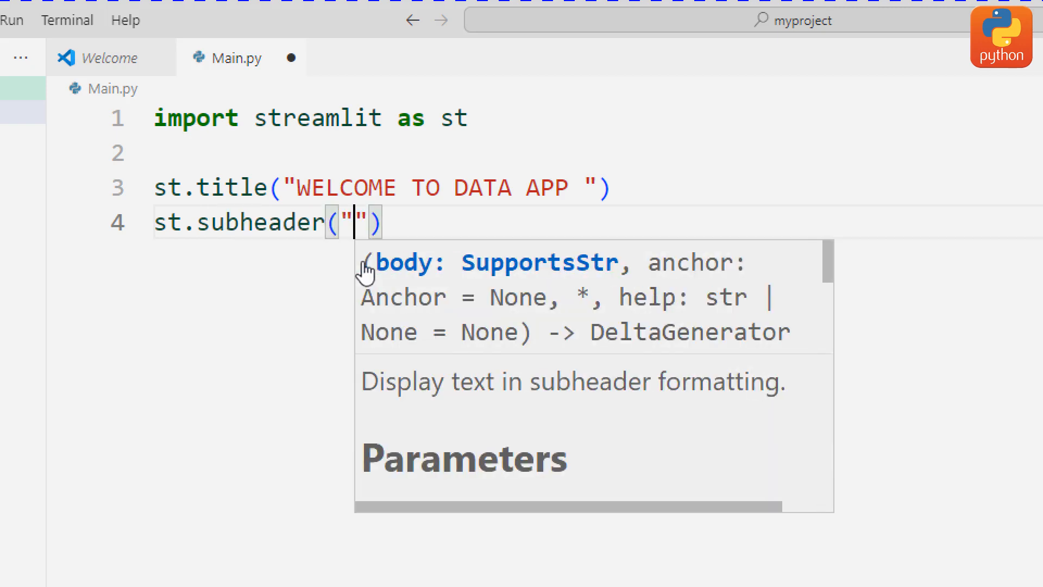
text(Machine Le)
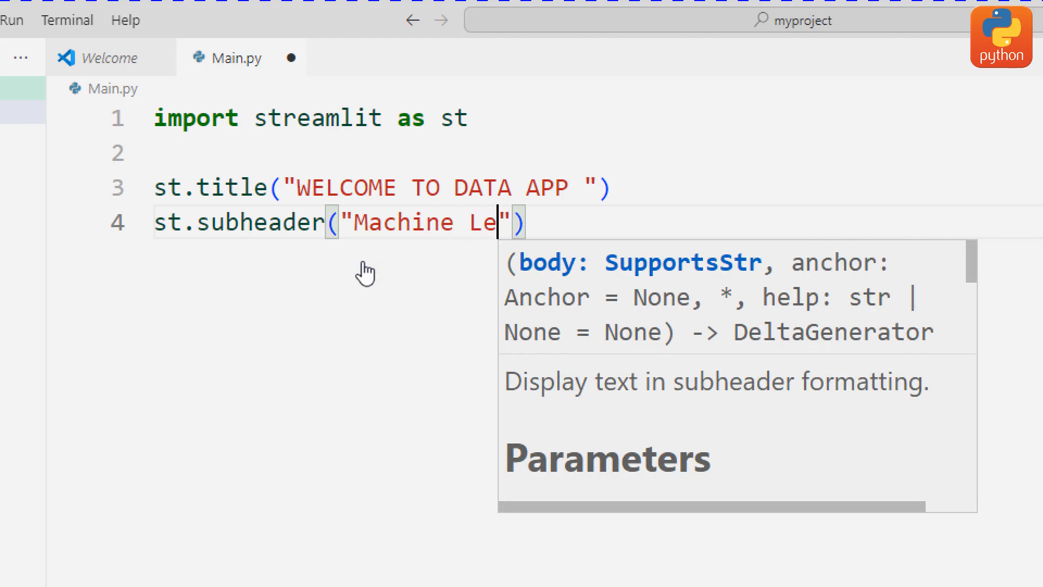
text(ar)
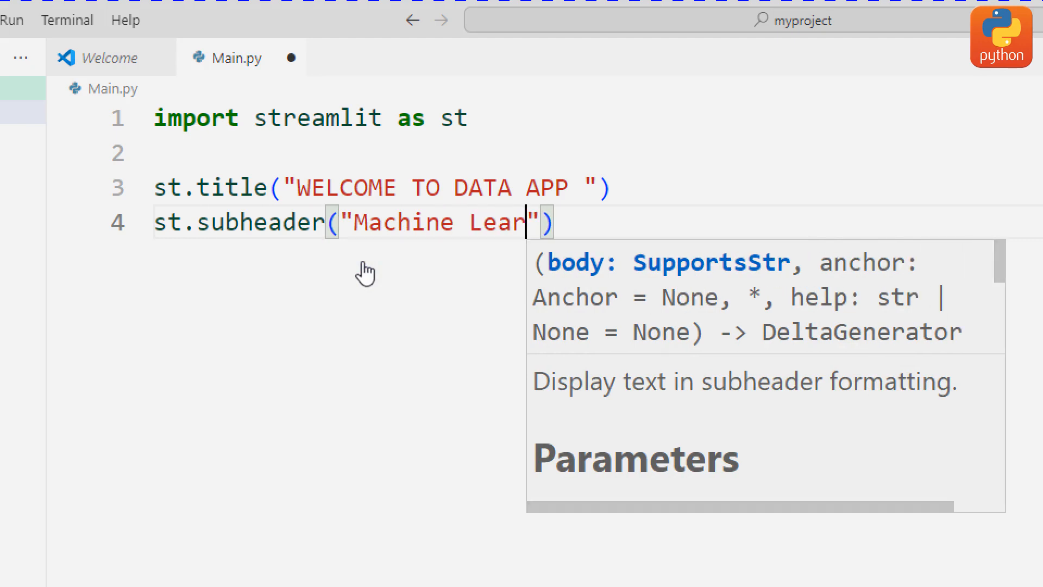
text(ning)
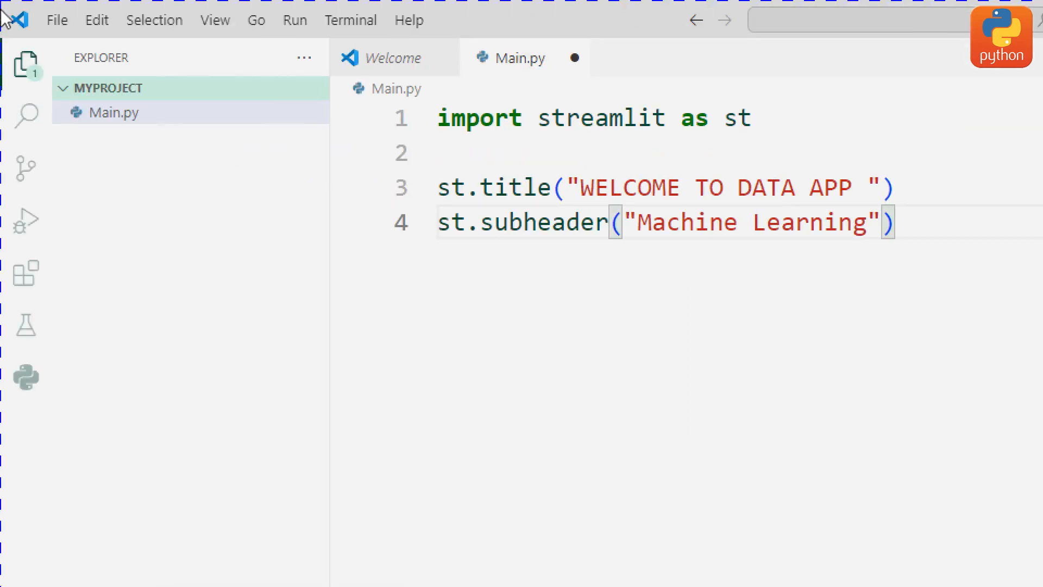
Open a new integrated terminal in the project via the Terminal menu
click(57, 19)
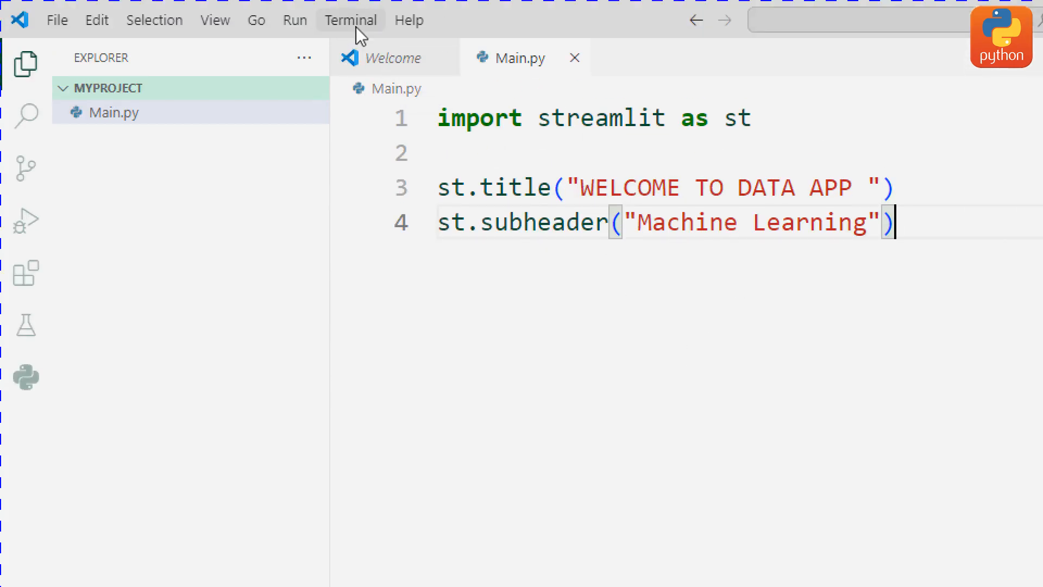
click(350, 20)
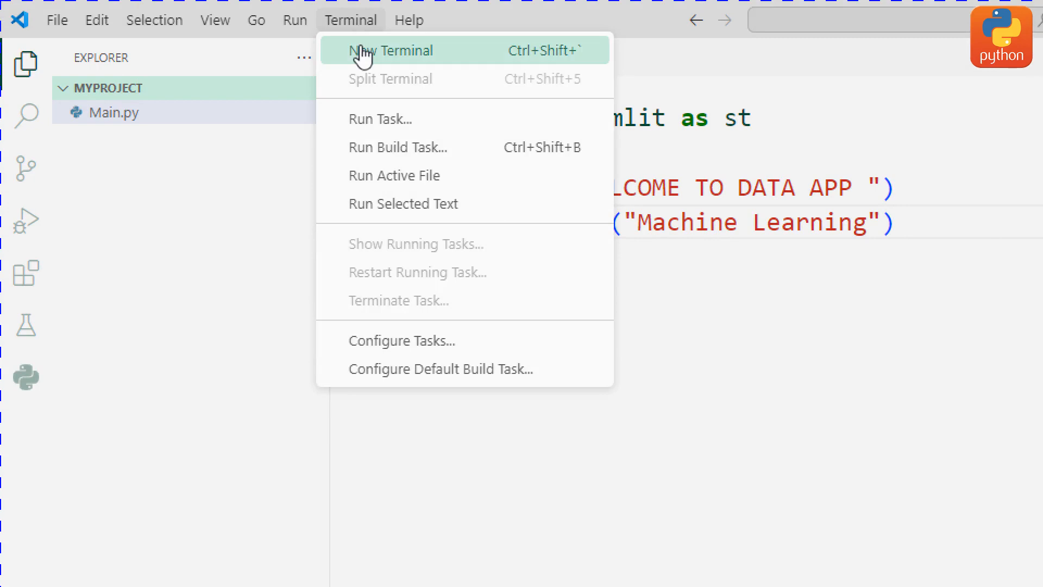
click(391, 51)
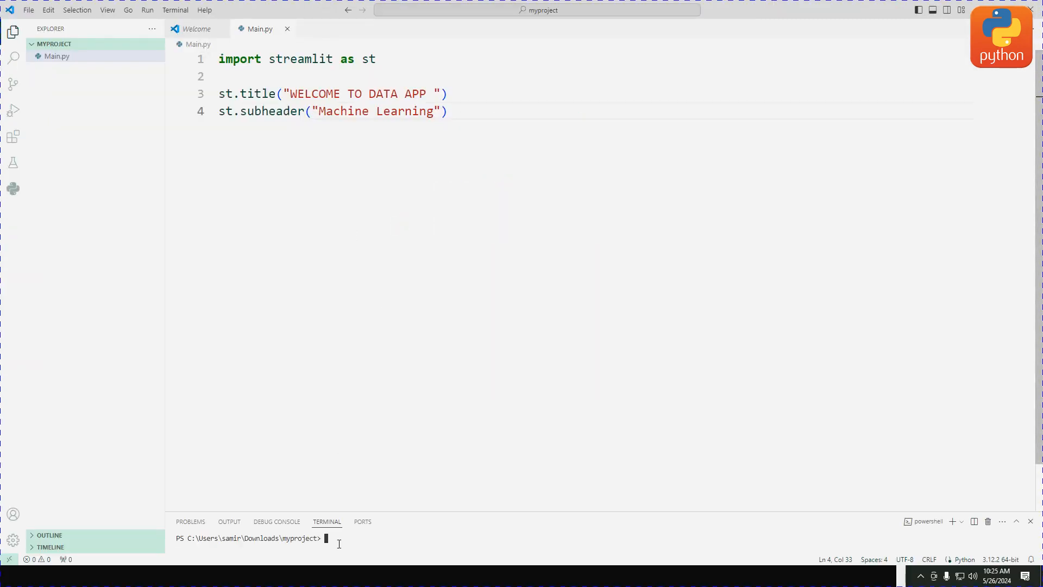
mouse_move(384, 512)
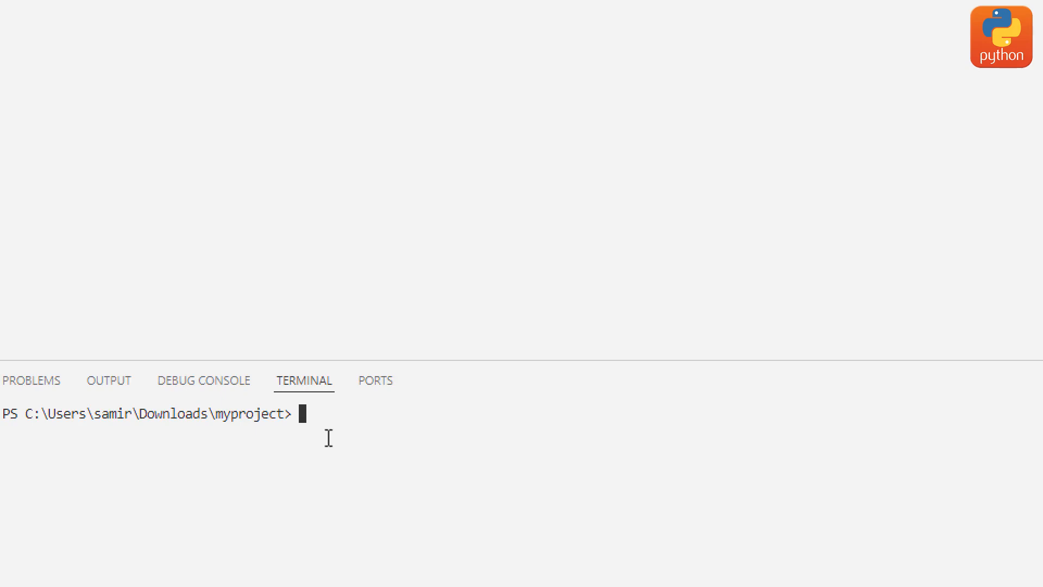
mouse_move(331, 432)
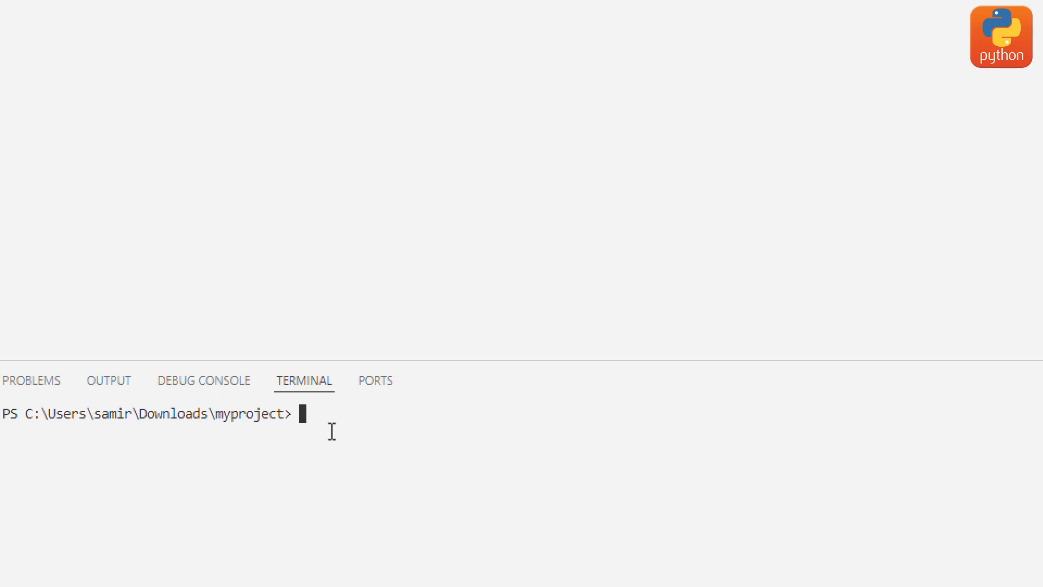
mouse_move(274, 424)
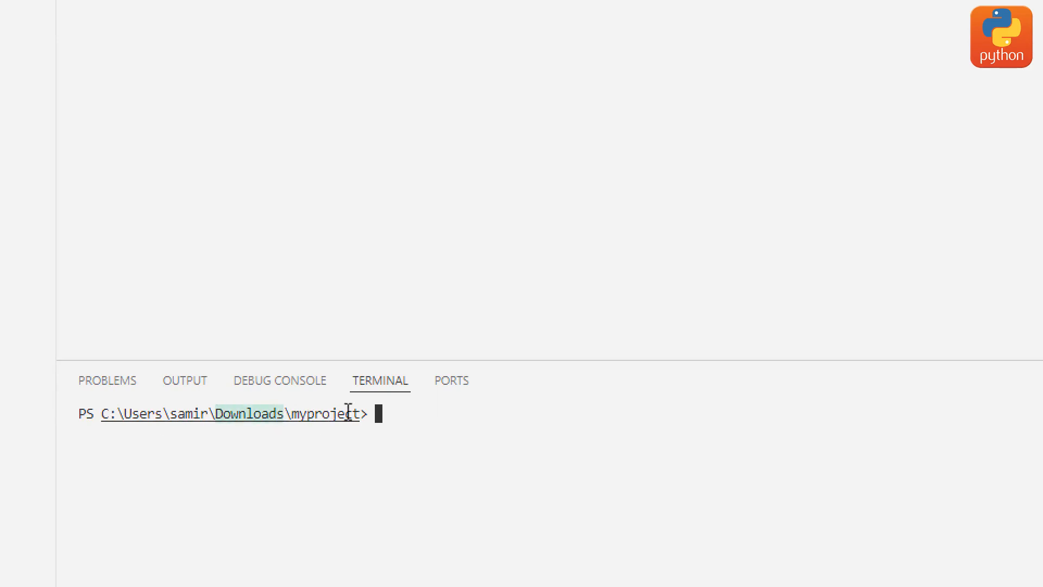
mouse_move(425, 470)
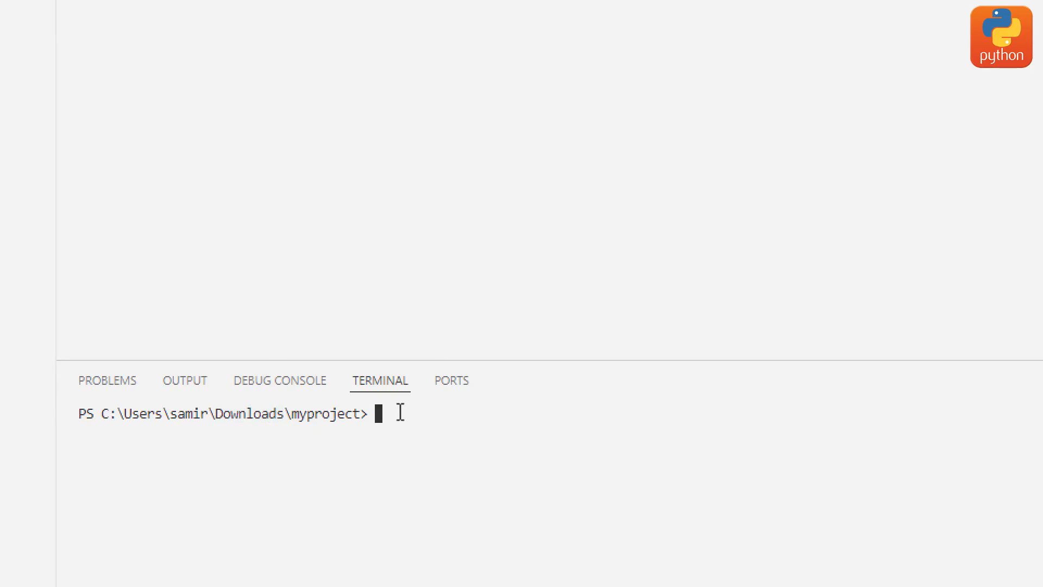
Run 'streamlit run Main.py' so the app is served at localhost:8501
text(strea)
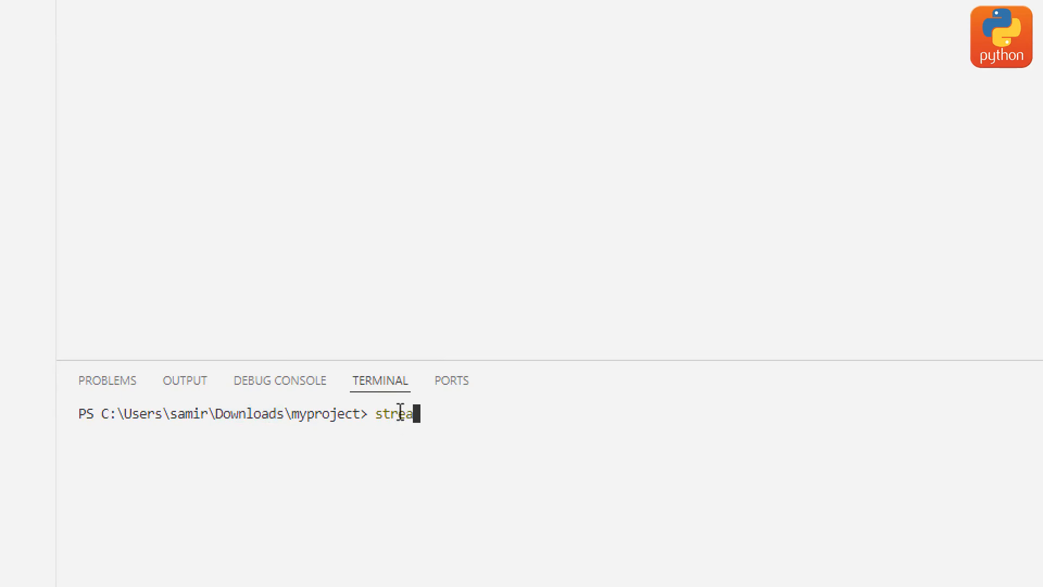
text(mlit r)
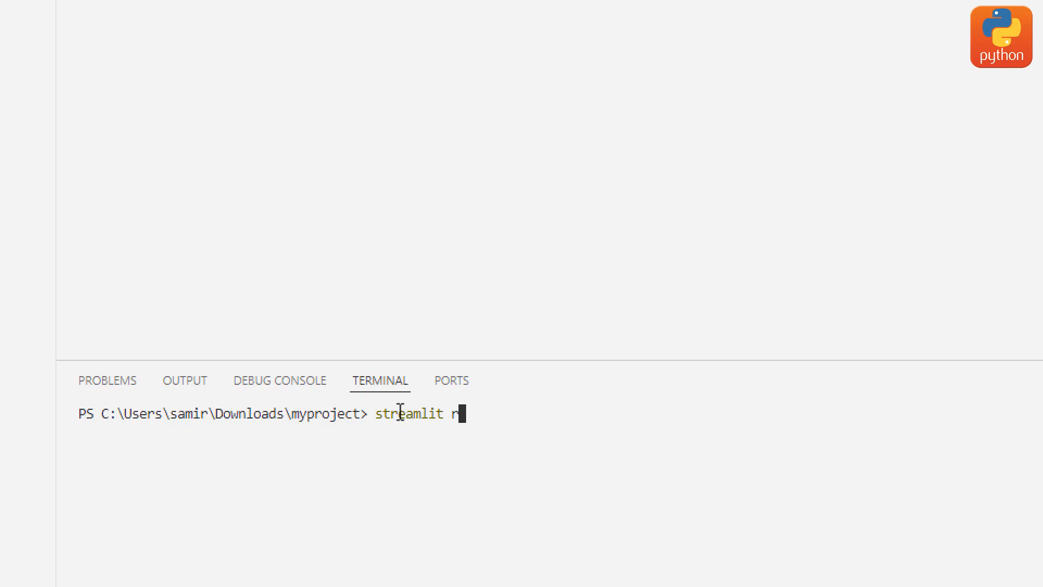
text(un)
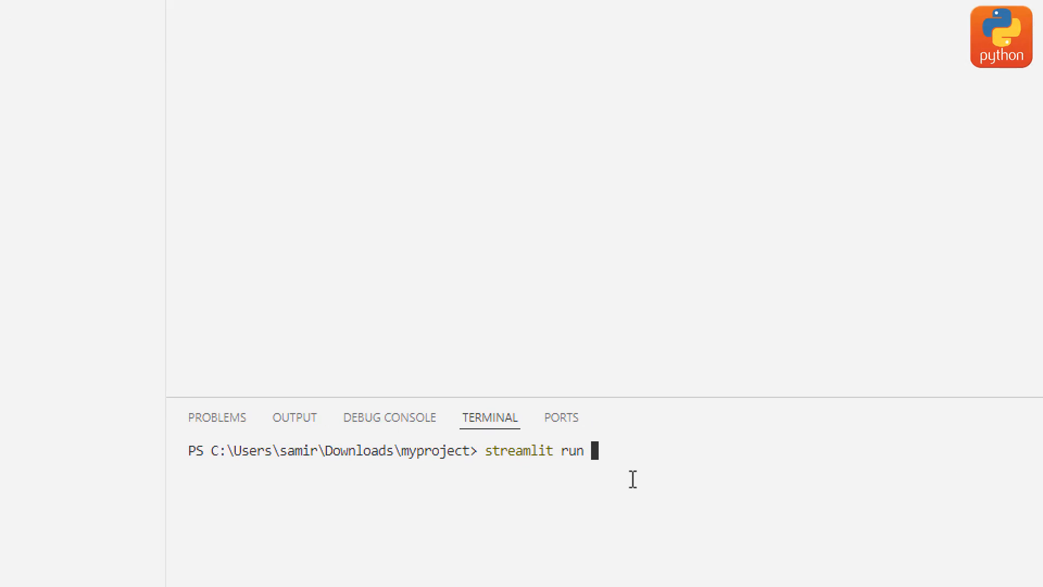
text(M)
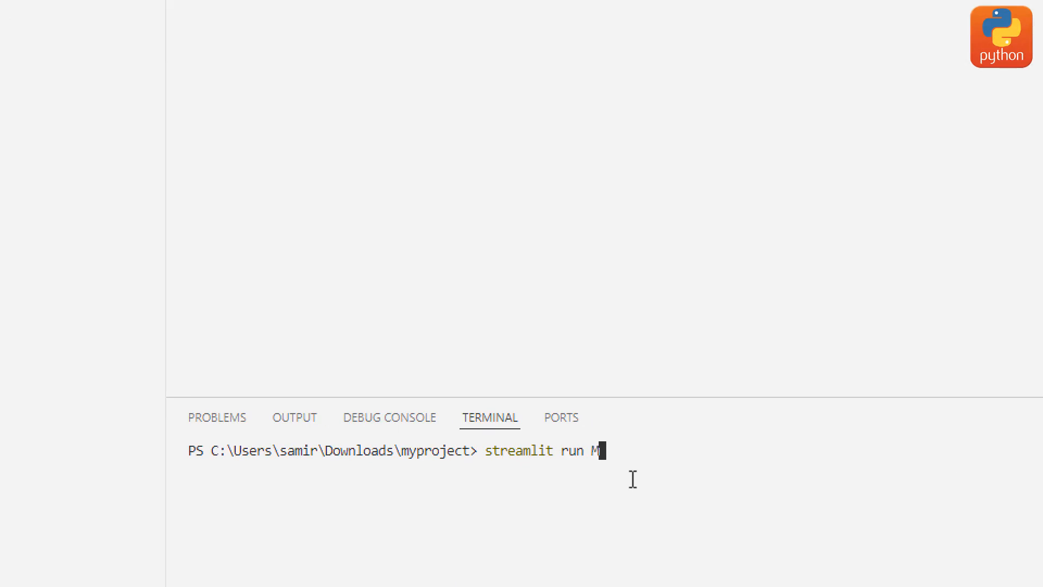
text(ain.)
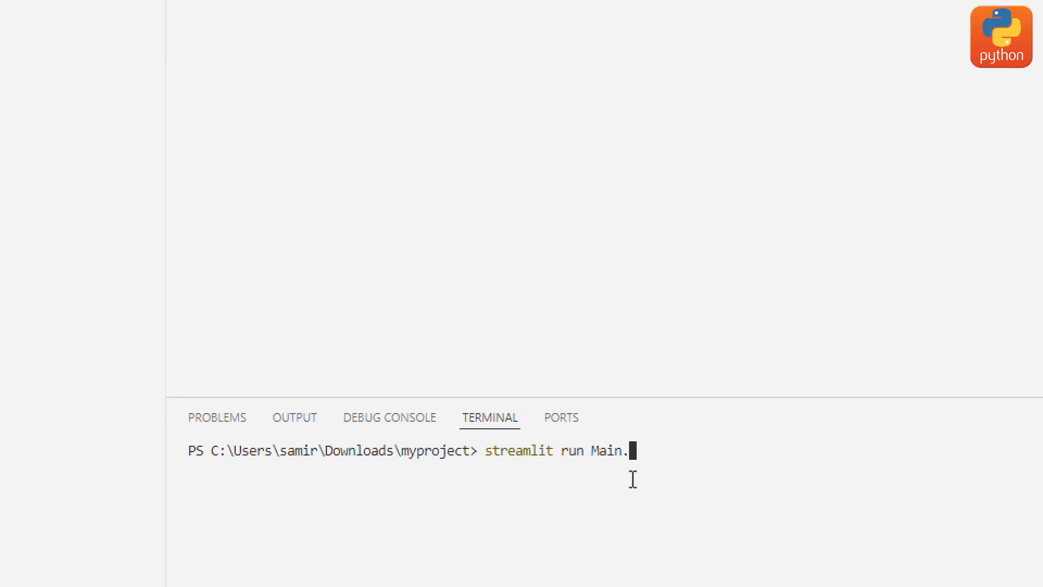
text(py)
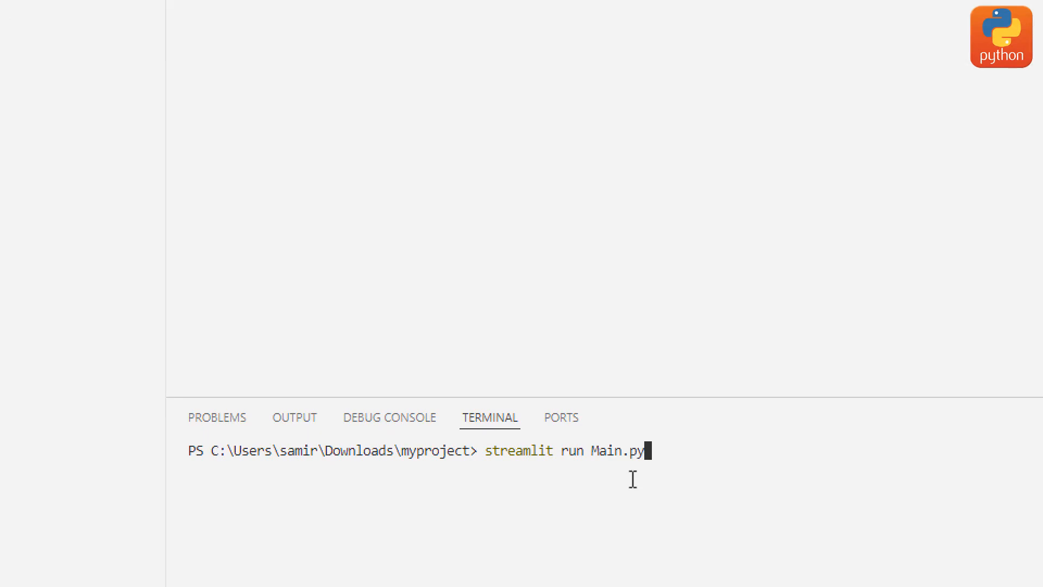
key(Return)
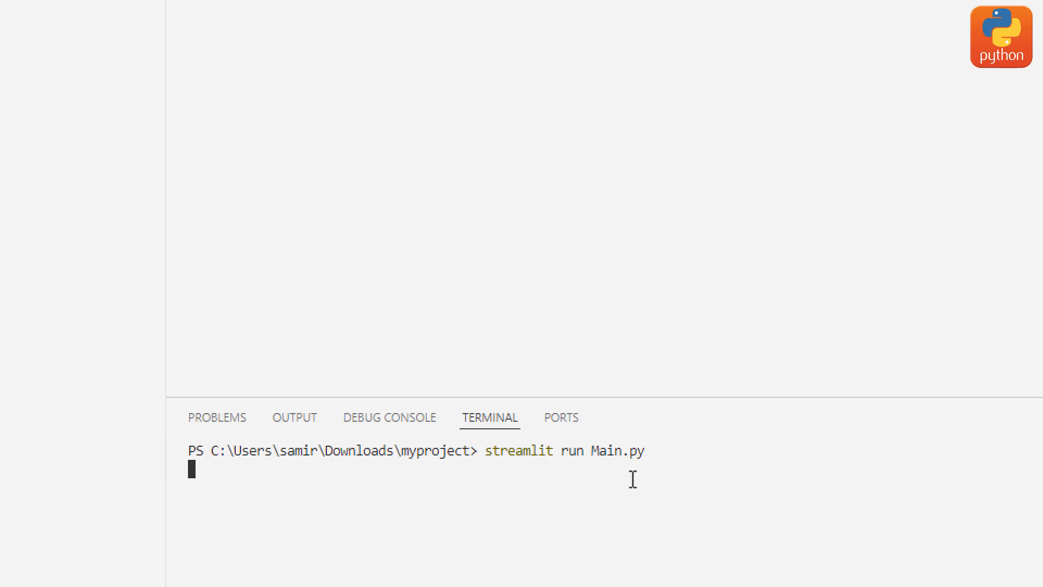
key(Return)
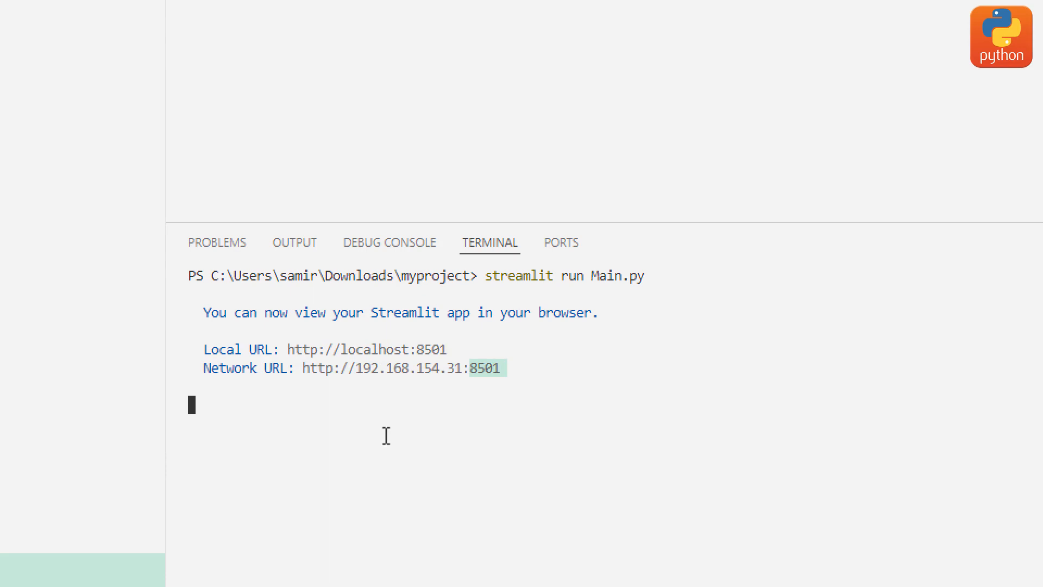
mouse_move(260, 402)
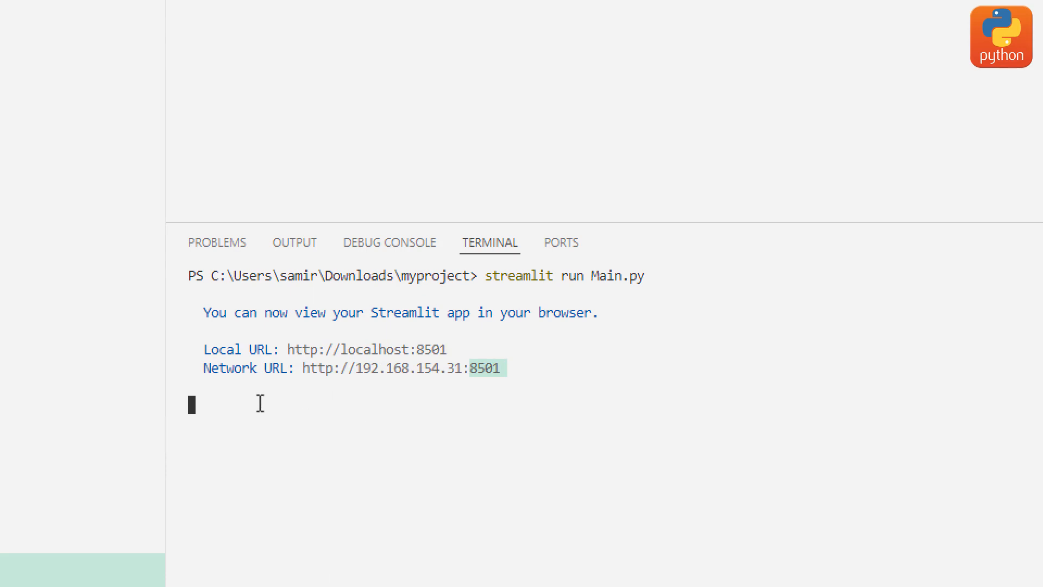
mouse_move(268, 430)
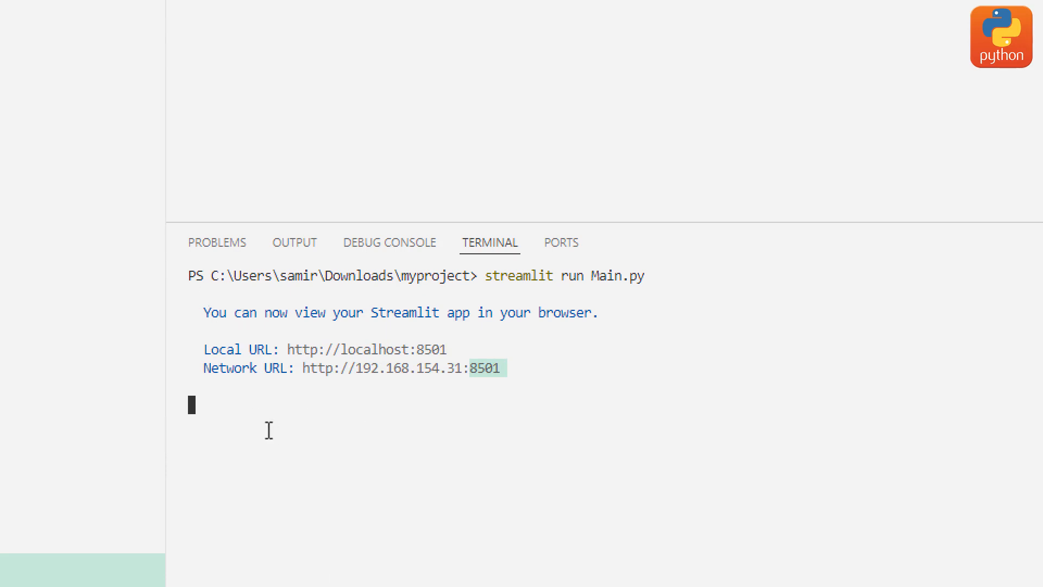
mouse_move(283, 425)
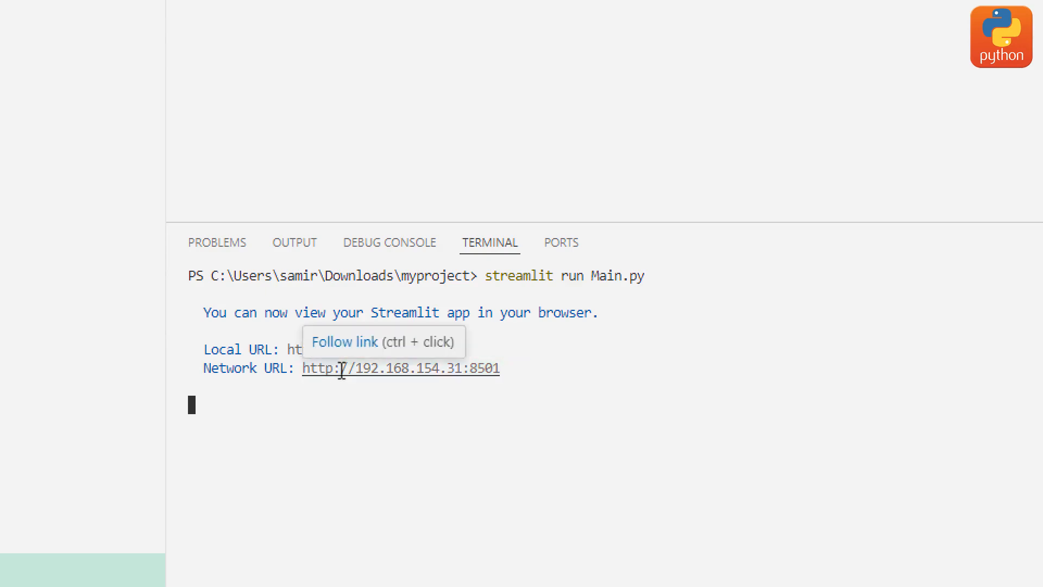
Stop the server with Ctrl+C and rerun 'streamlit run Main.py'
key(ctrl+c)
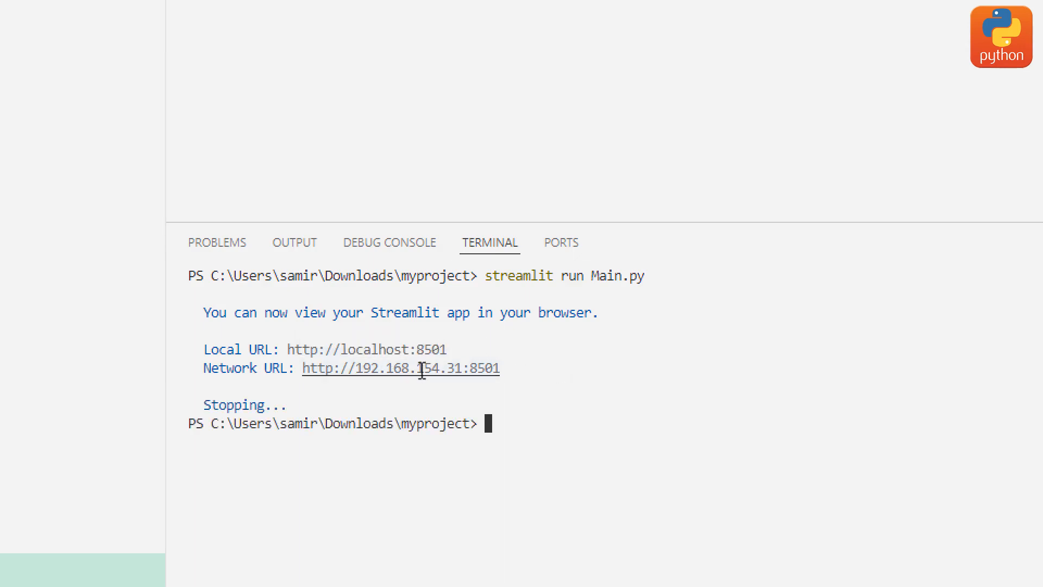
text(streamlit run Main.py)
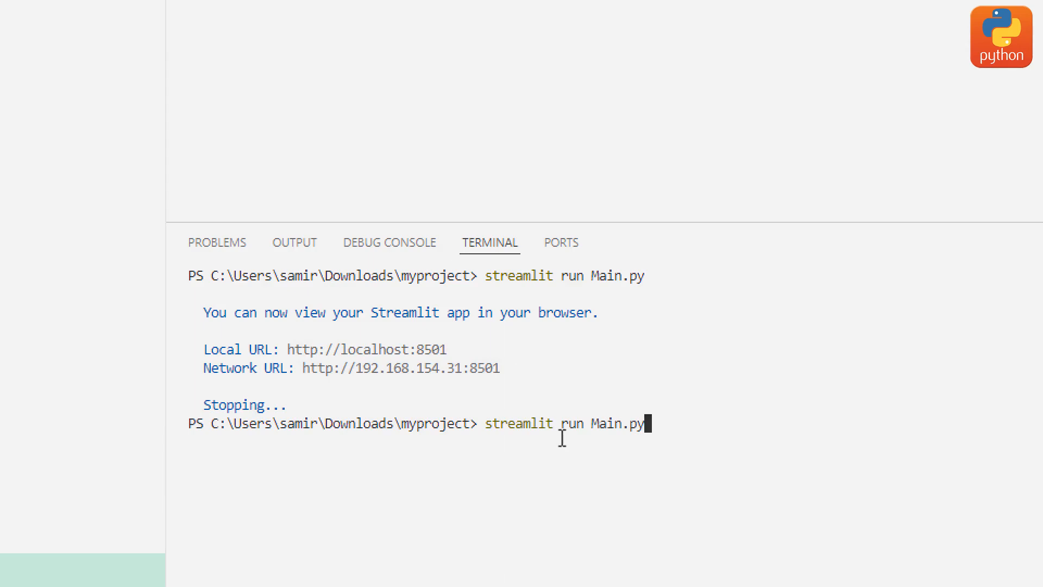
key(Return)
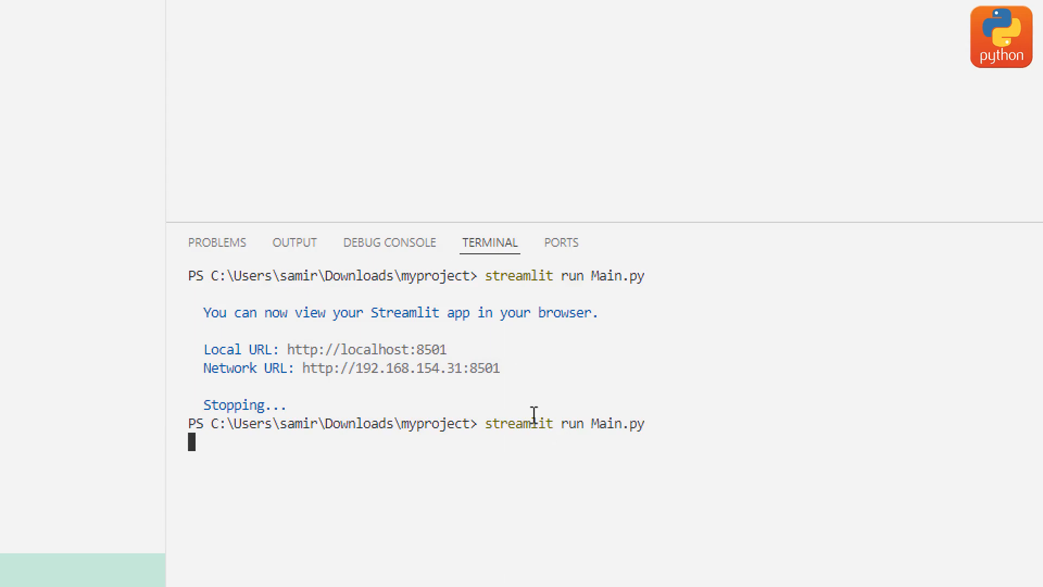
key(Return)
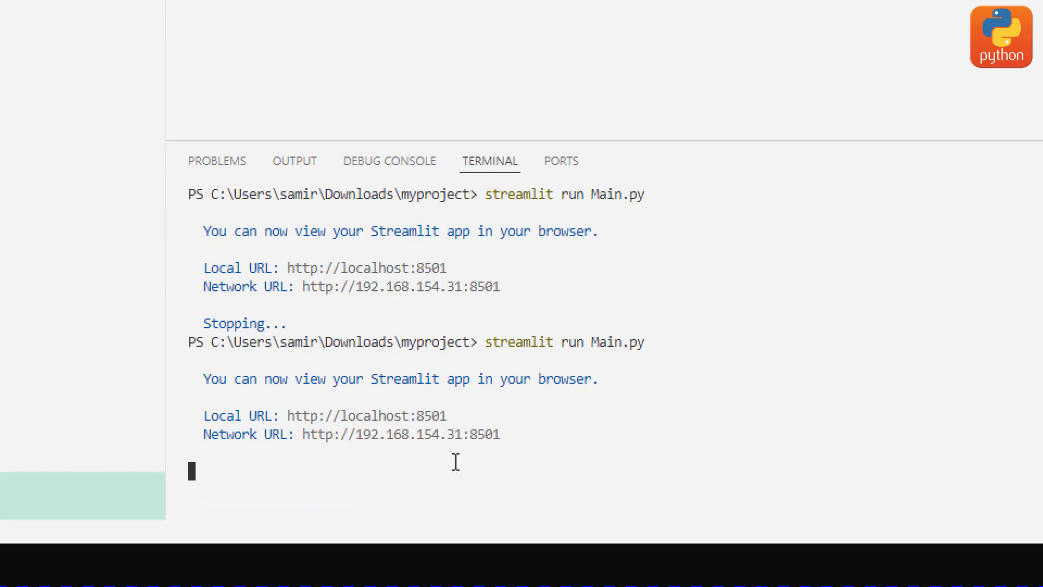
mouse_move(376, 426)
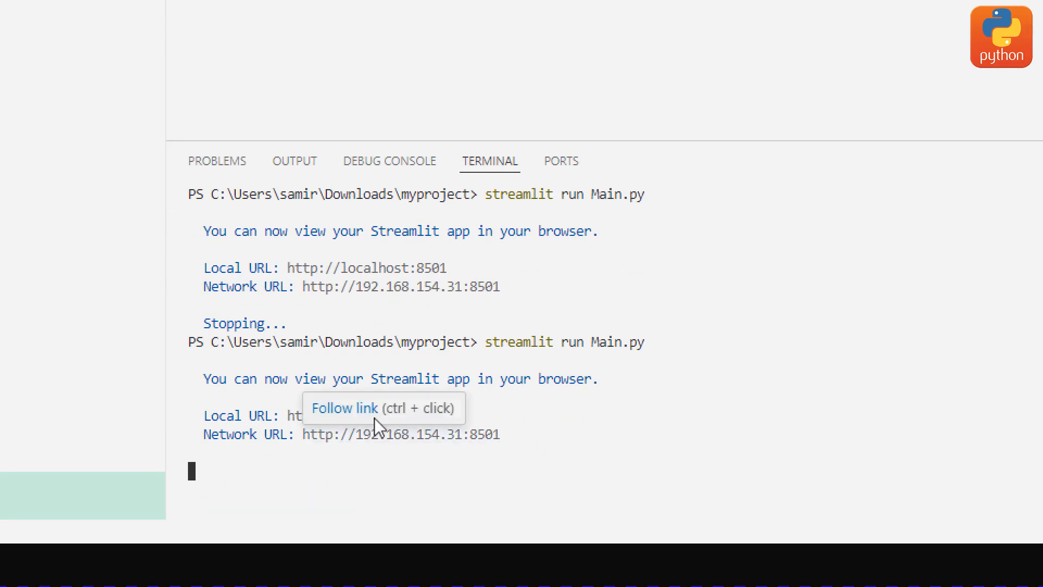
mouse_move(352, 419)
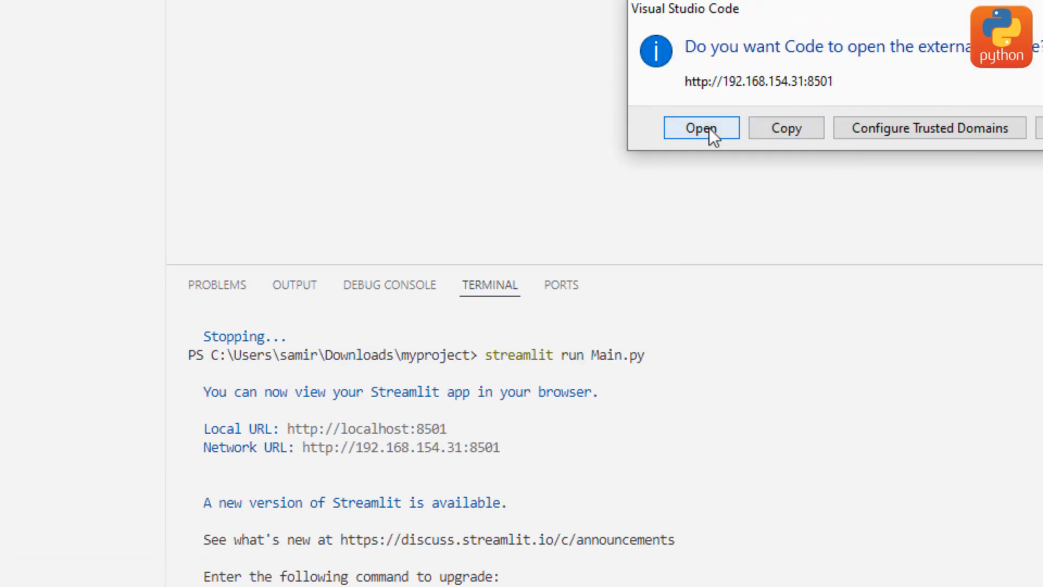
Open the app's network address in Edge showing the title and subheader, then return to VS Code
click(701, 128)
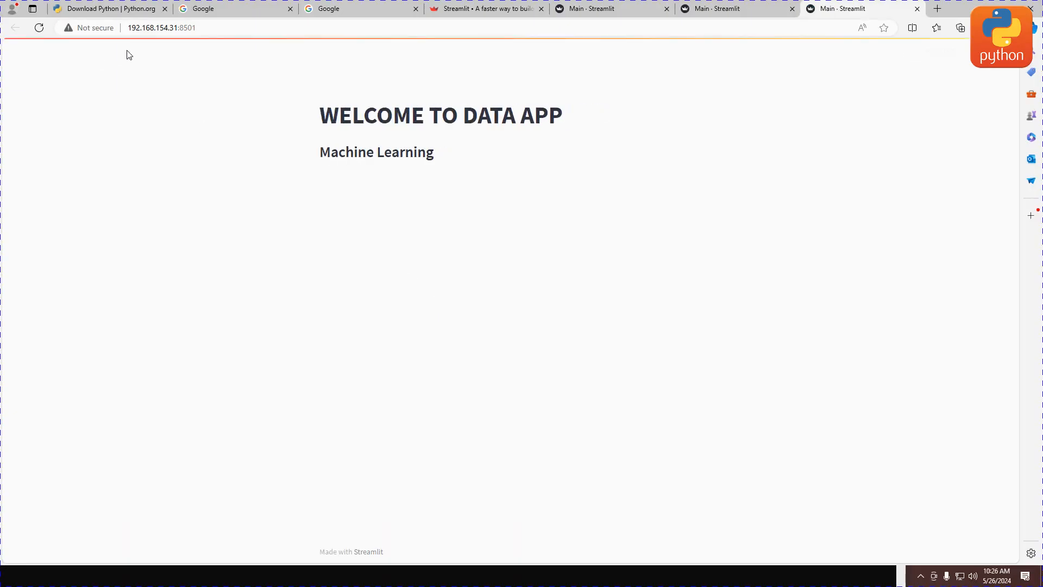
mouse_move(480, 165)
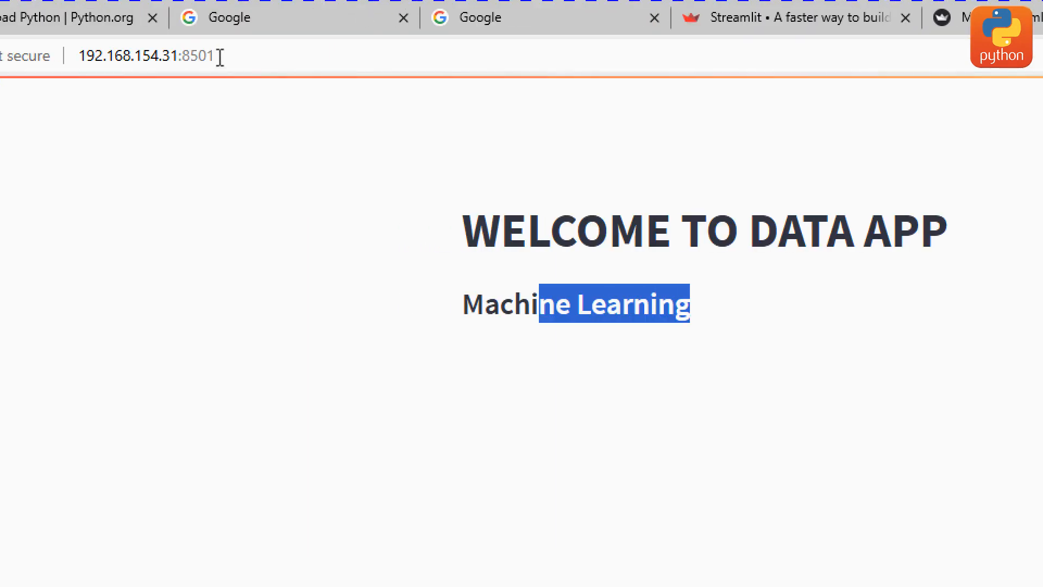
click(153, 56)
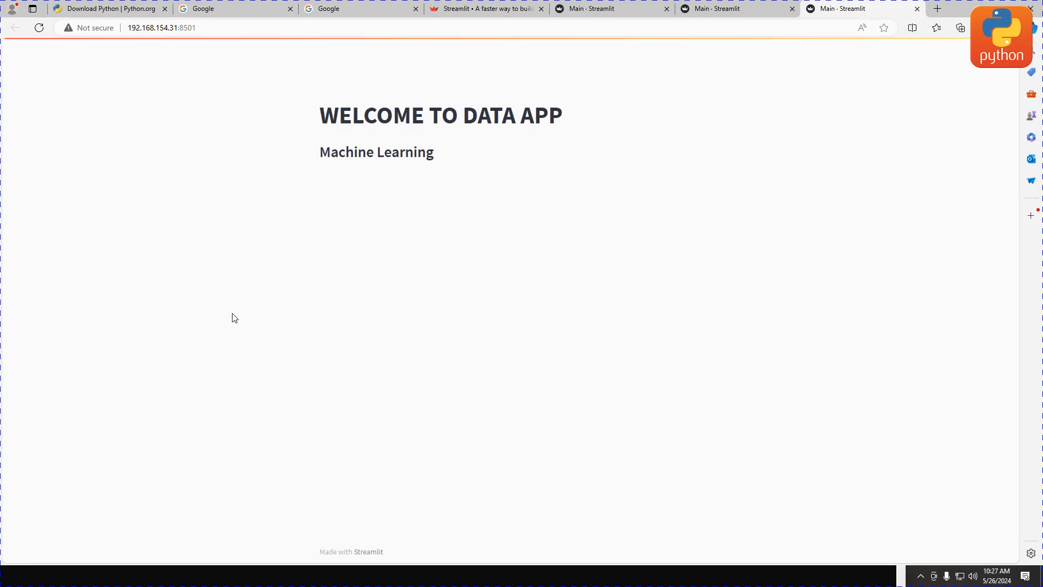
click(12, 576)
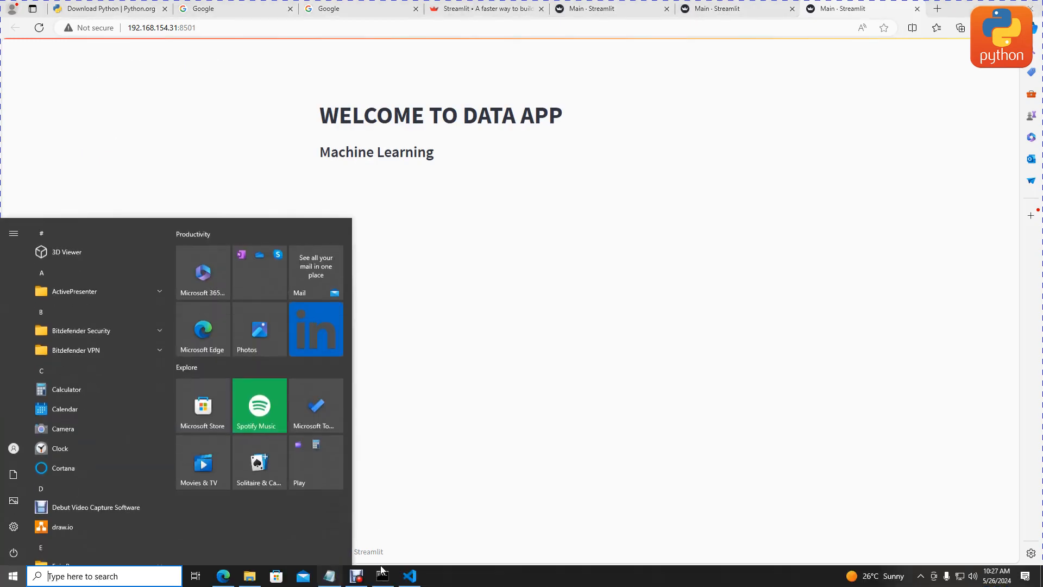
click(409, 575)
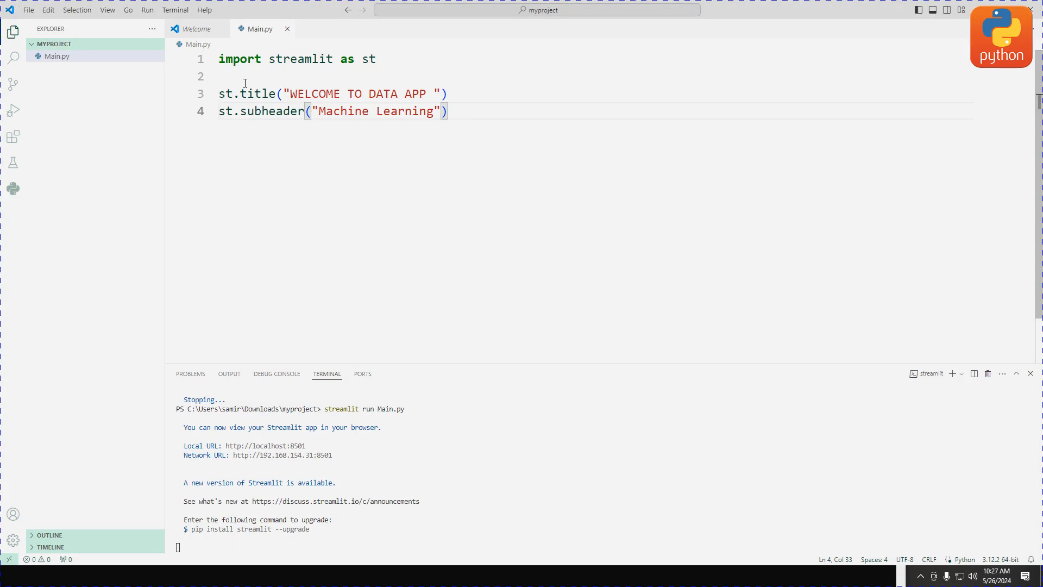
Check the running app in the browser once more and switch back to the code editor
click(219, 76)
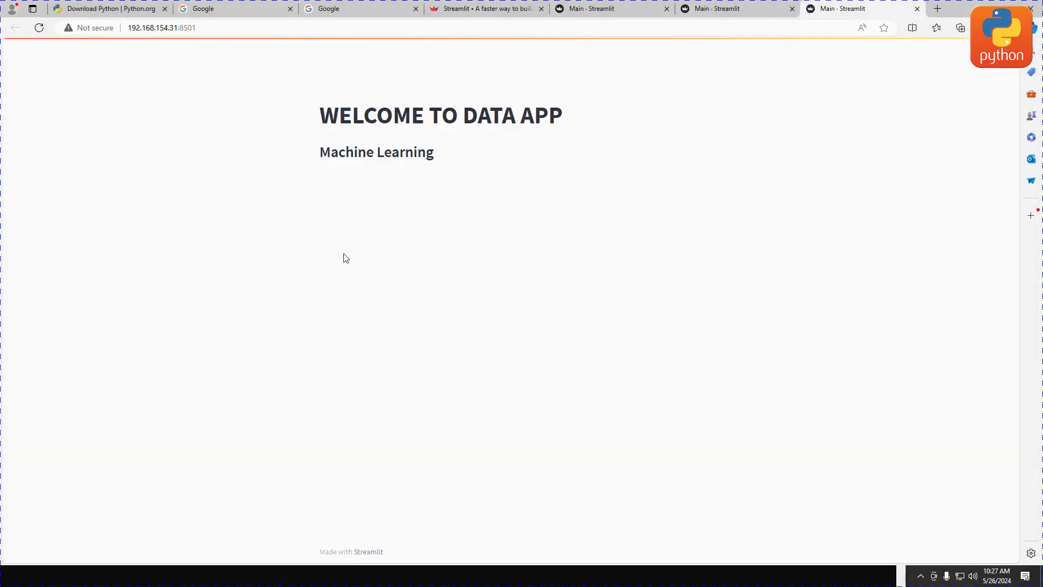
mouse_move(576, 161)
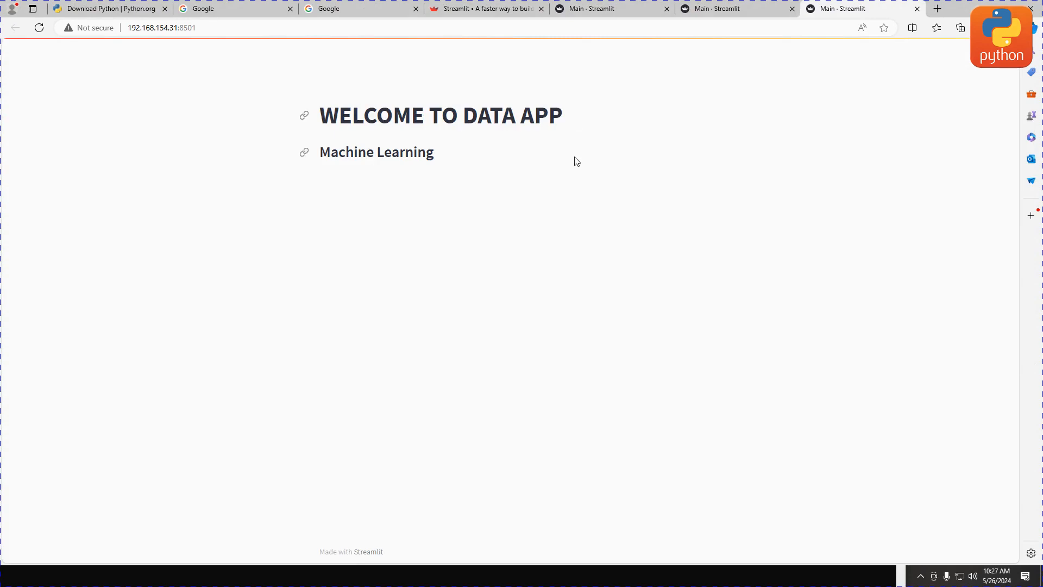
mouse_move(430, 412)
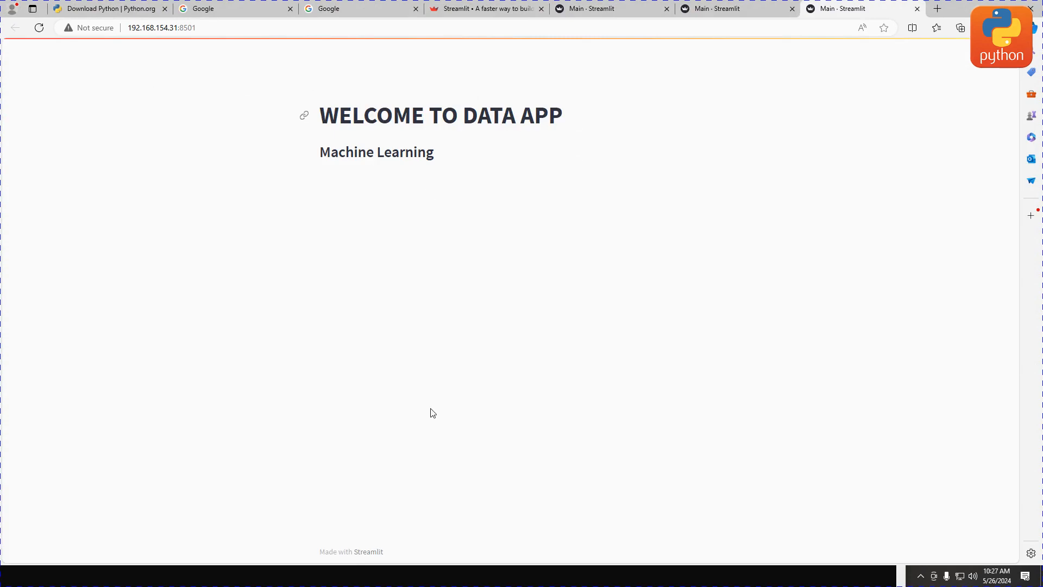
mouse_move(257, 442)
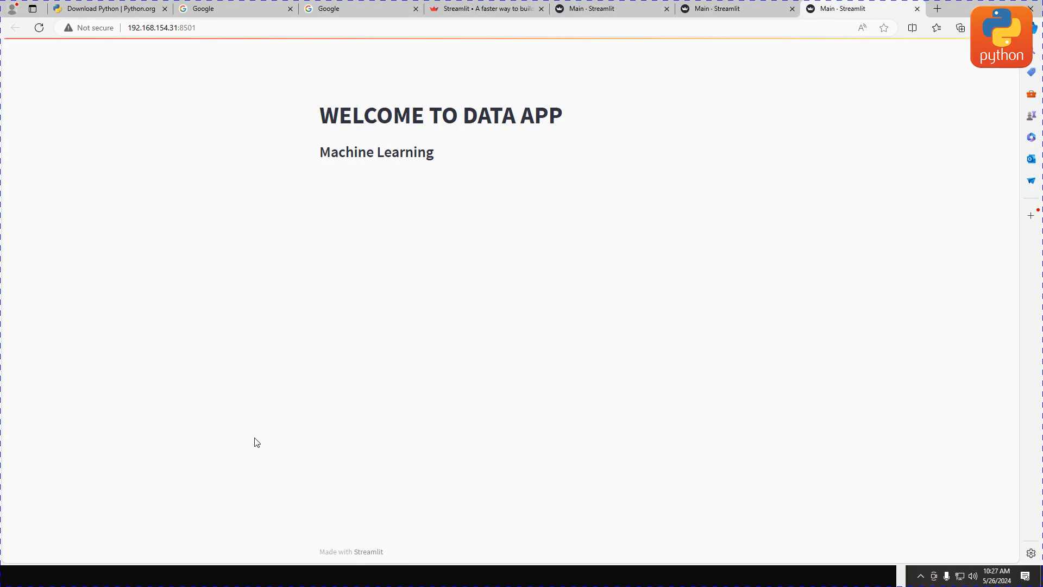
click(12, 576)
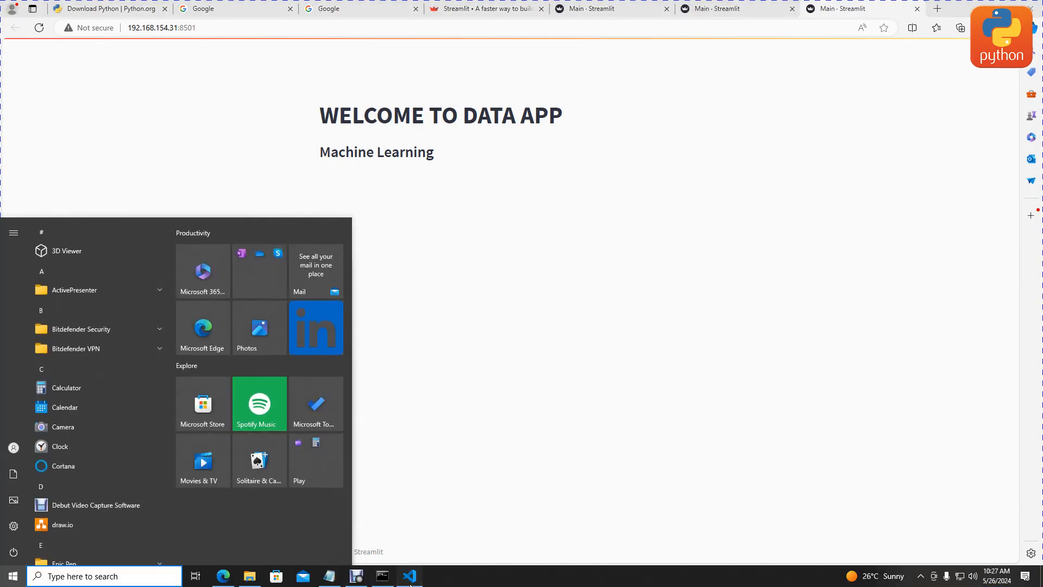
click(409, 576)
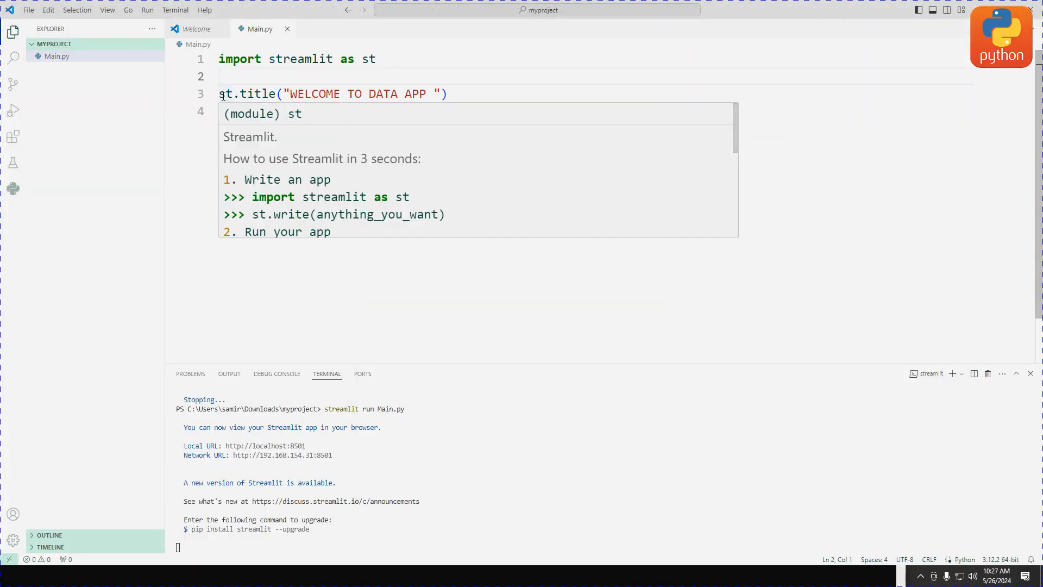
Add st.set_page_config(layout="wide") on line 2 of Main.py
text(st.set_page_config)
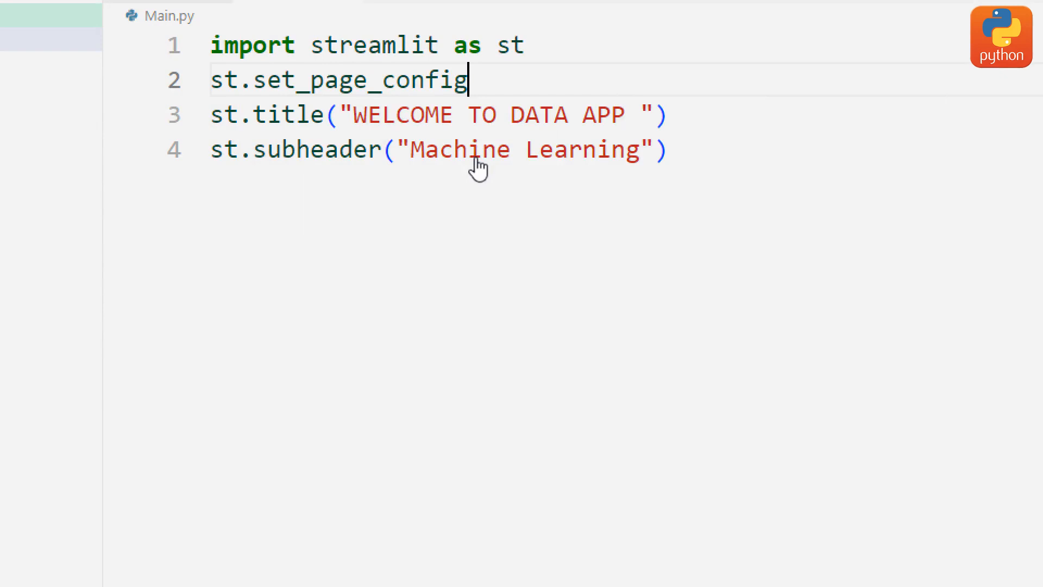
text((la)
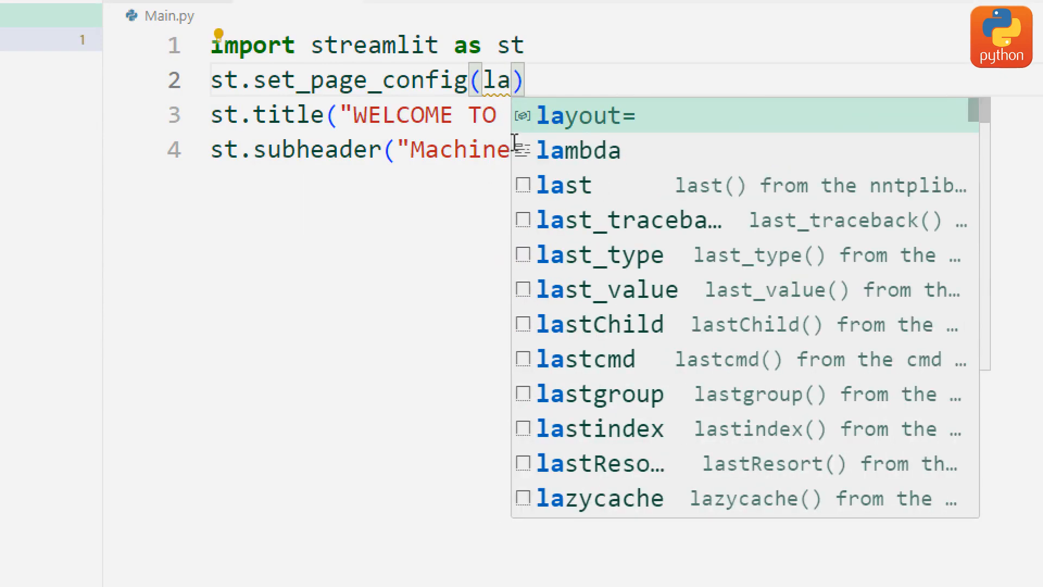
click(585, 117)
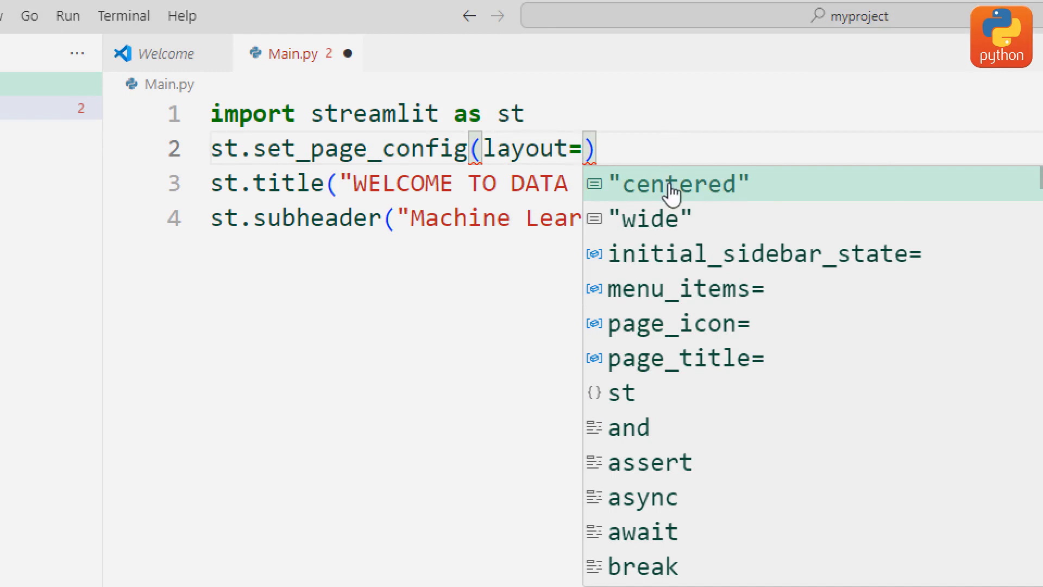
mouse_move(647, 243)
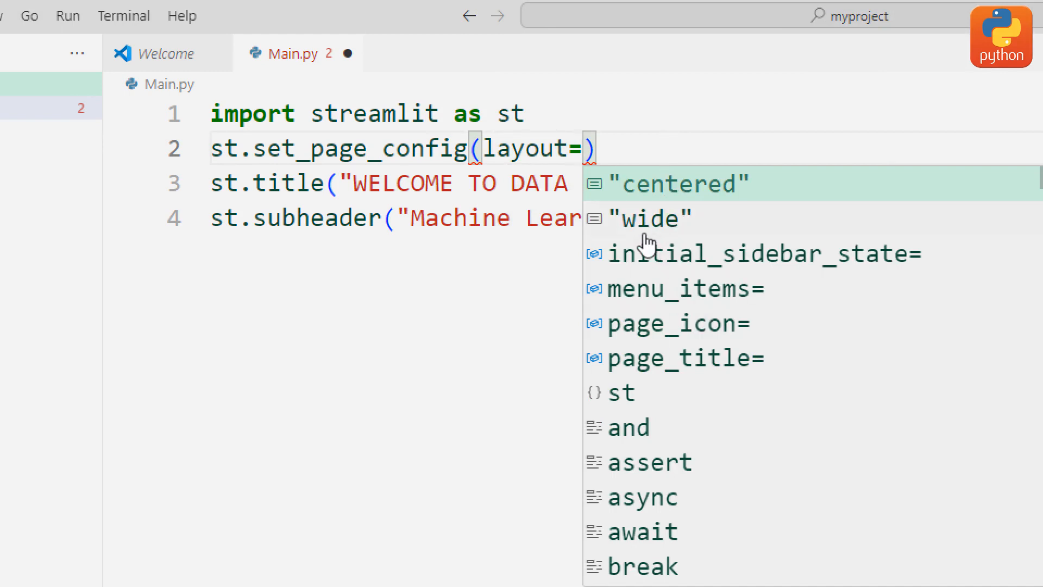
click(648, 219)
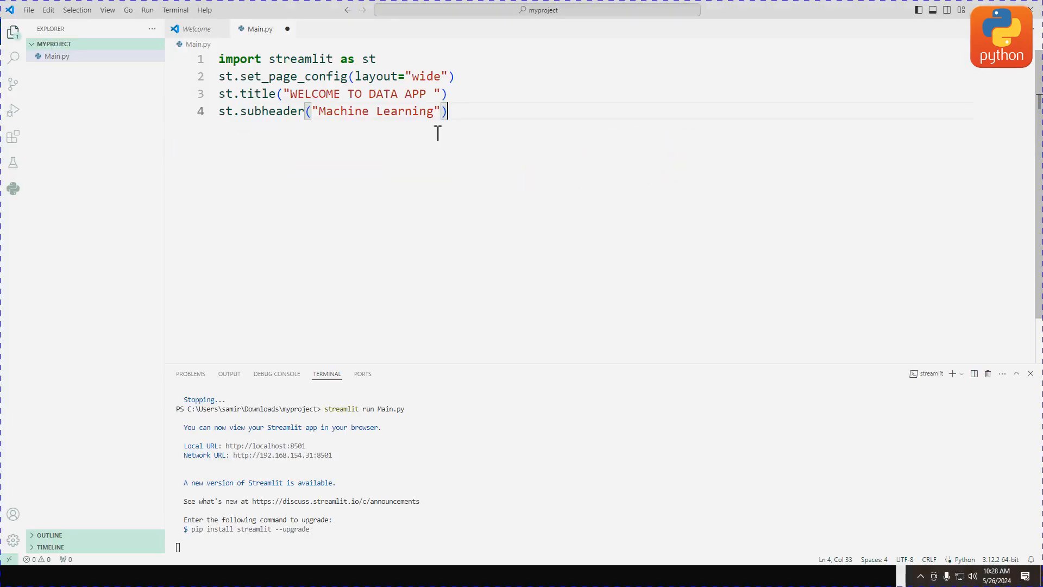
click(28, 10)
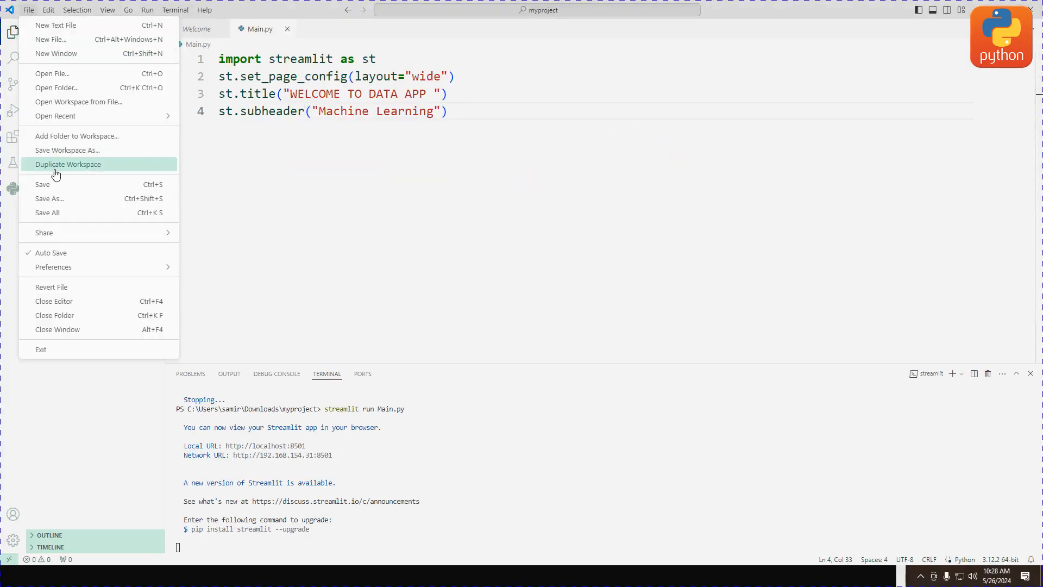
Save the wide-layout change, view the reloaded app in Edge, and return to VS Code
click(12, 575)
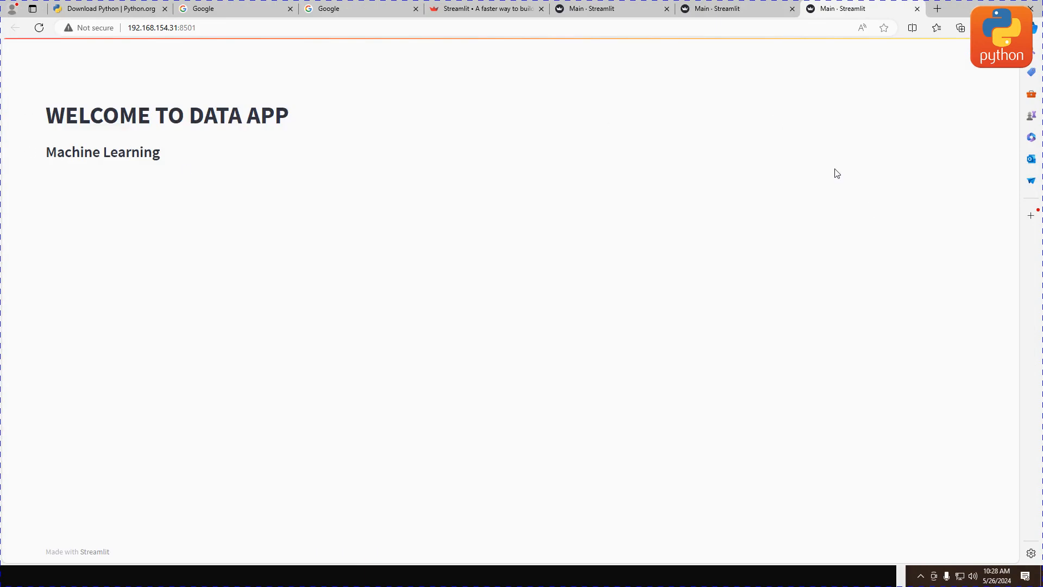
mouse_move(117, 52)
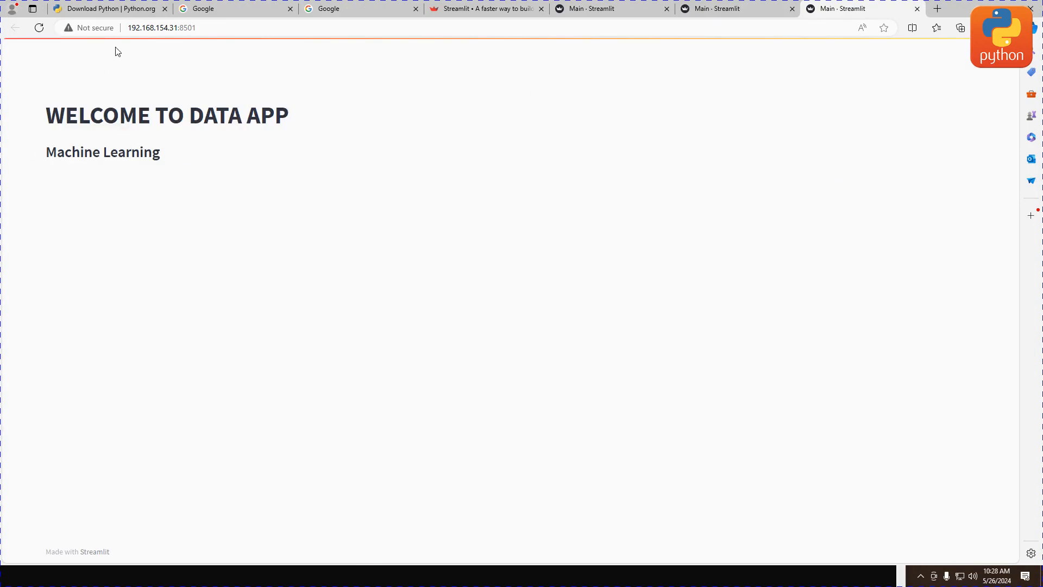
click(12, 576)
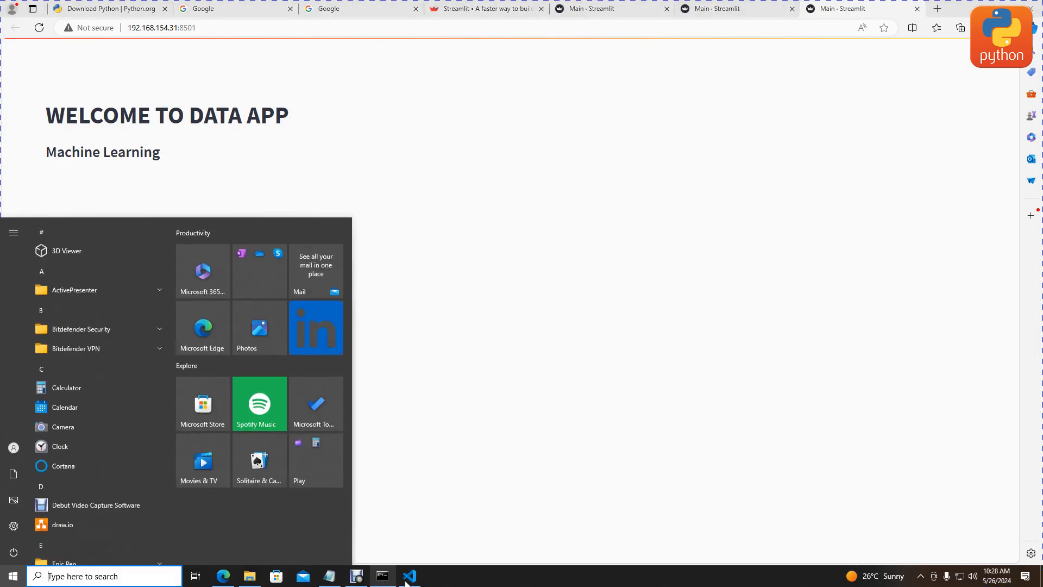
click(409, 576)
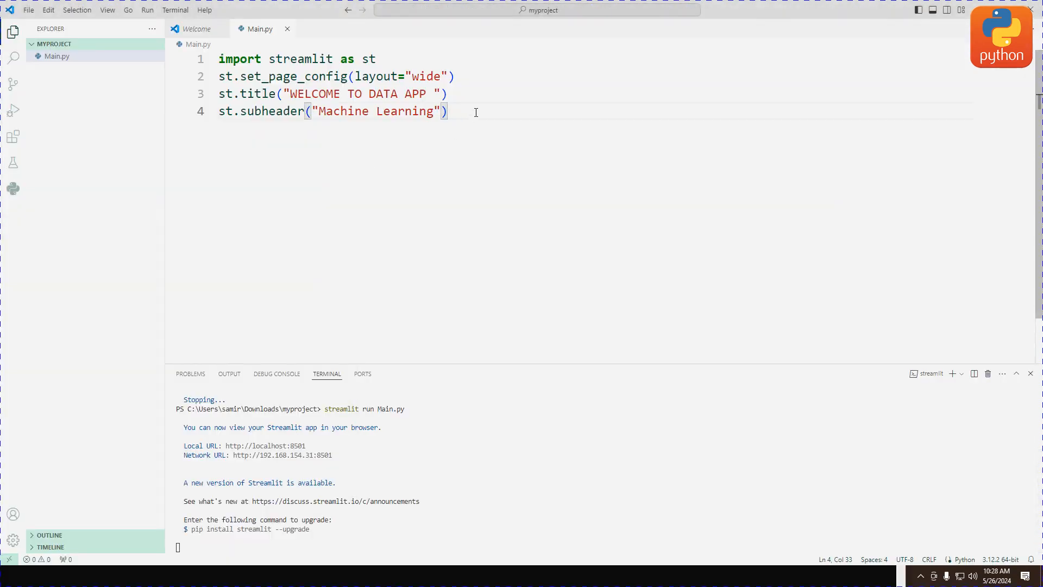
Add a 'with st.sidebar:' block to Main.py
text(st)
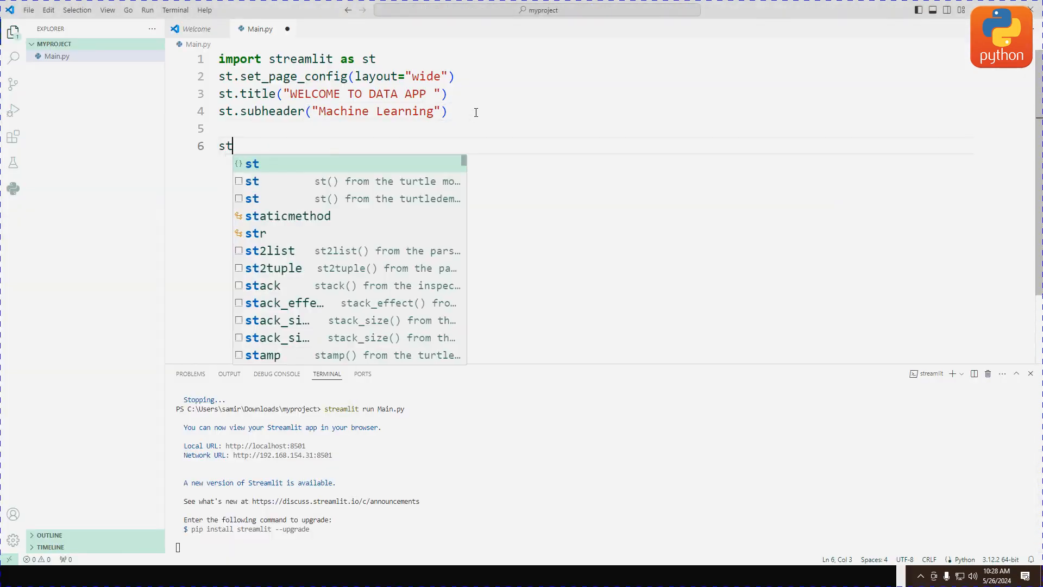
text(.s)
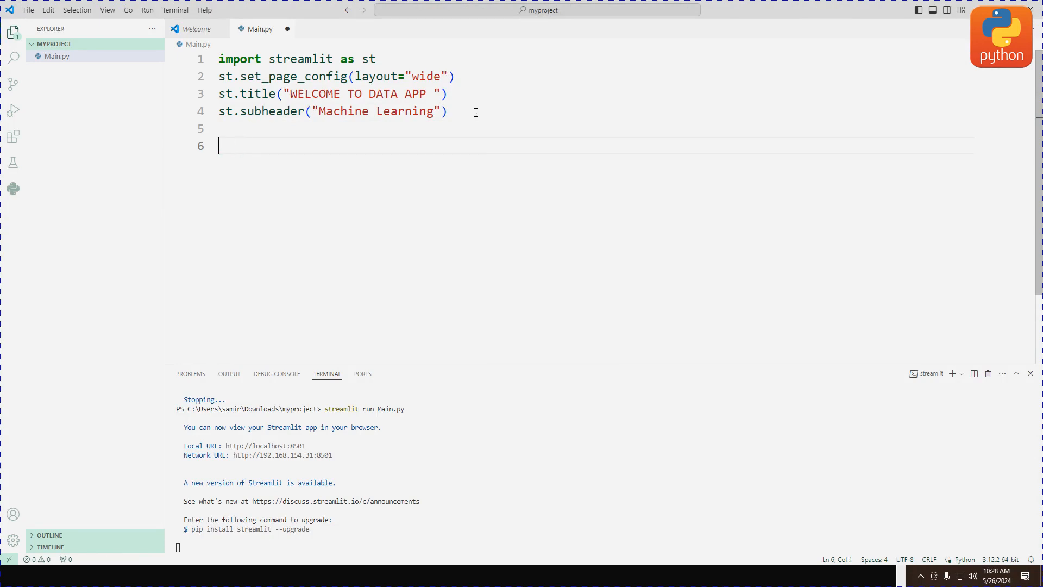
text(with)
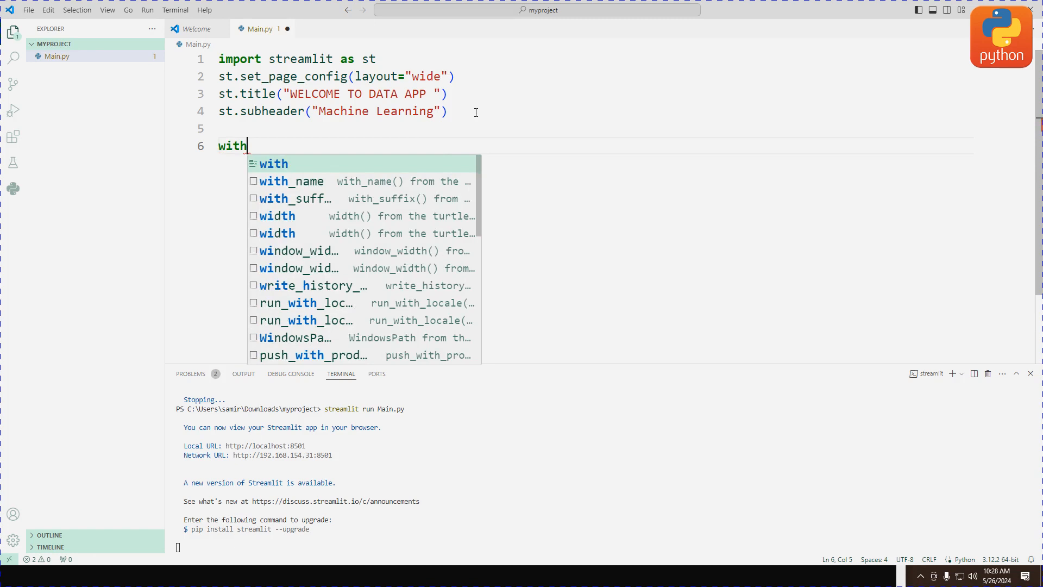
text(st)
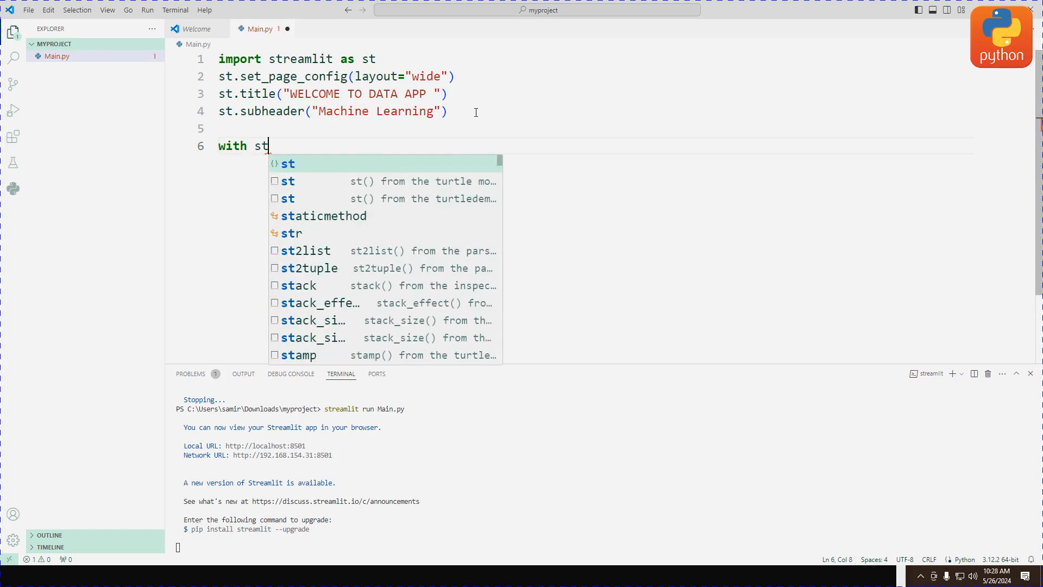
text(.sid)
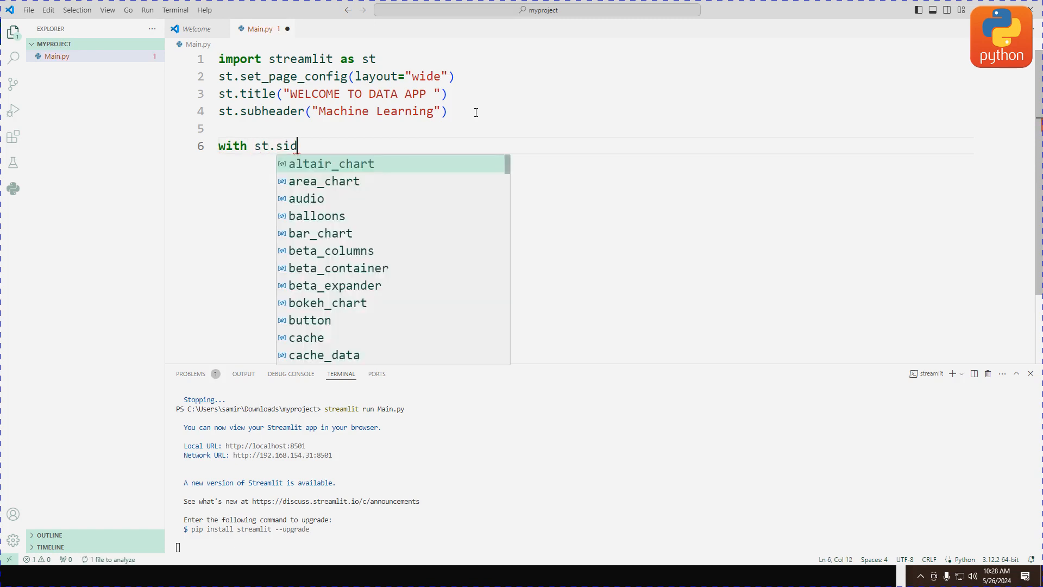
text(ebar:)
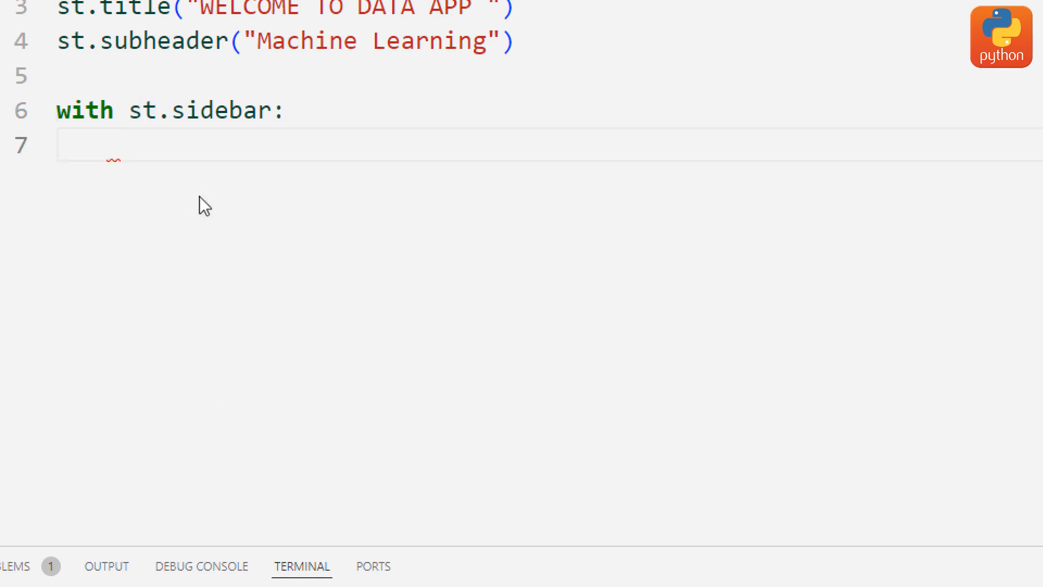
Give the sidebar st.header("DASHBOARD") and save so the app shows it
text(st.)
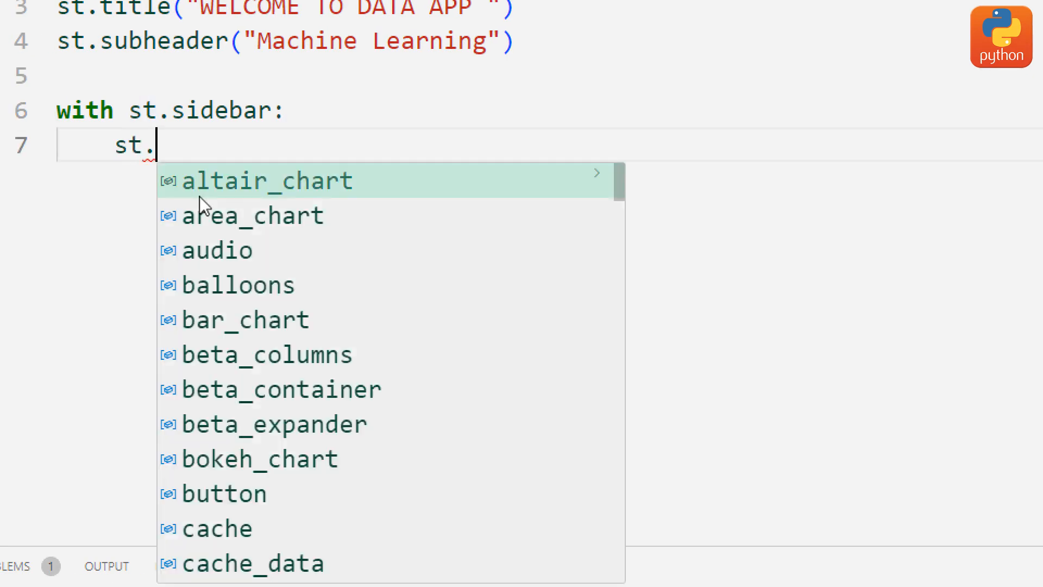
text(header)
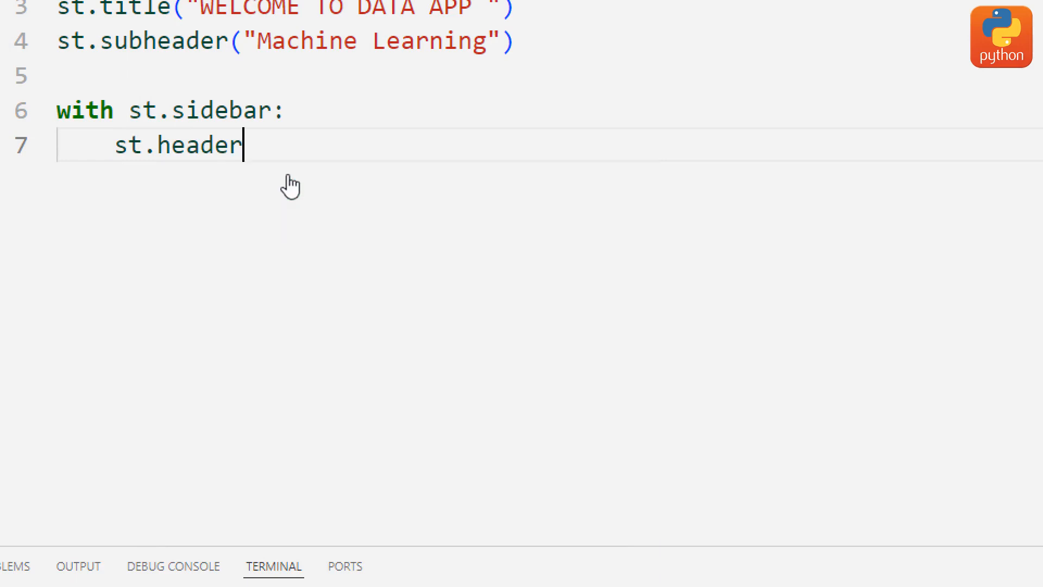
text((""))
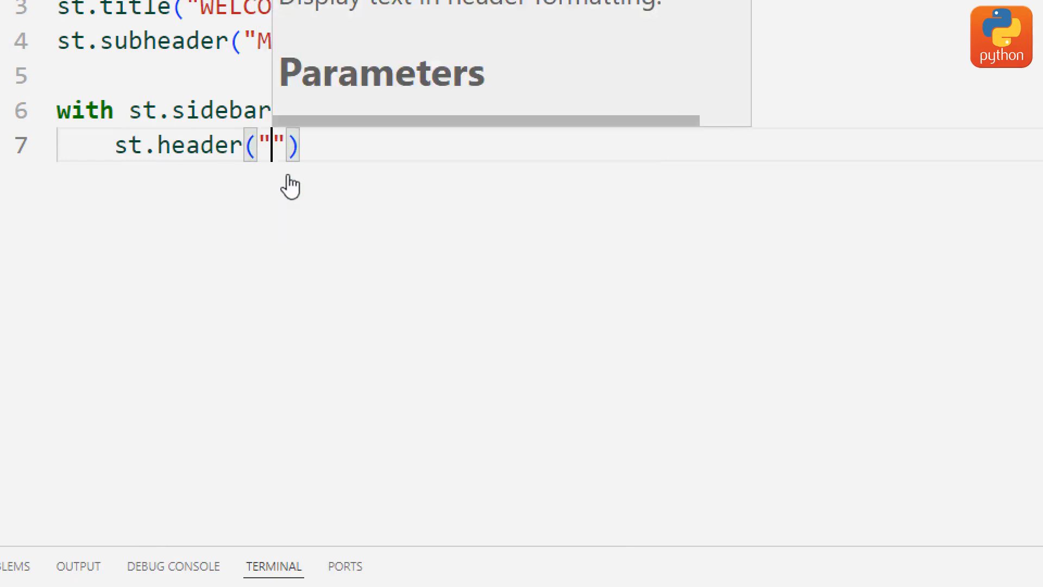
text(DAS)
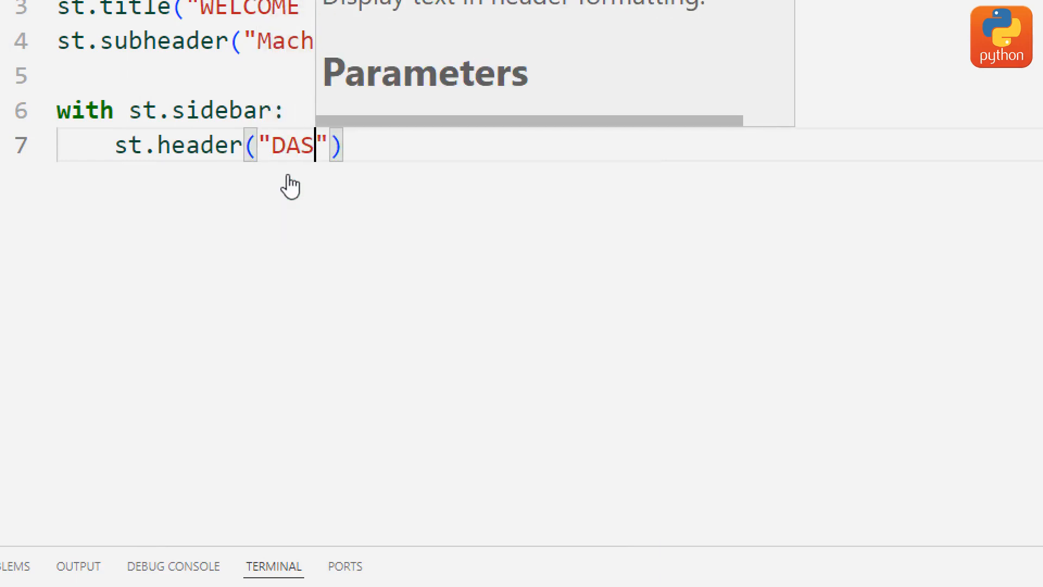
text(HBOARD)
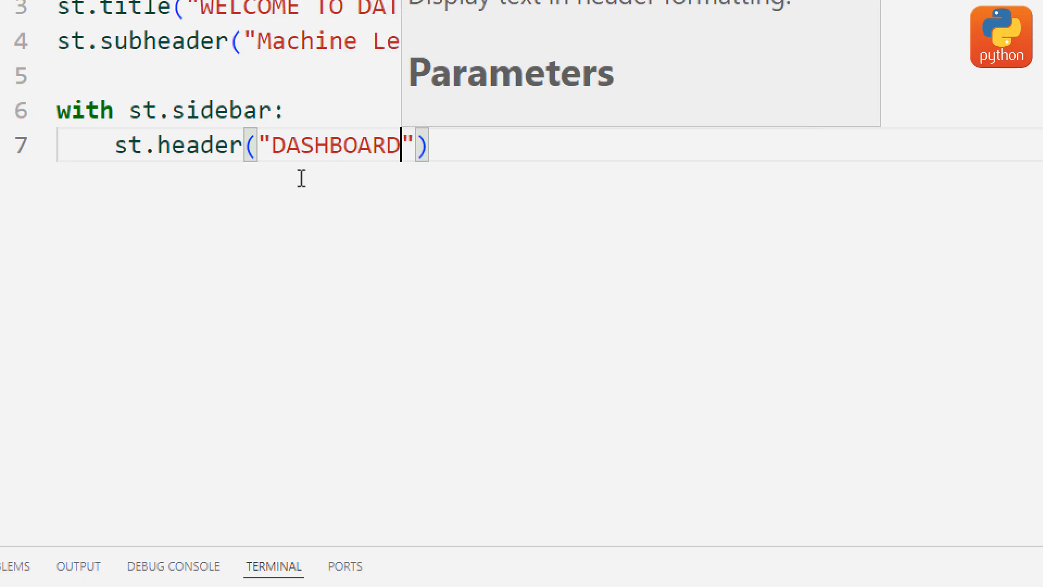
click(28, 10)
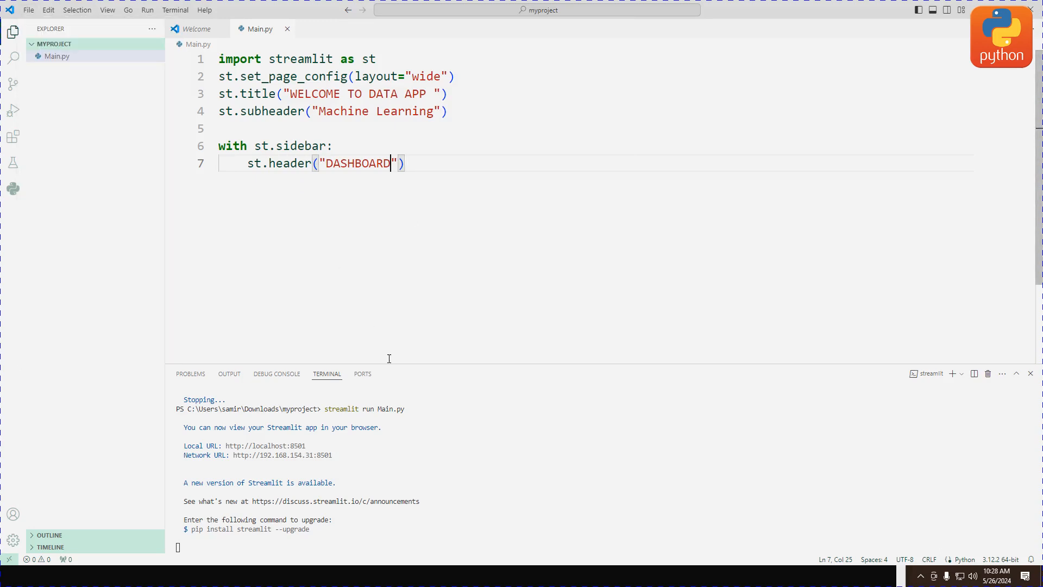
mouse_move(313, 510)
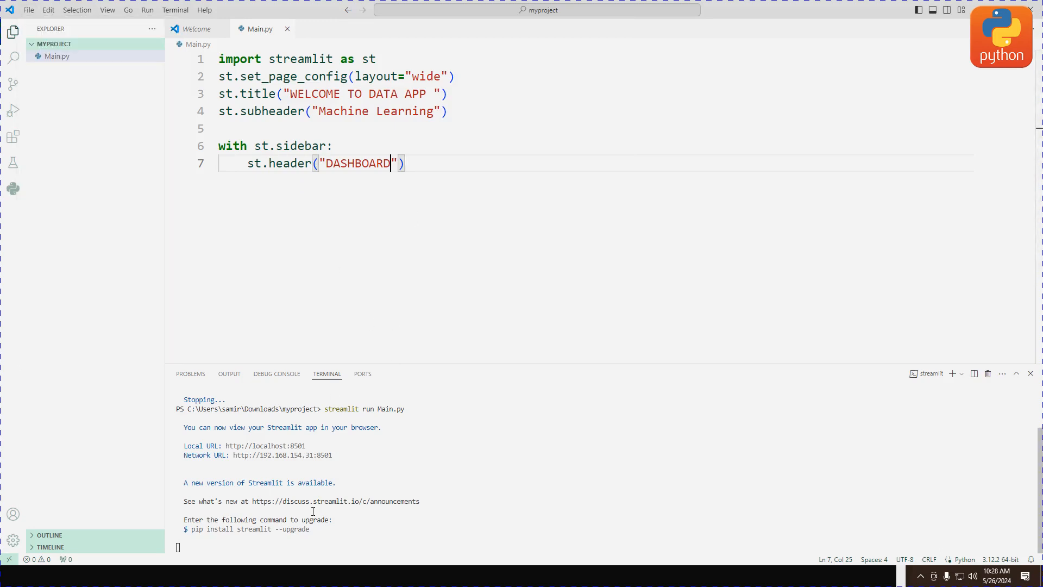
click(12, 576)
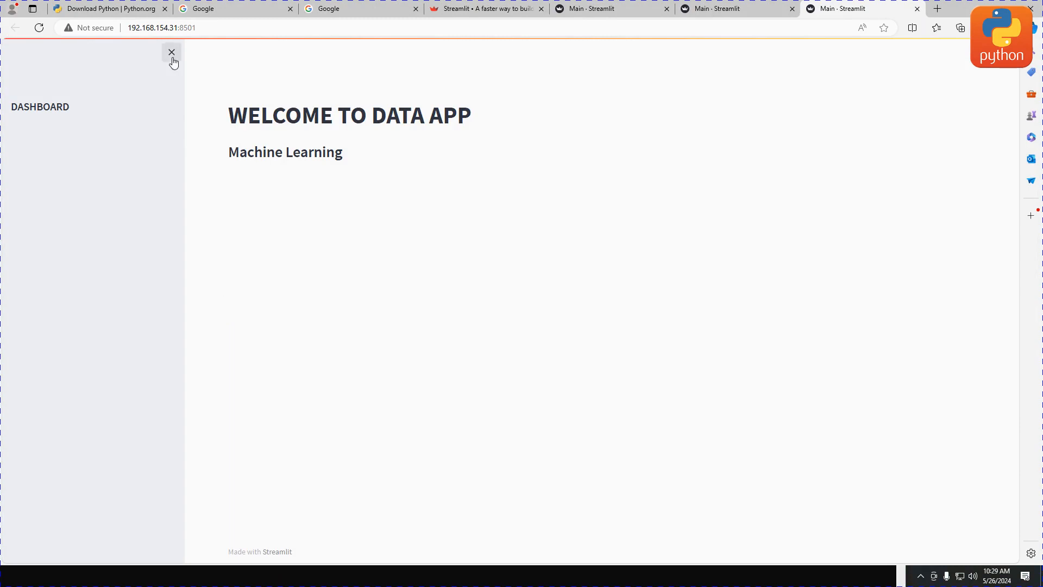
mouse_move(103, 160)
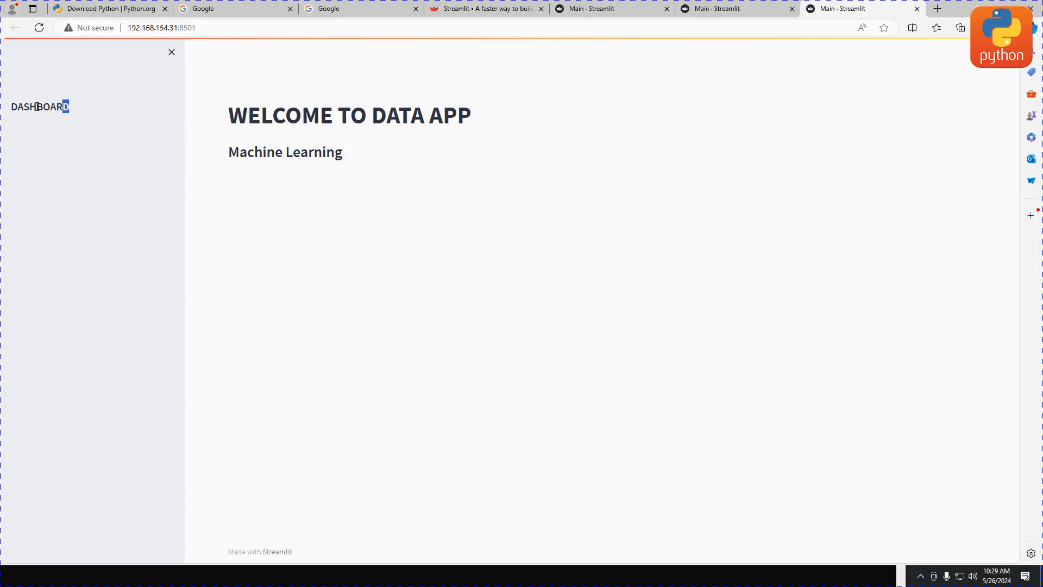
click(171, 52)
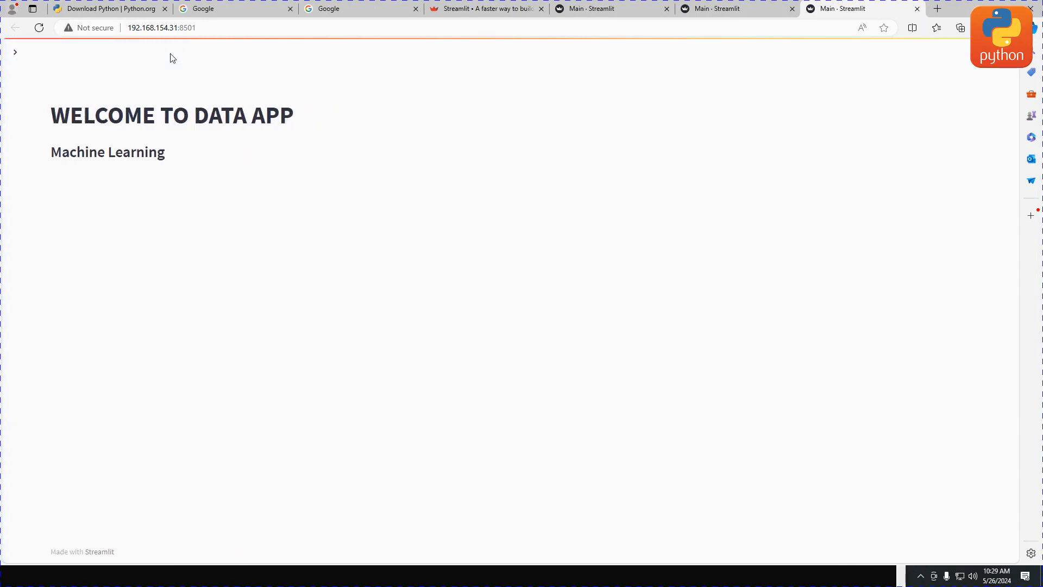
click(15, 52)
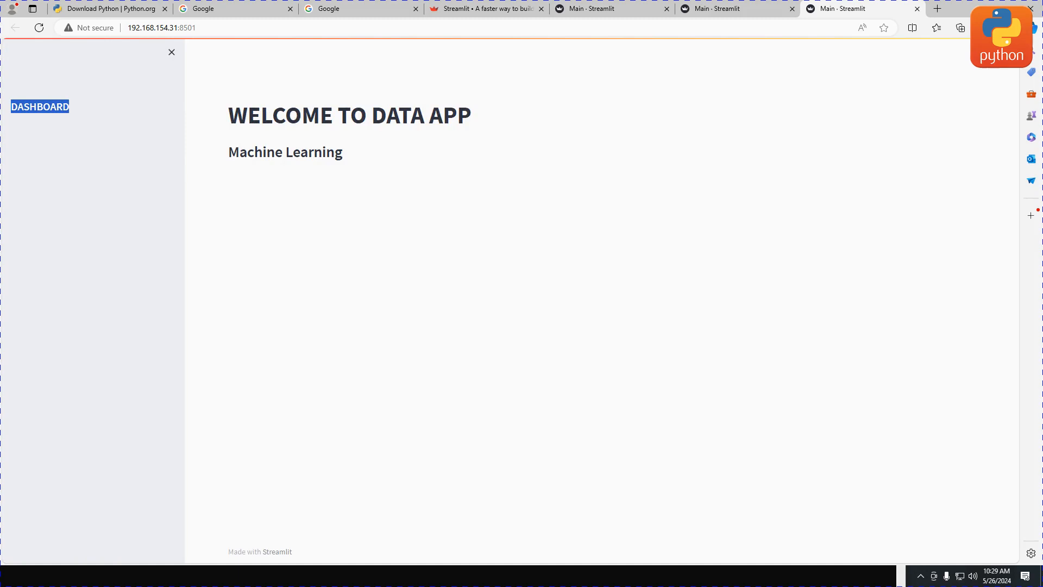
click(968, 105)
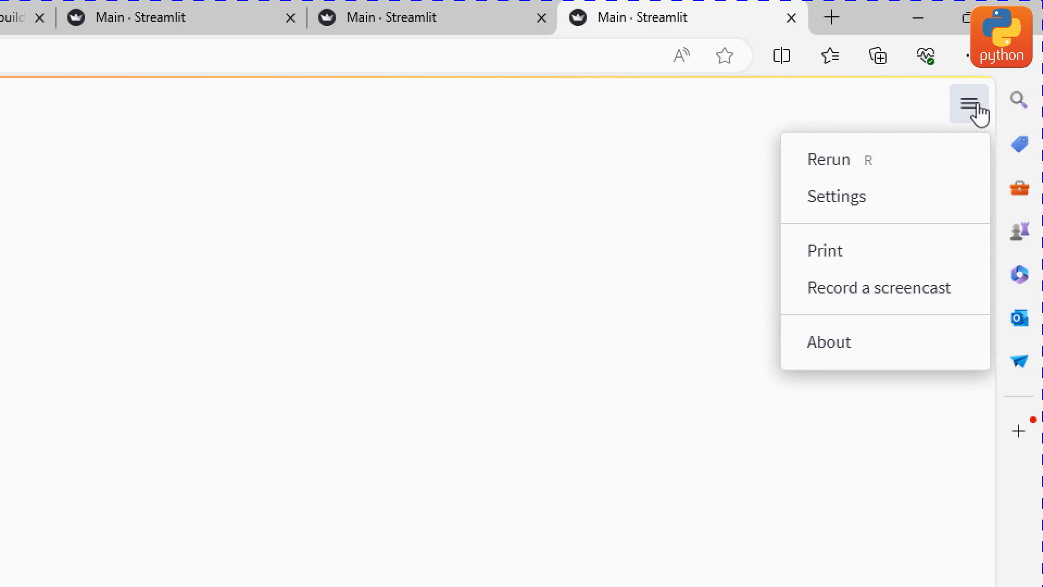
Switch the Streamlit app to the Dark theme from the hamburger menu's Settings
click(836, 196)
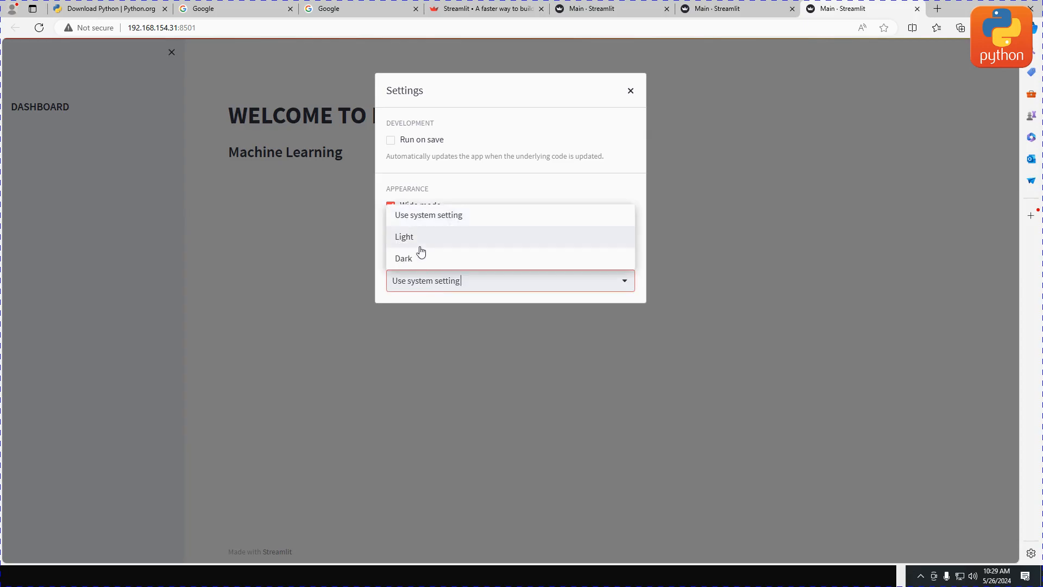
click(403, 259)
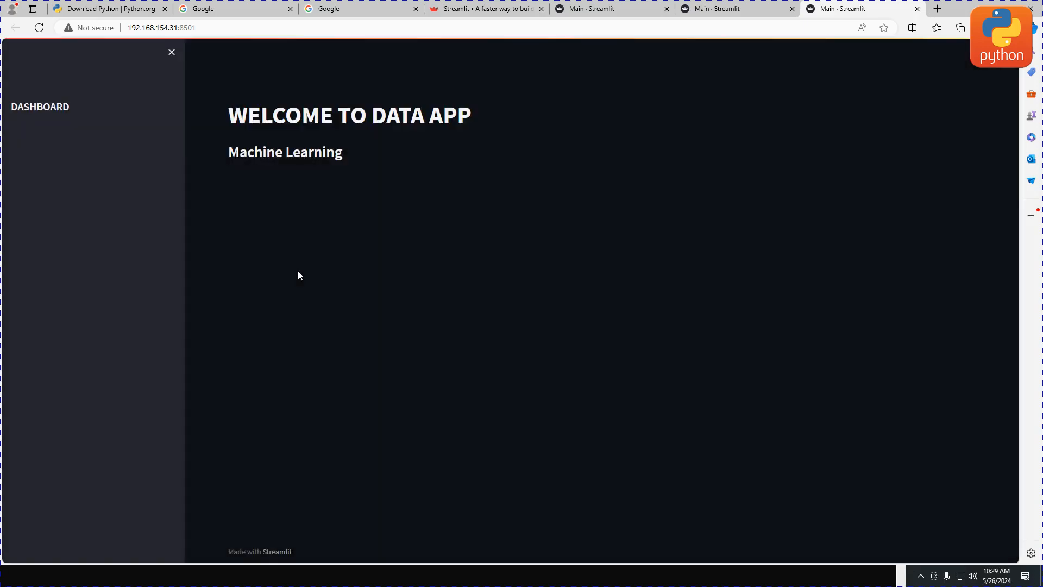
mouse_move(85, 137)
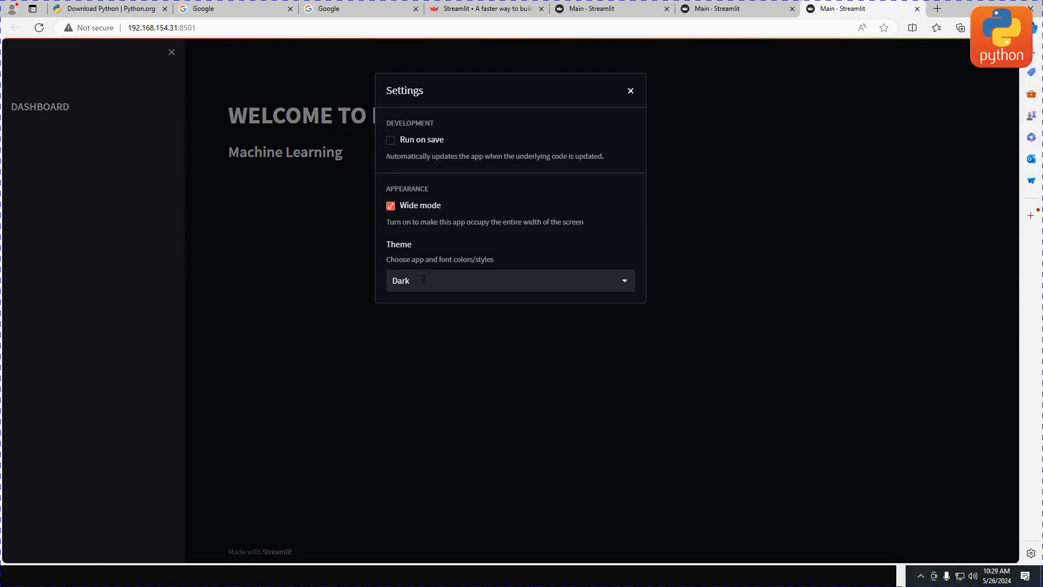
Set Theme to 'Use system setting' so the app is light again, then close Settings
click(509, 281)
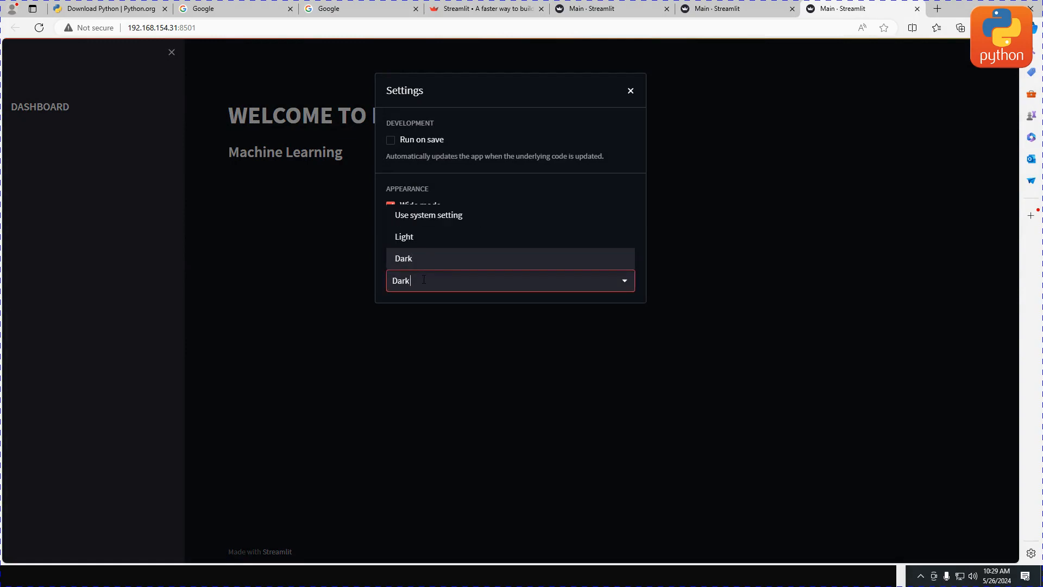
click(403, 259)
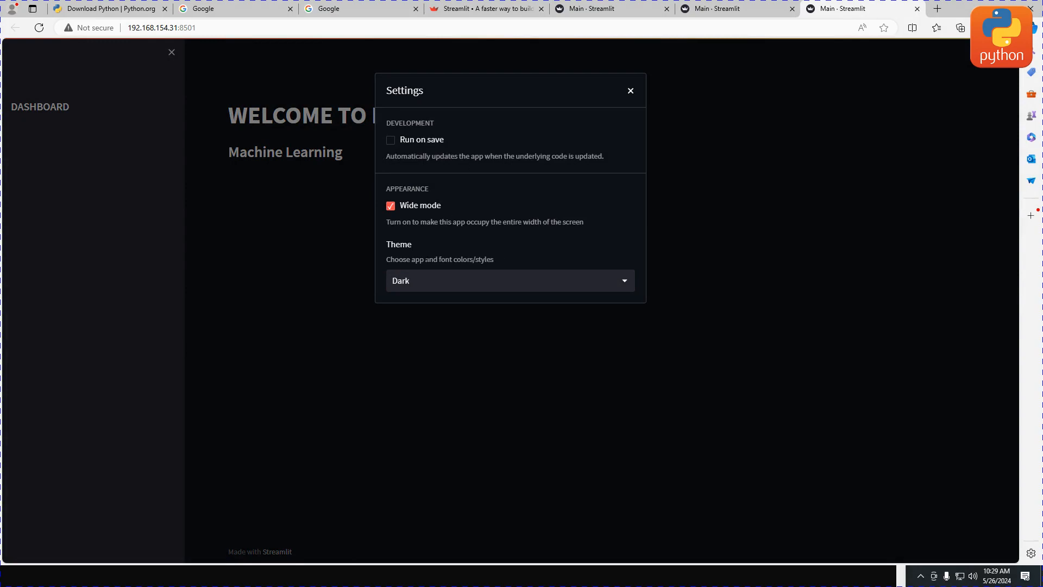
click(508, 280)
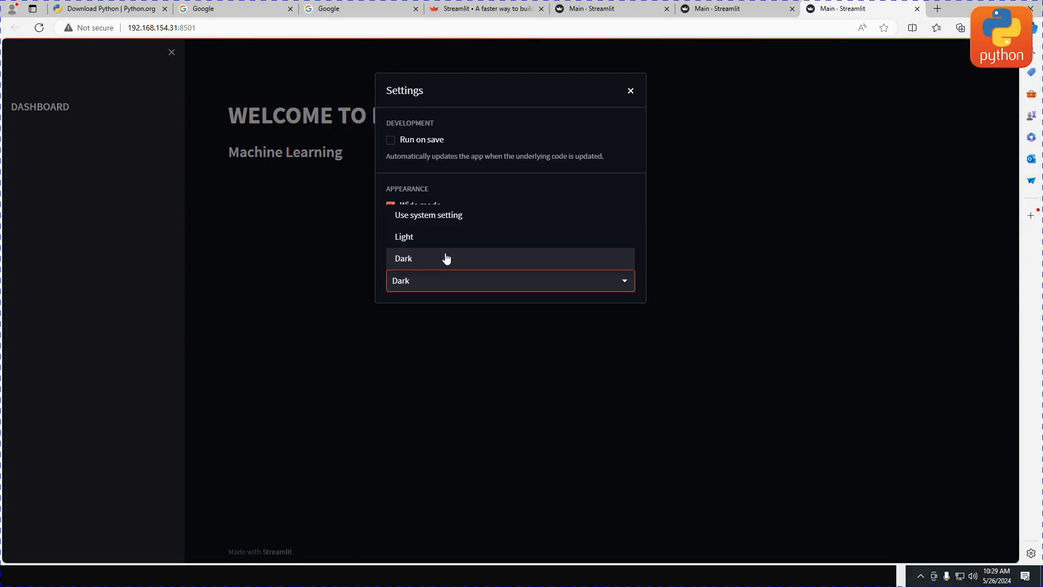
mouse_move(435, 223)
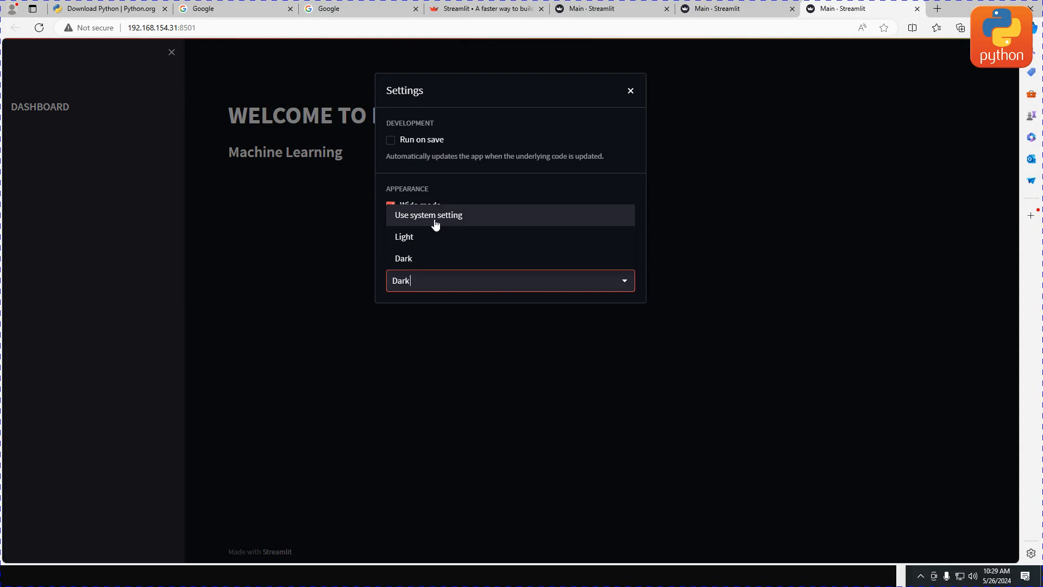
click(428, 214)
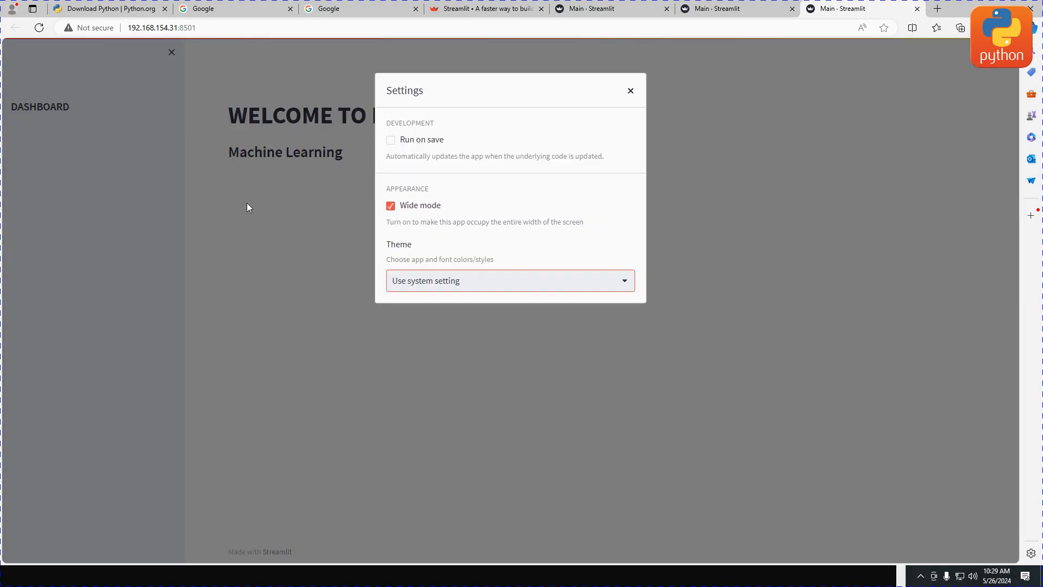
click(629, 90)
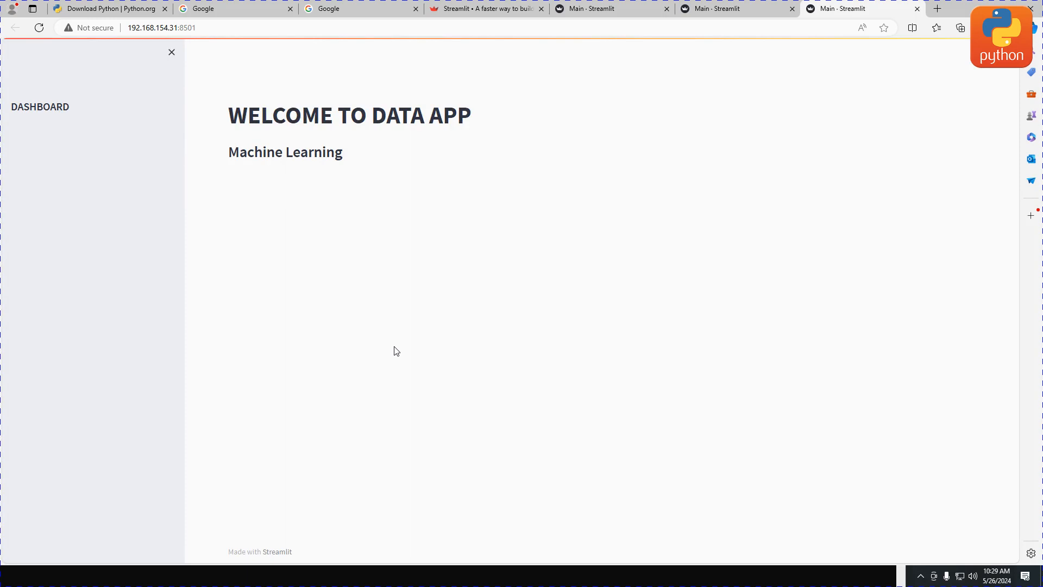
mouse_move(574, 273)
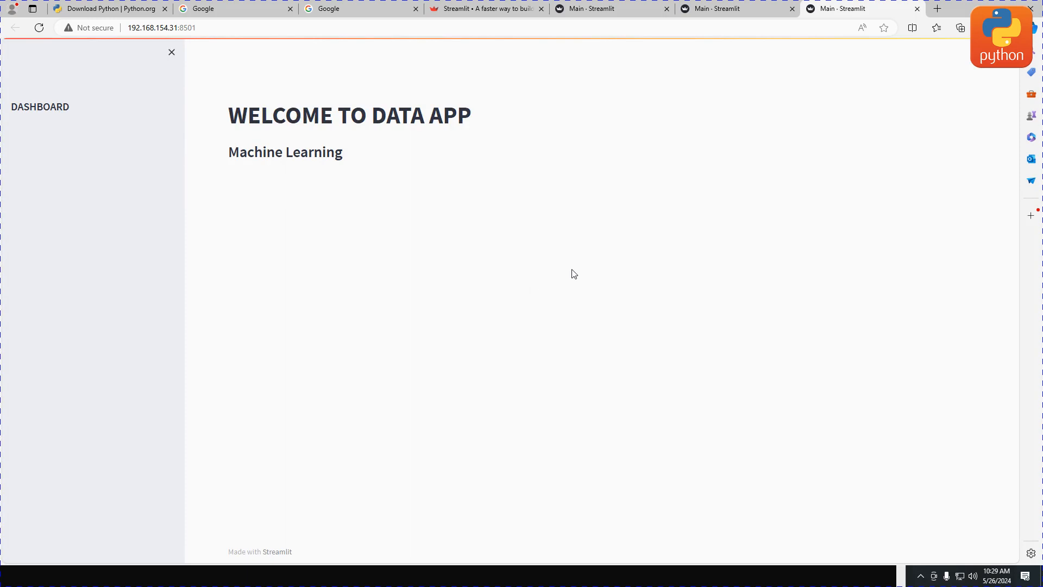
mouse_move(356, 422)
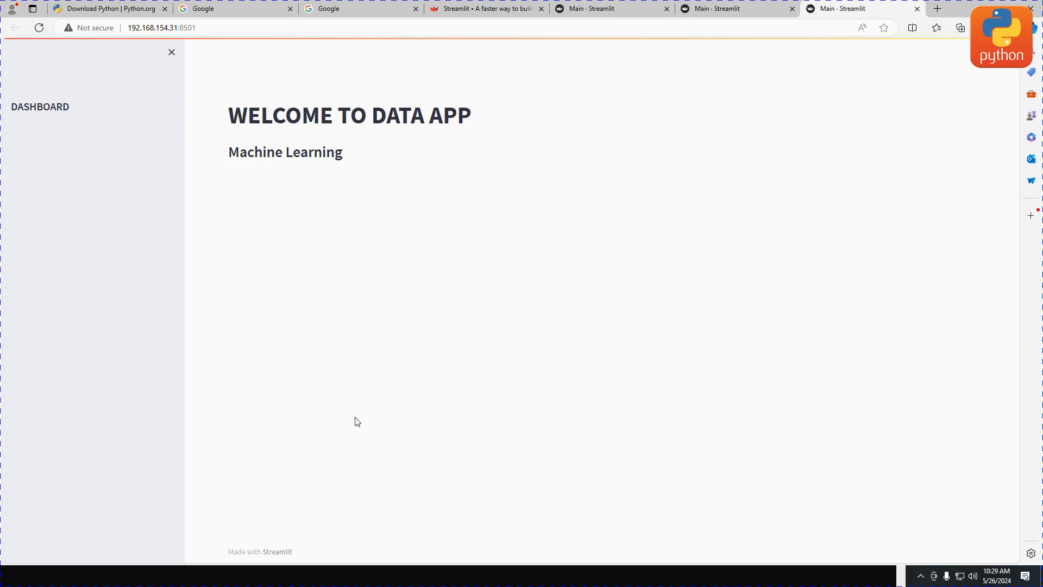
mouse_move(378, 397)
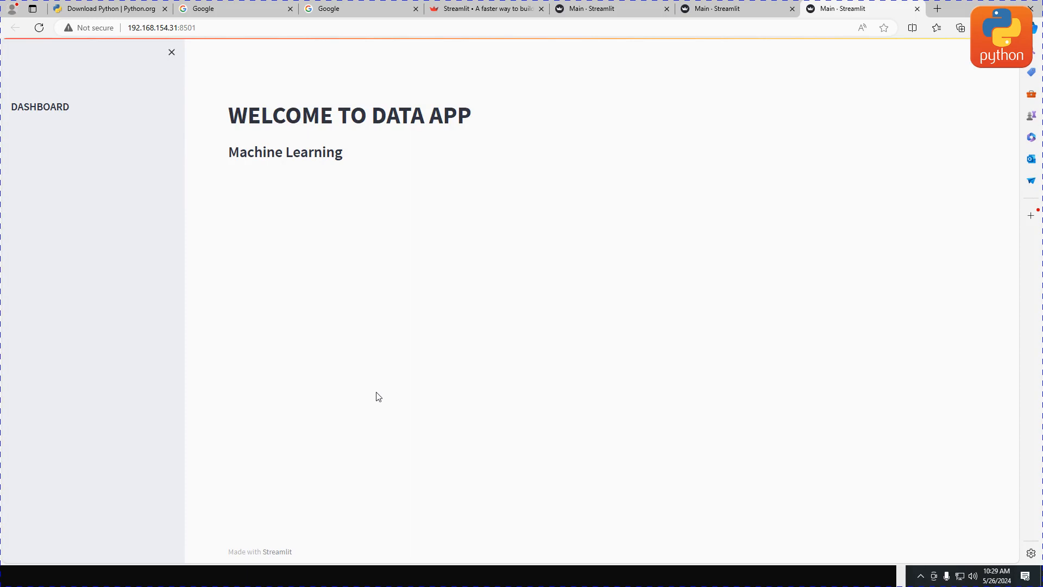
mouse_move(346, 517)
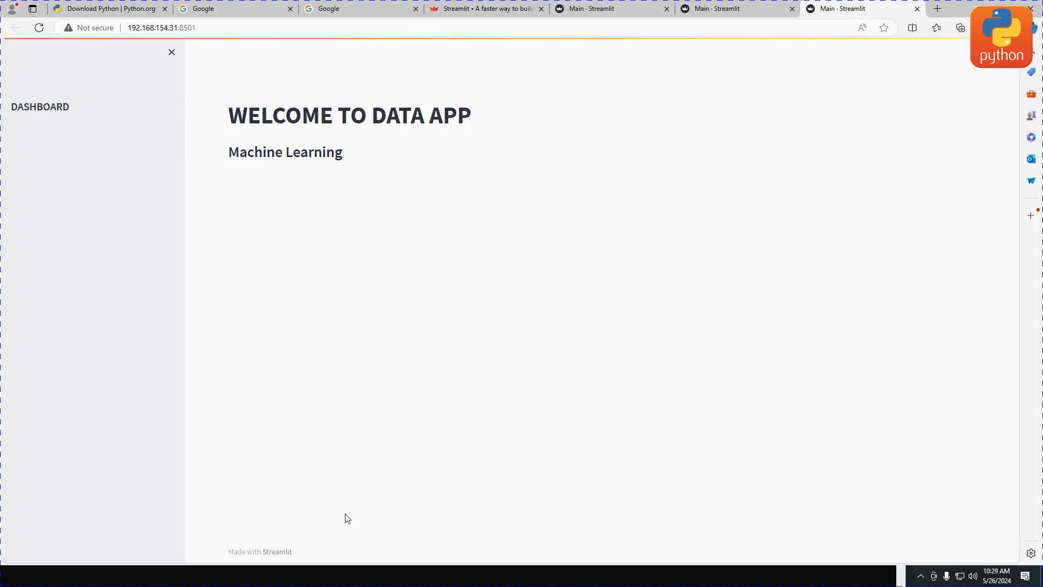
mouse_move(412, 352)
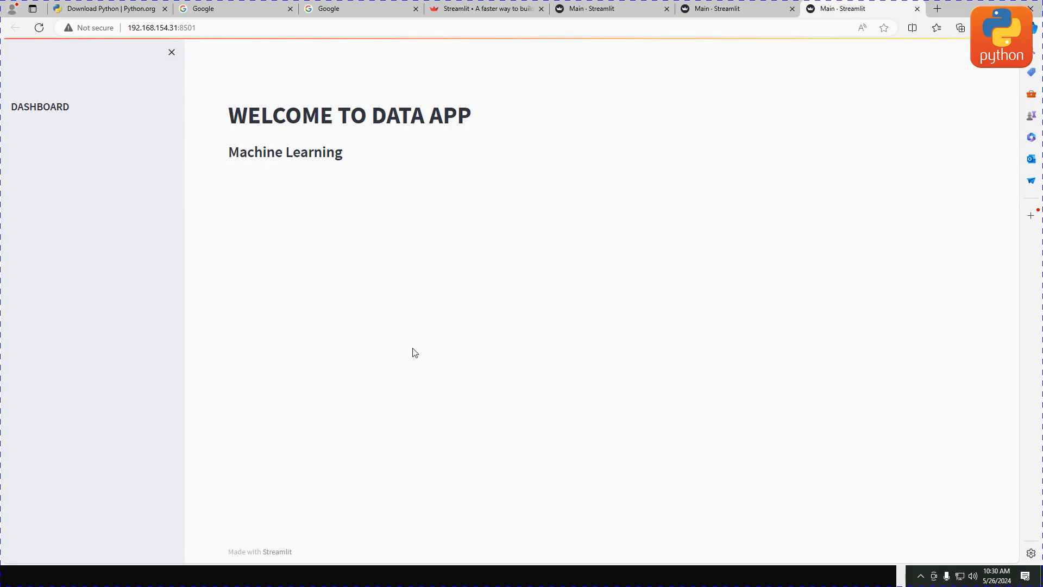
mouse_move(291, 157)
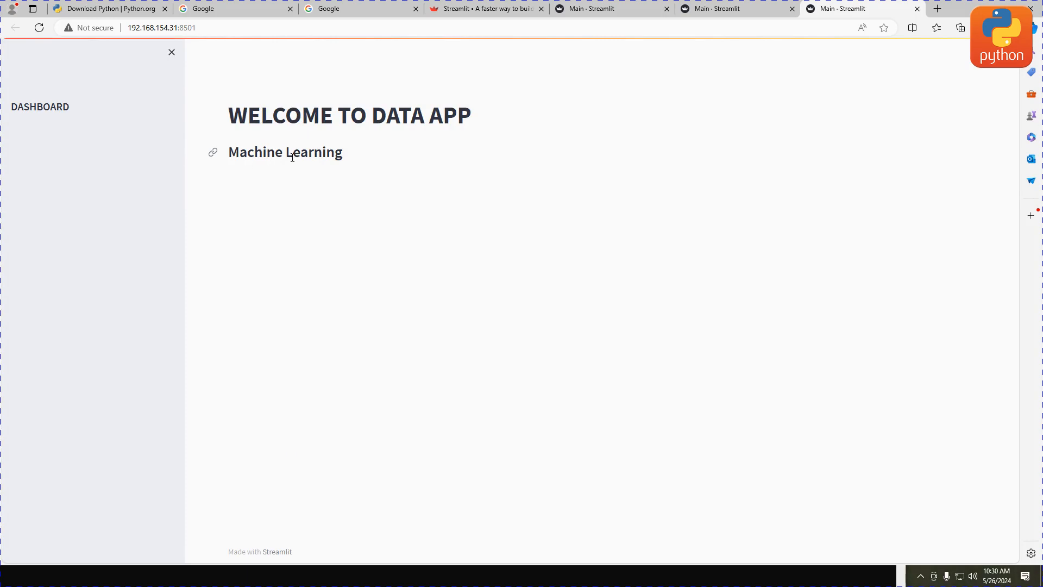